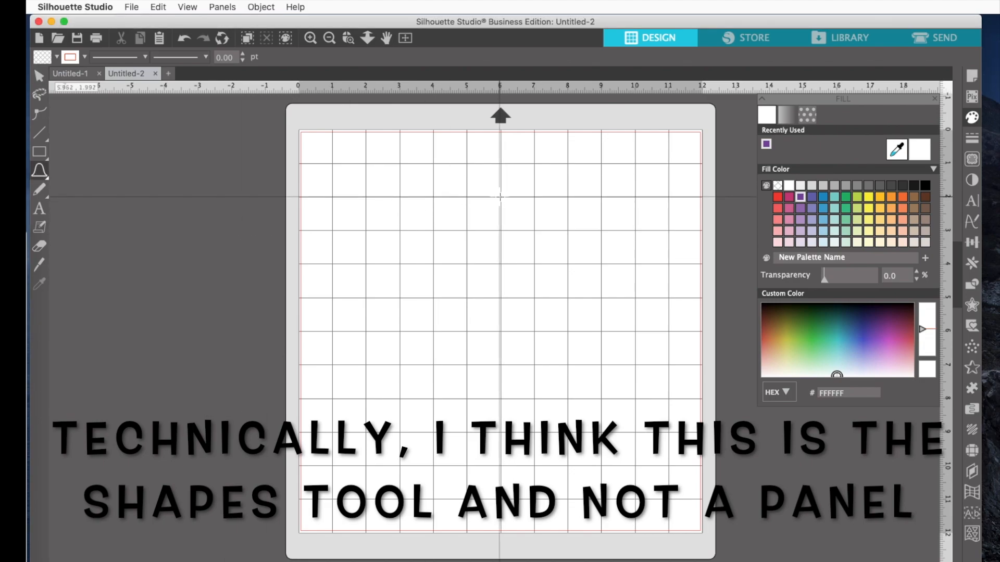
Step: Draw a bell outline about 5.5 in wide and 4.5 in tall, then show rhinestone settings
drag(499, 196, 504, 348)
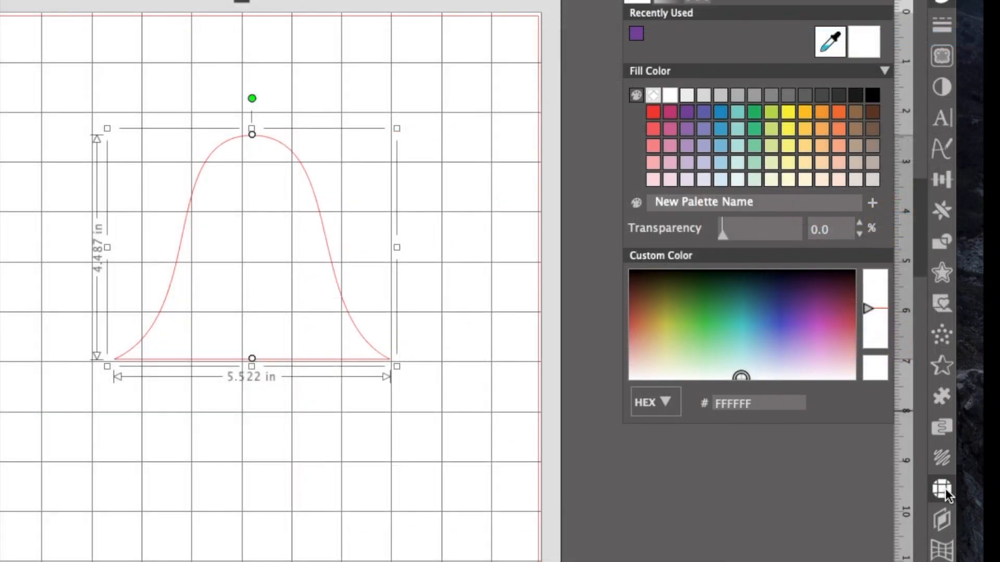
mouse_move(943, 489)
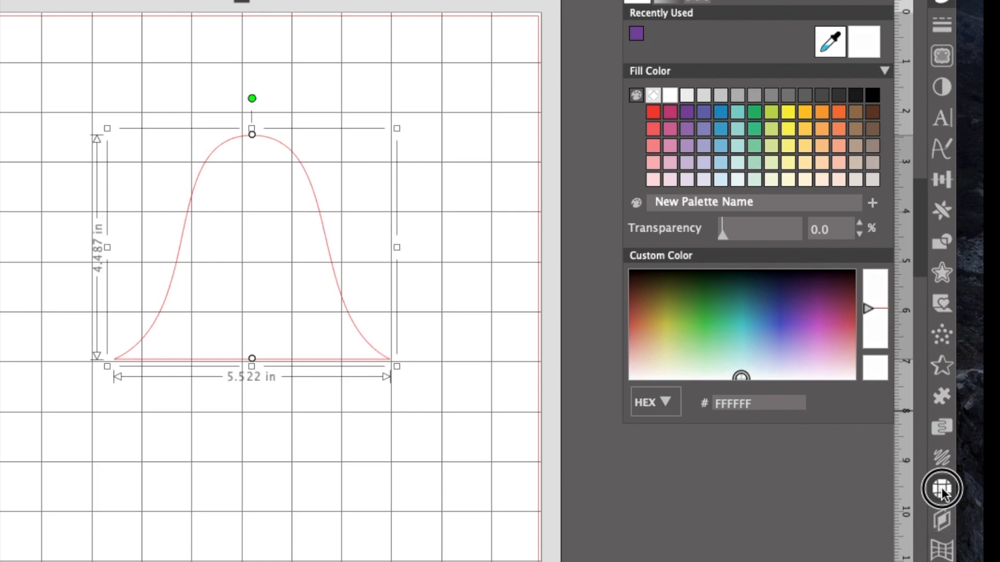
click(941, 488)
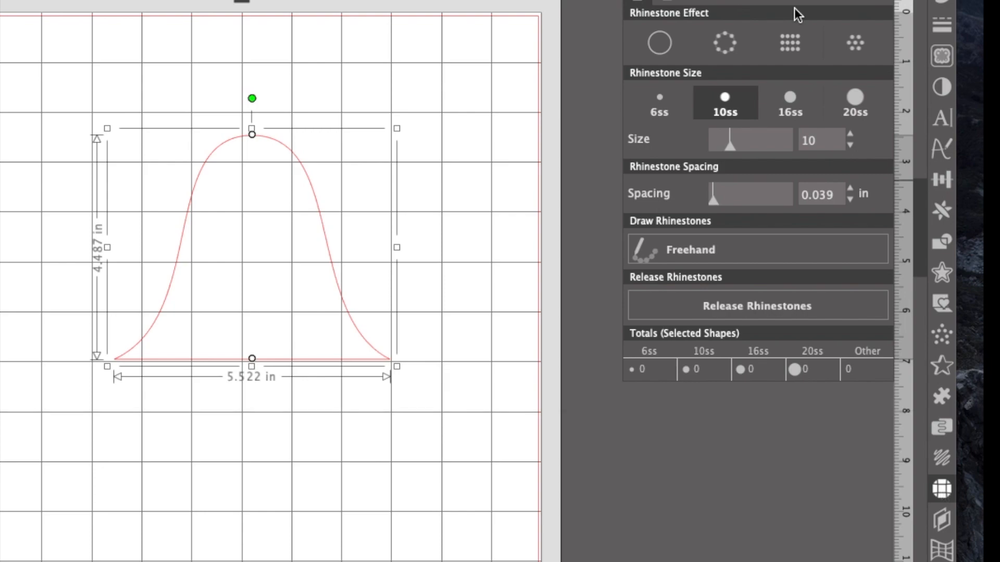
click(724, 43)
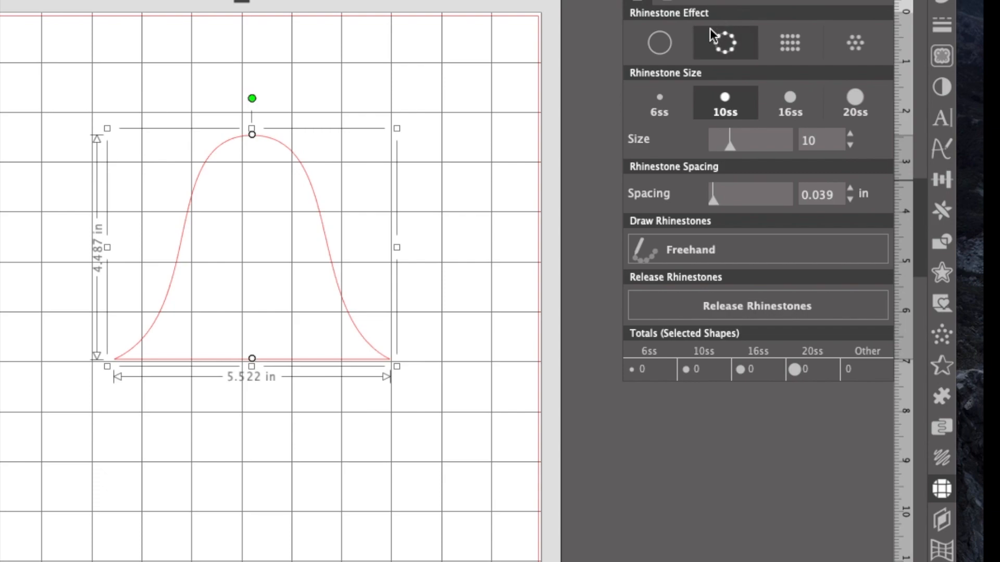
mouse_move(659, 42)
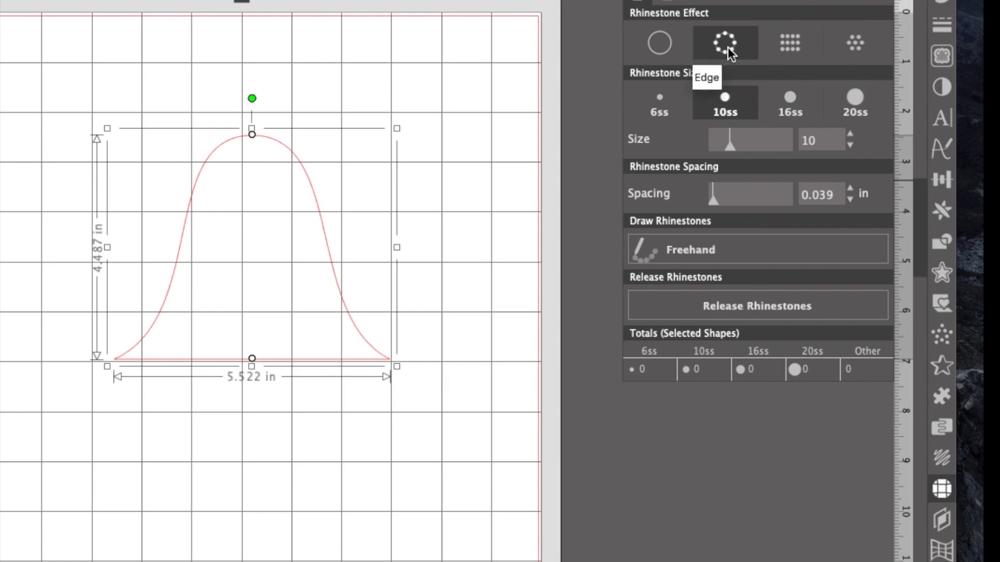
Step: Apply the Edge rhinestone effect to trace the bell with one row of stones
click(724, 42)
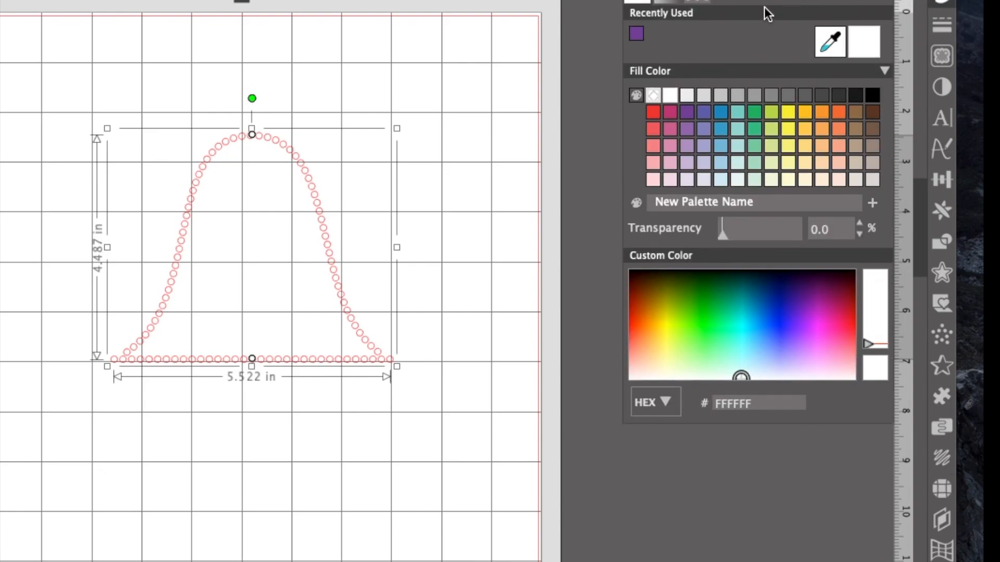
mouse_move(704, 118)
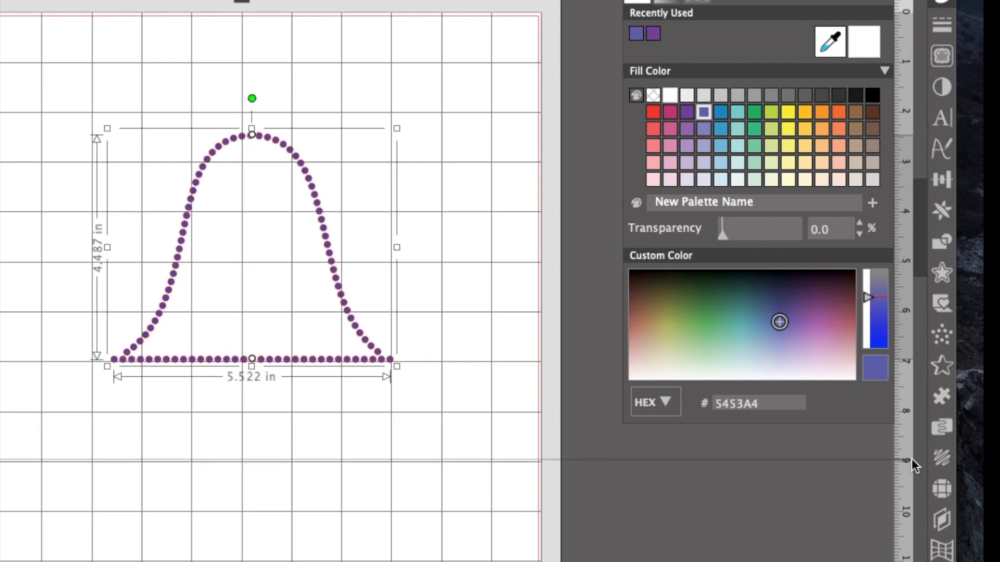
mouse_move(943, 488)
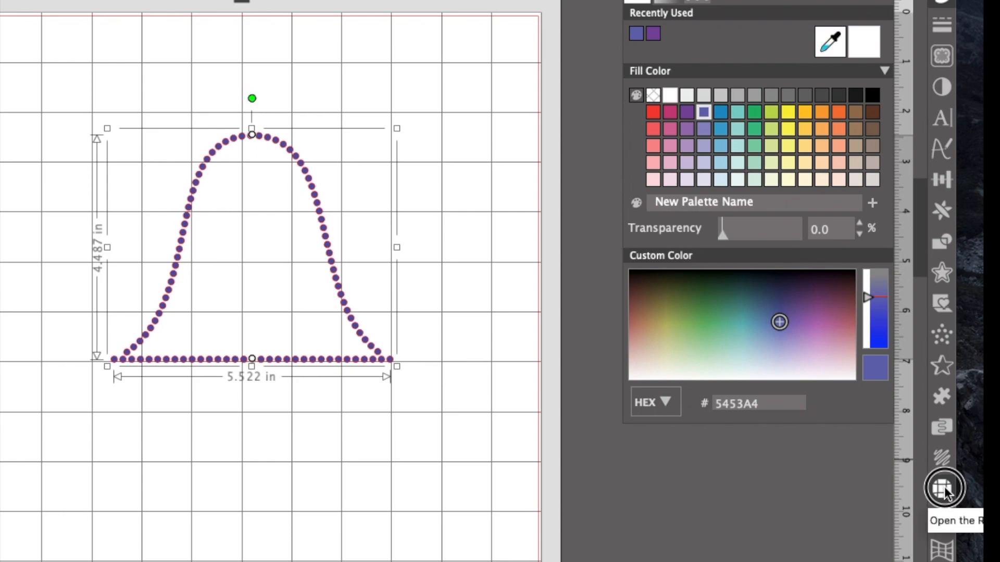
Step: Stretch the rhinestone bell to 6.814 in tall, giving 122 edge stones
click(942, 488)
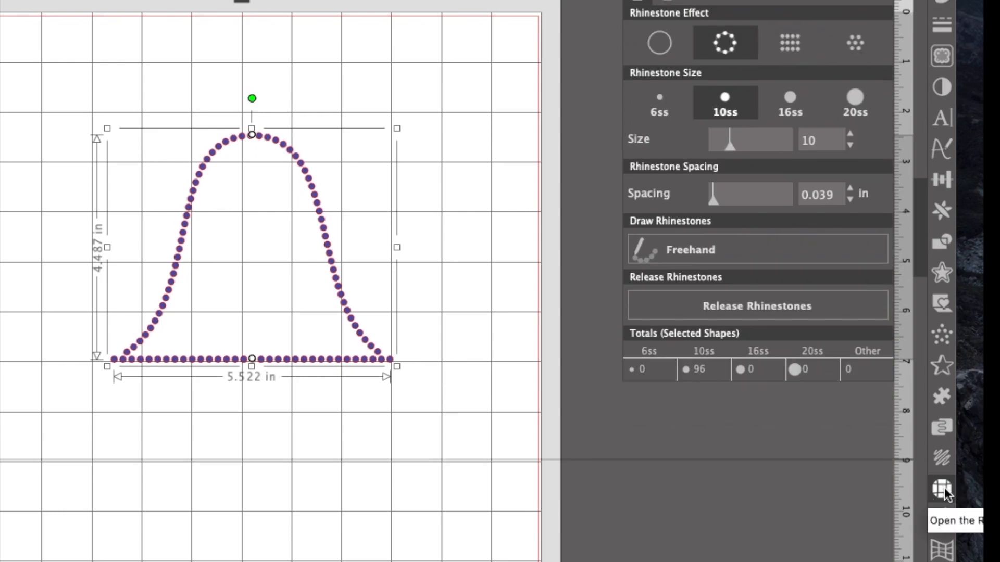
mouse_move(130, 276)
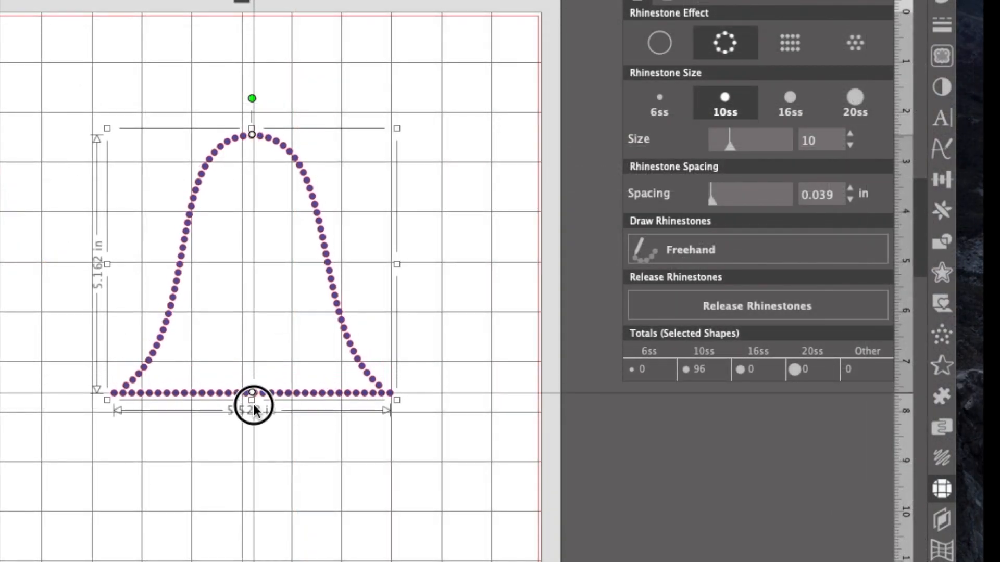
drag(251, 407, 251, 455)
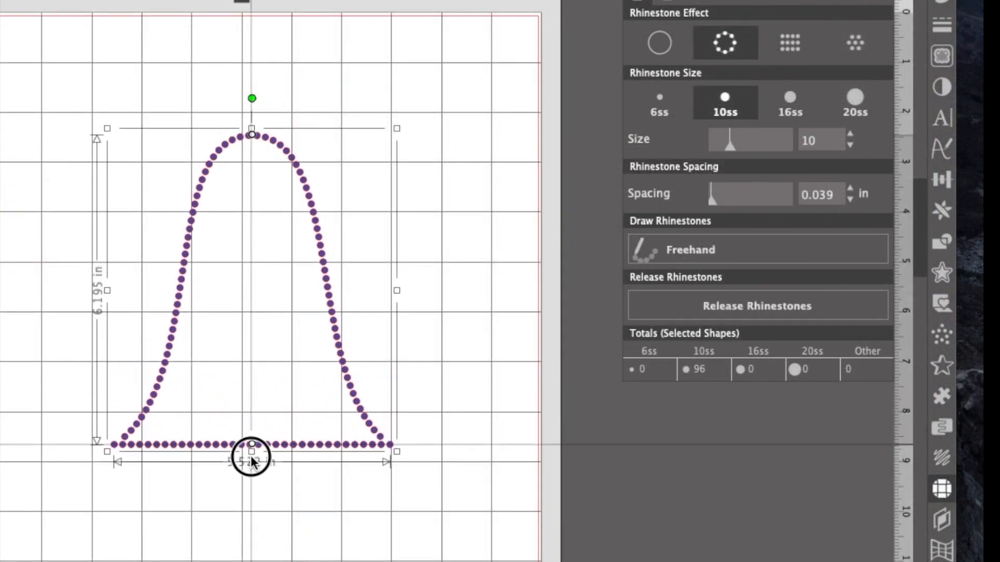
drag(251, 445, 250, 475)
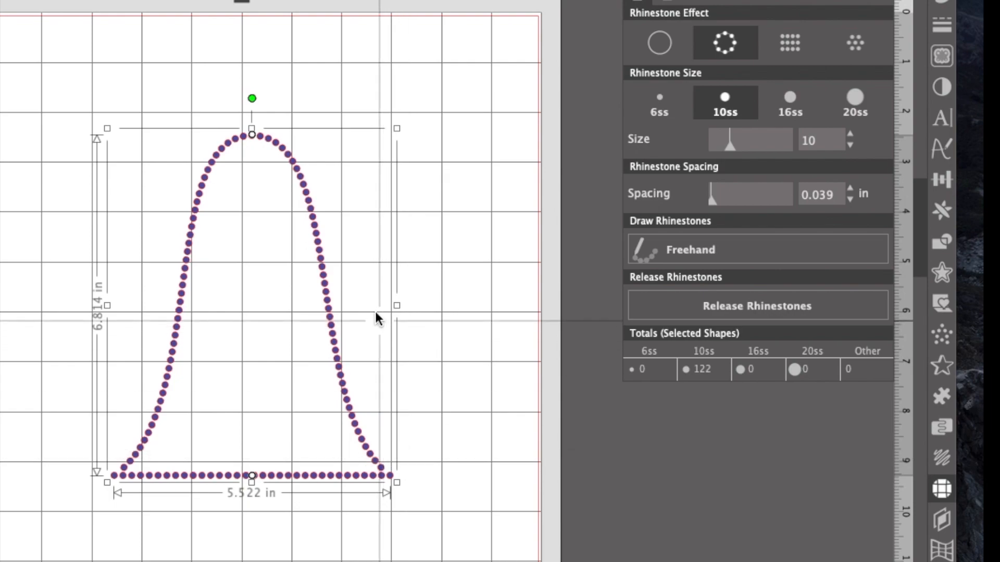
mouse_move(794, 191)
text(0.05)
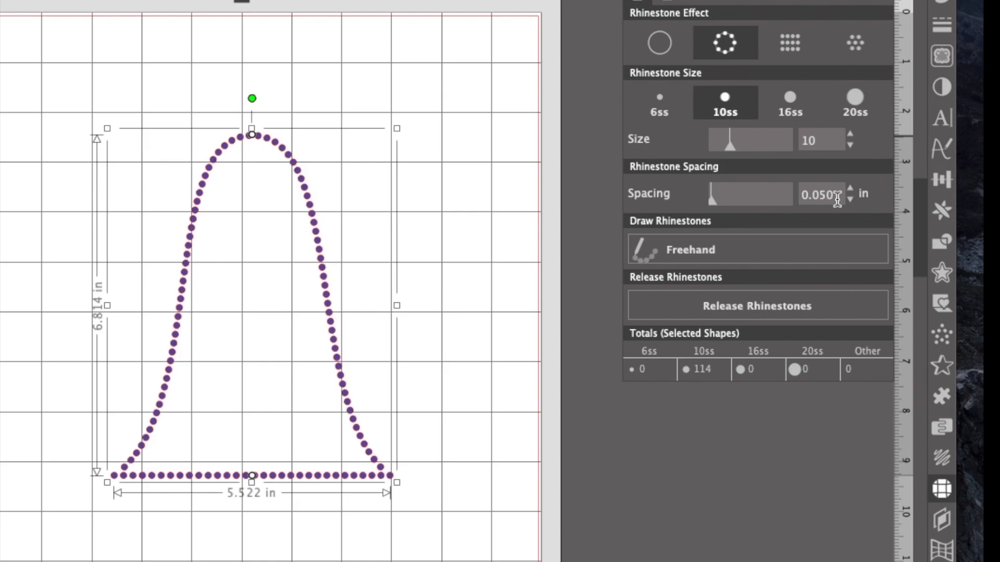
Step: Set rhinestone spacing to 0.030 in, yielding 129 edge stones
text(0.00)
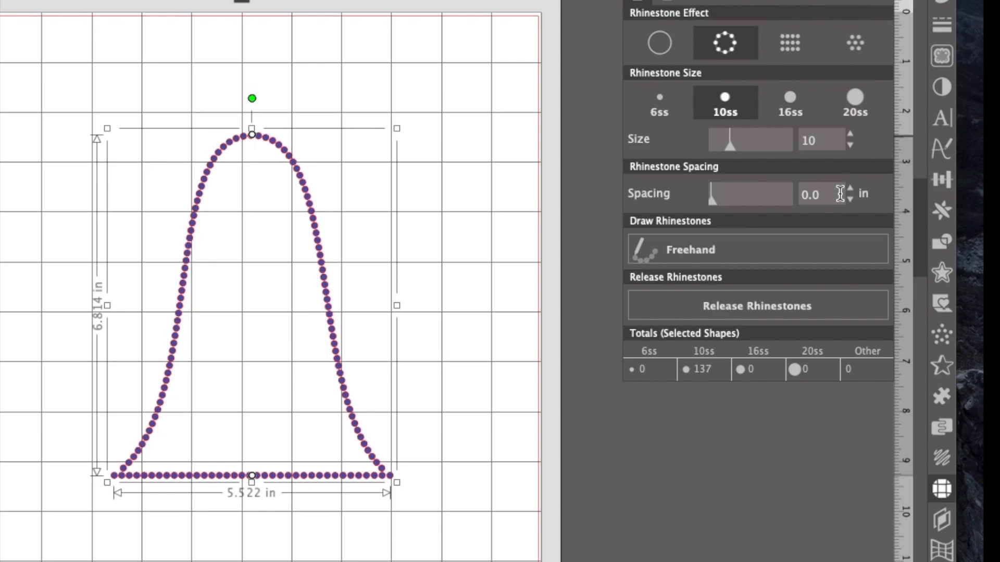
text(0.030)
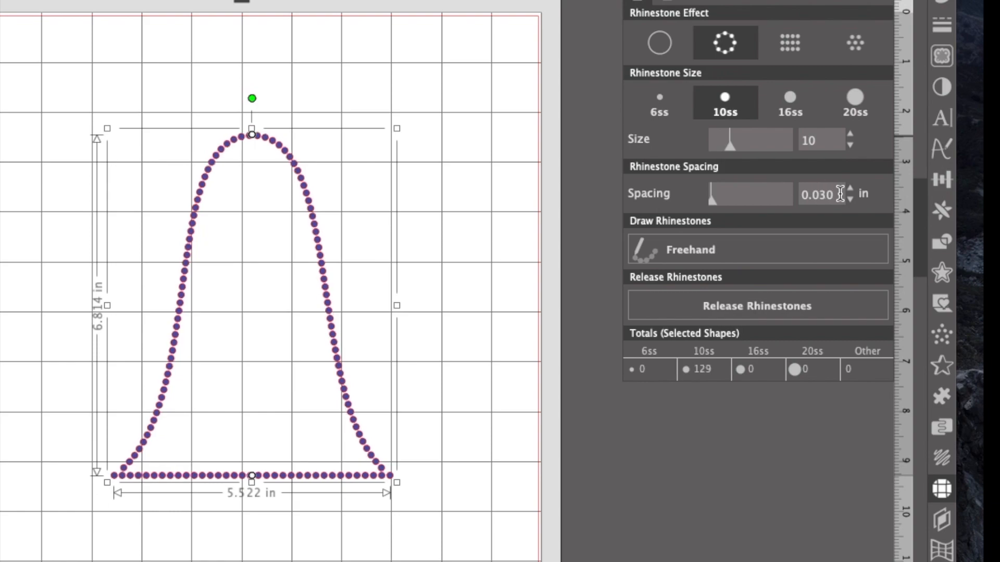
mouse_move(340, 233)
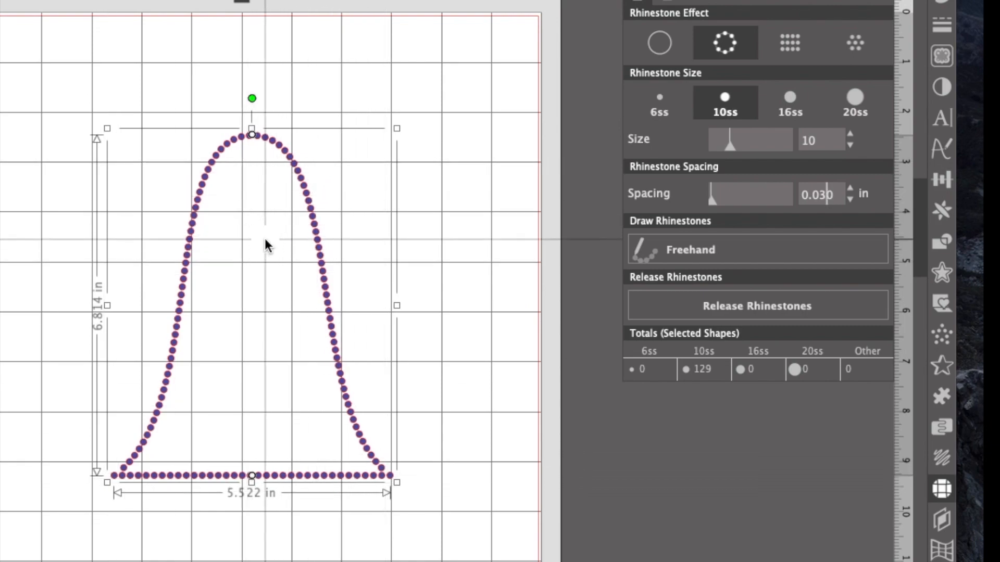
mouse_move(312, 376)
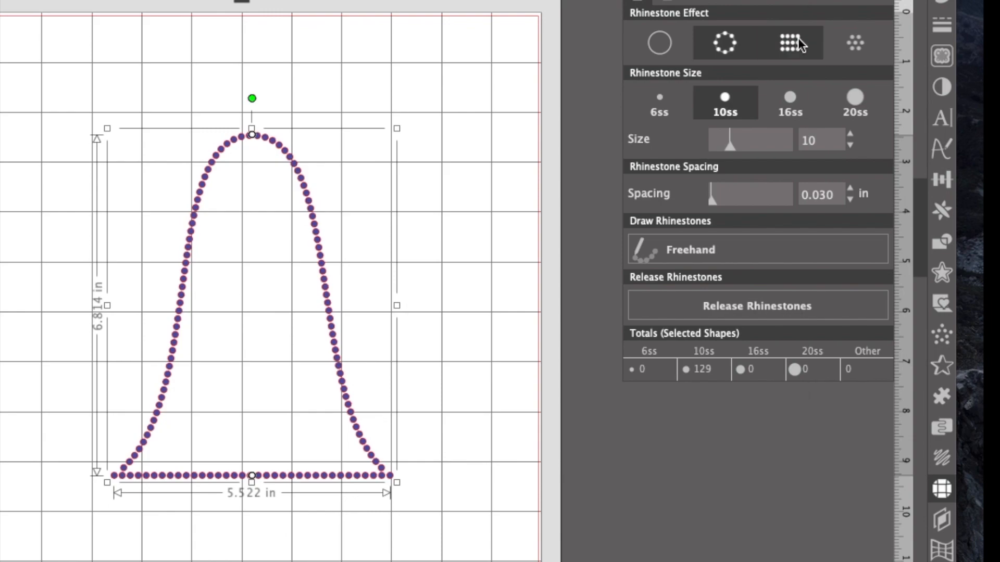
mouse_move(789, 43)
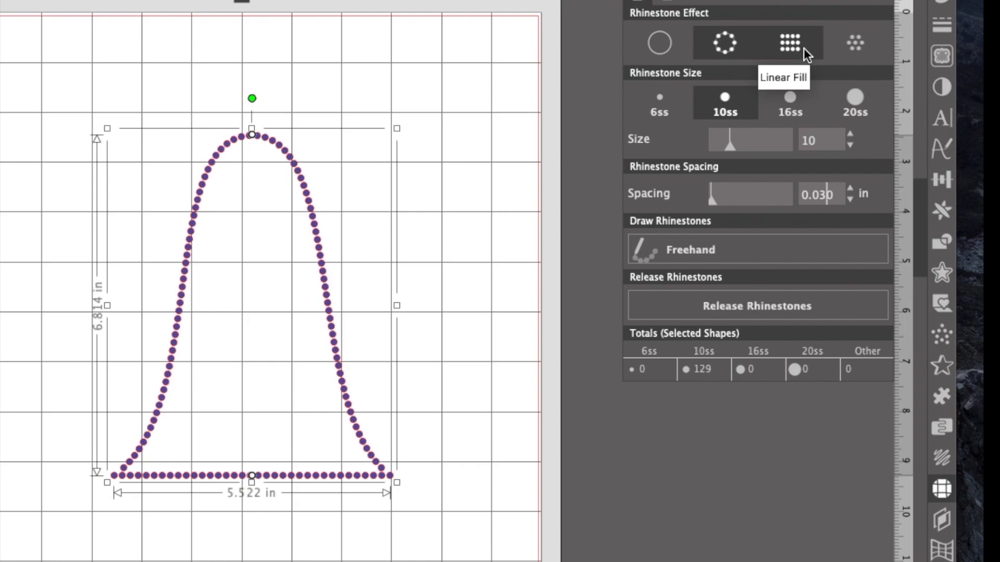
mouse_move(784, 60)
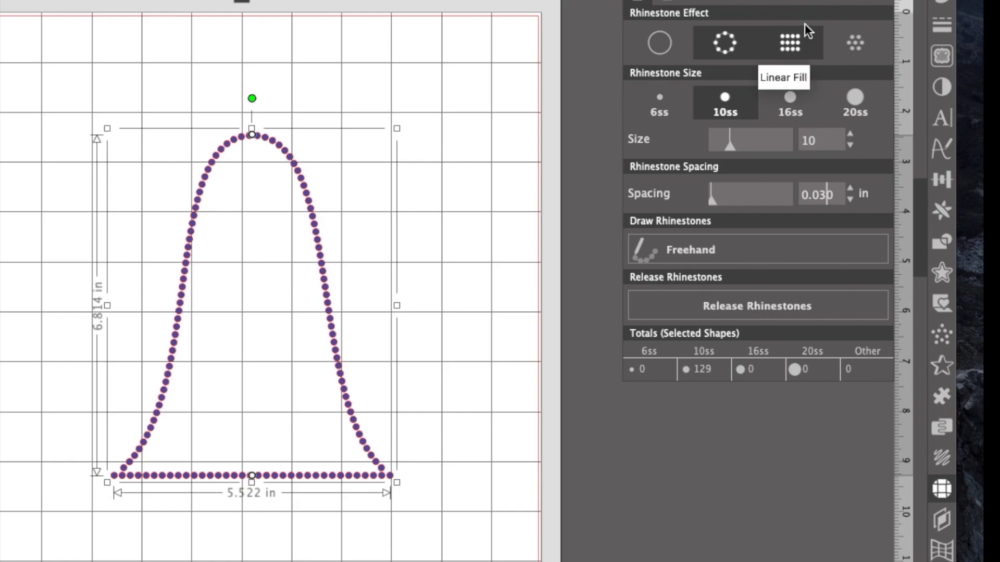
mouse_move(855, 42)
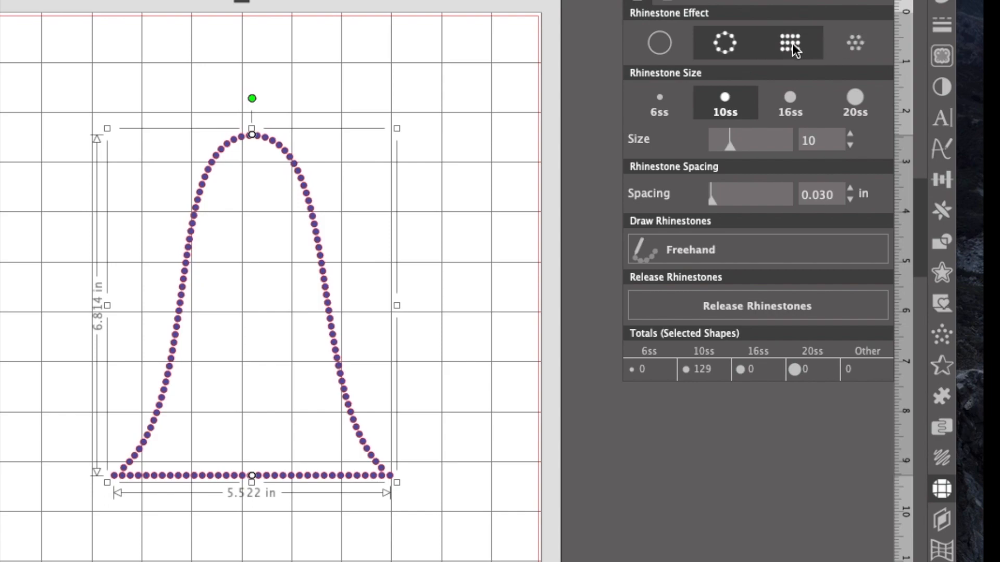
Step: Apply Linear Fill so straight rows of 832 rhinestones fill the bell
click(790, 43)
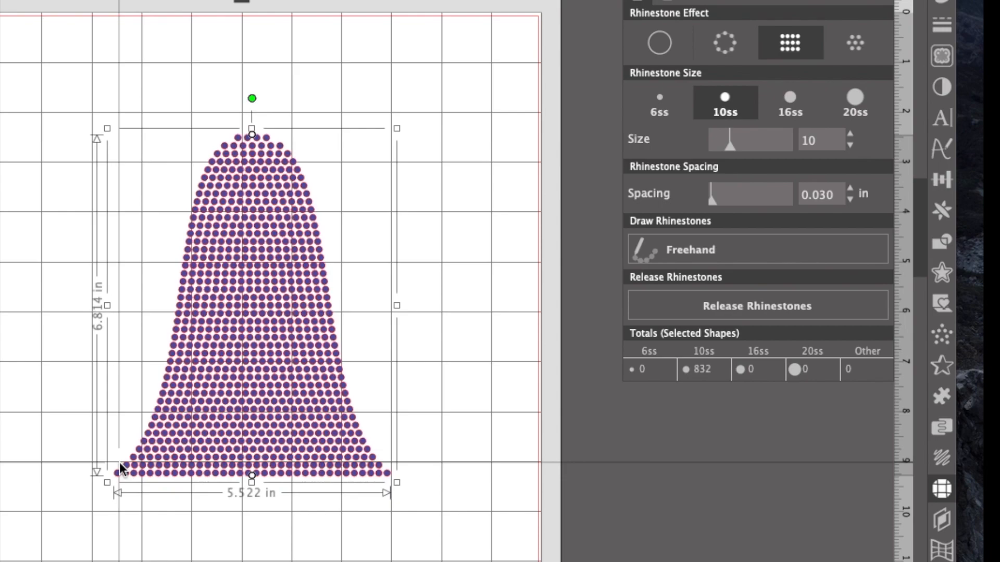
mouse_move(338, 376)
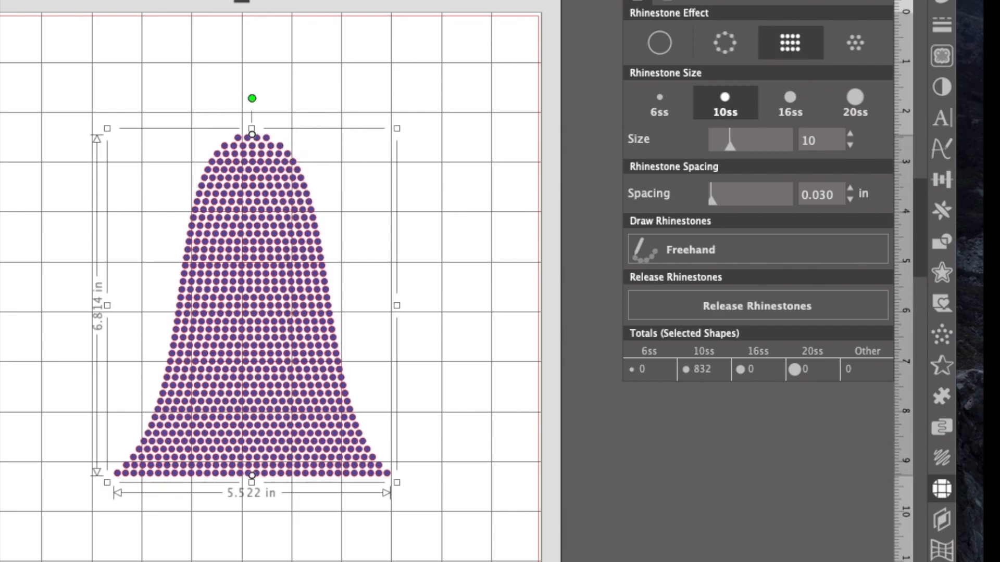
mouse_move(853, 42)
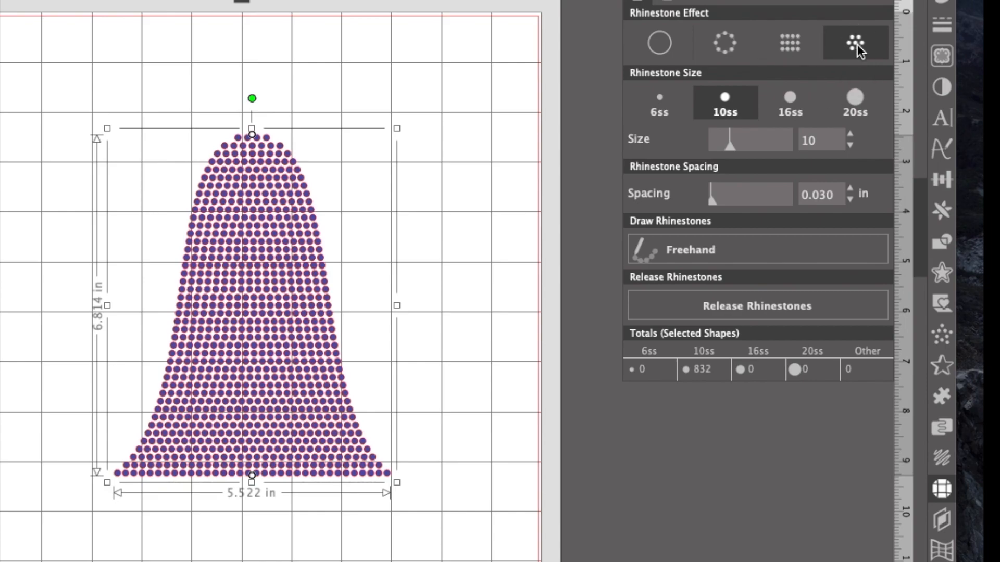
Step: Apply the contour fill effect, giving 848 stones in rings following the outline
click(855, 43)
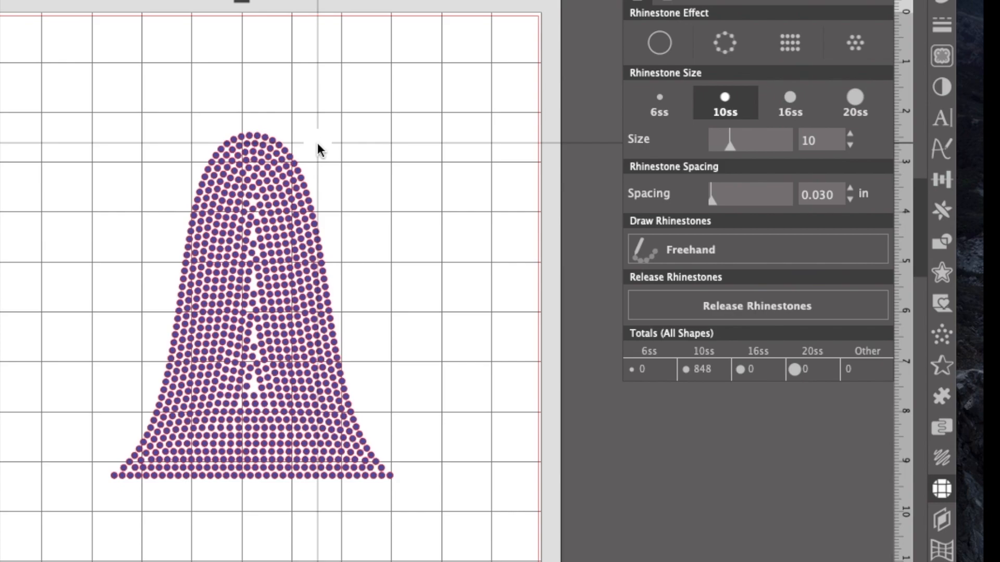
mouse_move(111, 449)
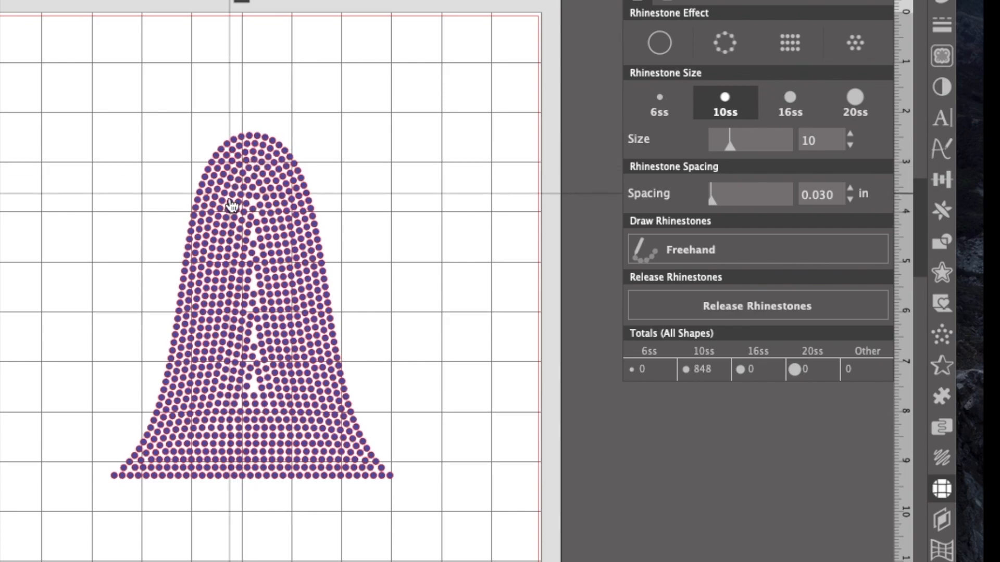
mouse_move(267, 187)
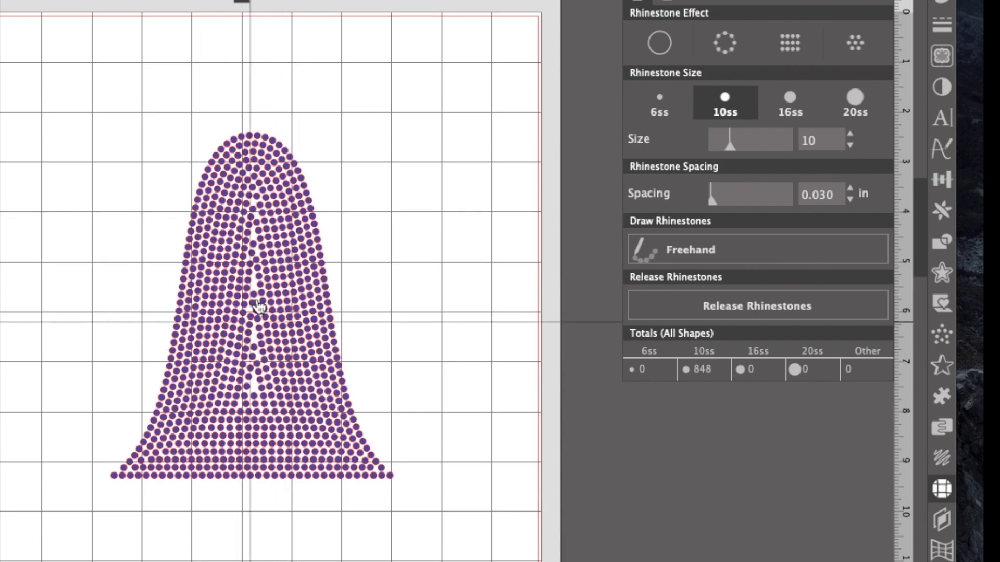
mouse_move(249, 379)
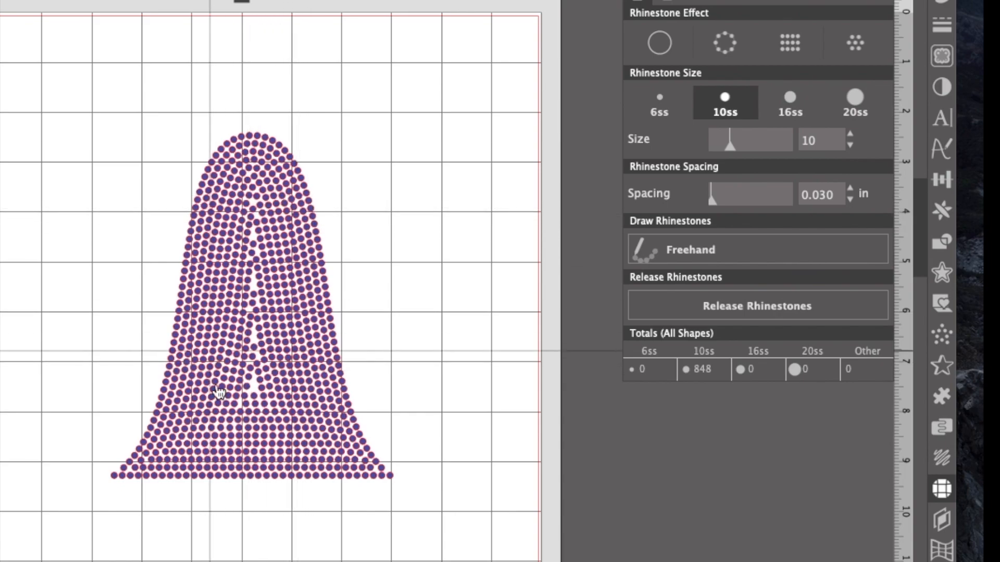
click(219, 391)
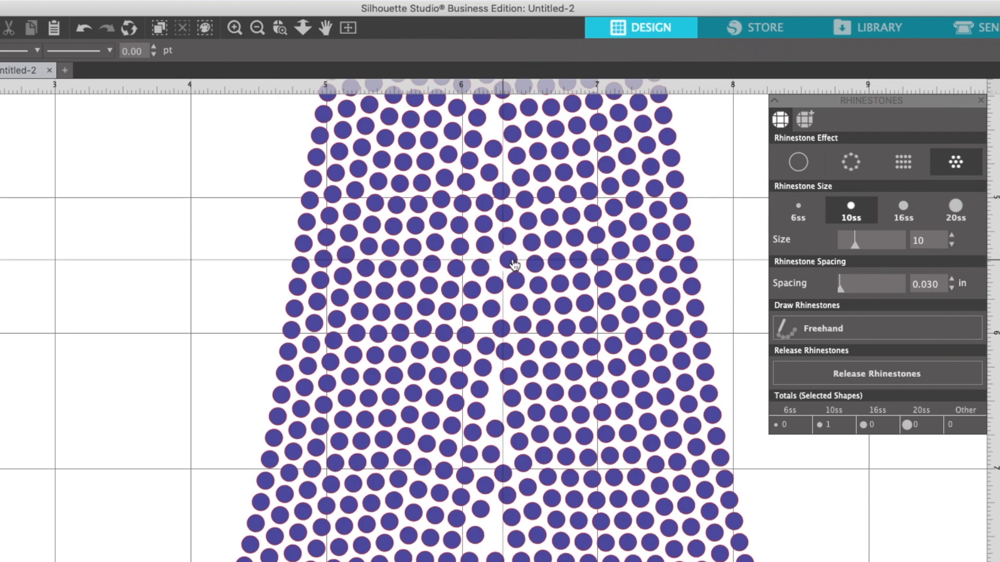
Step: Select the seven rhinestones in the straight row across the middle
click(532, 264)
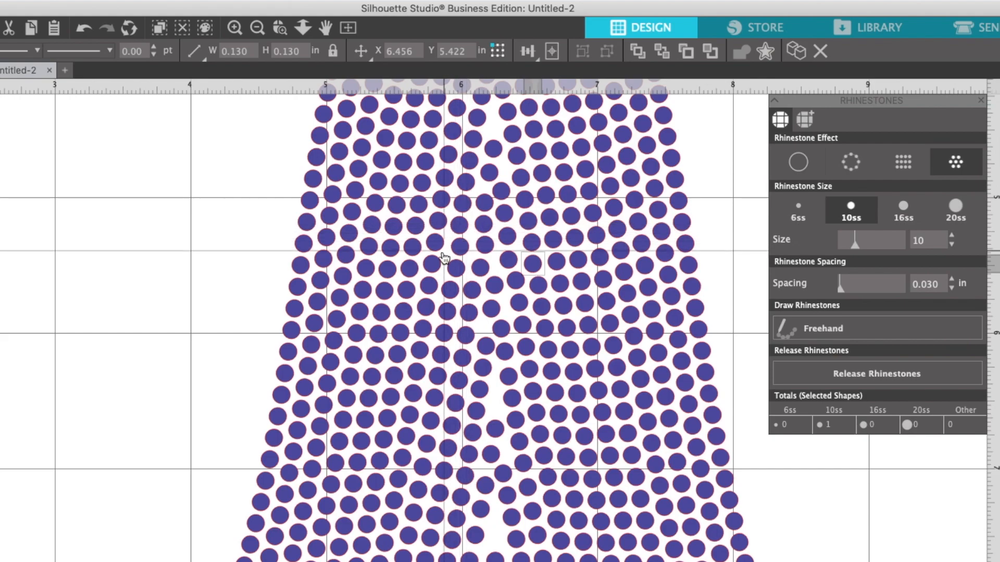
mouse_move(437, 244)
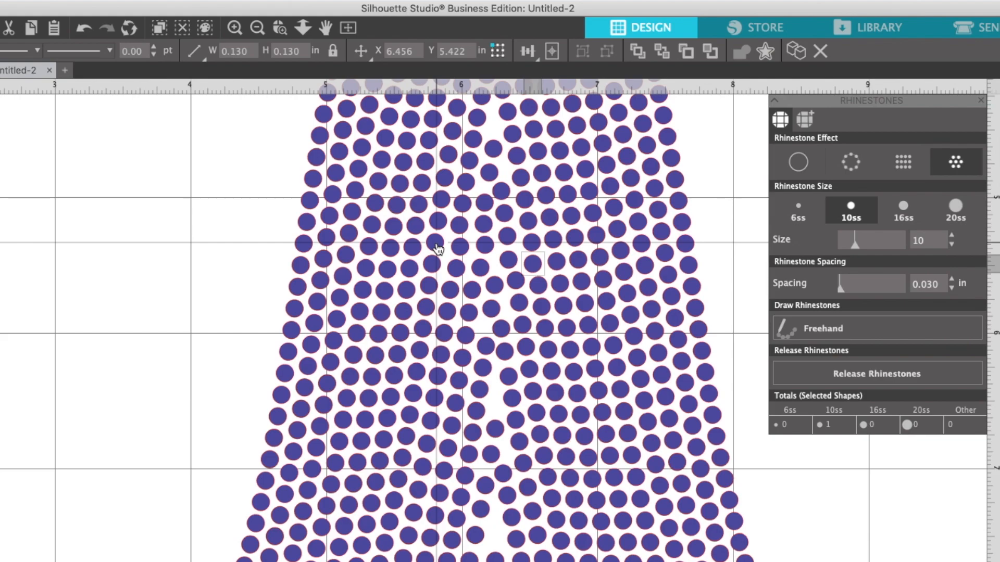
mouse_move(442, 249)
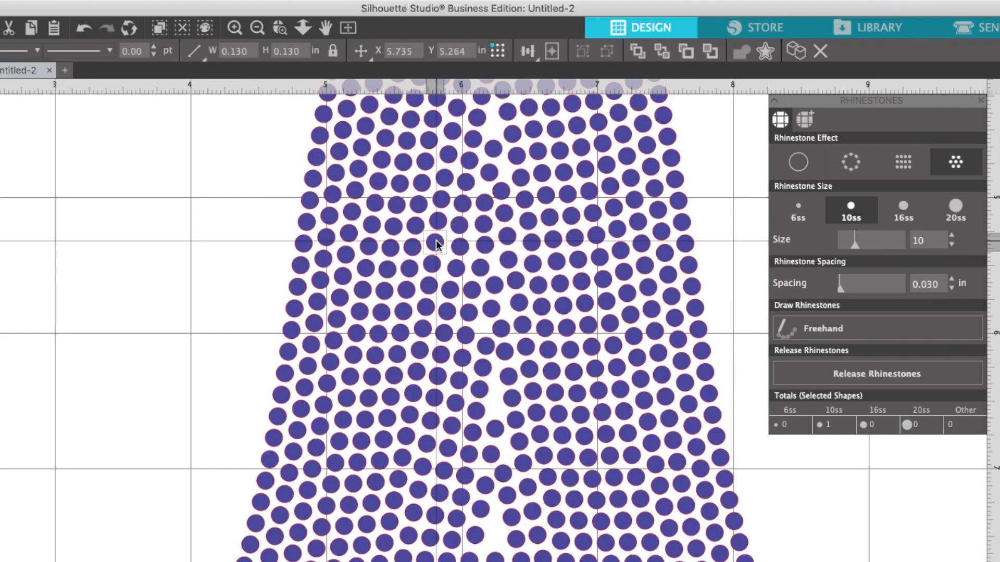
click(460, 244)
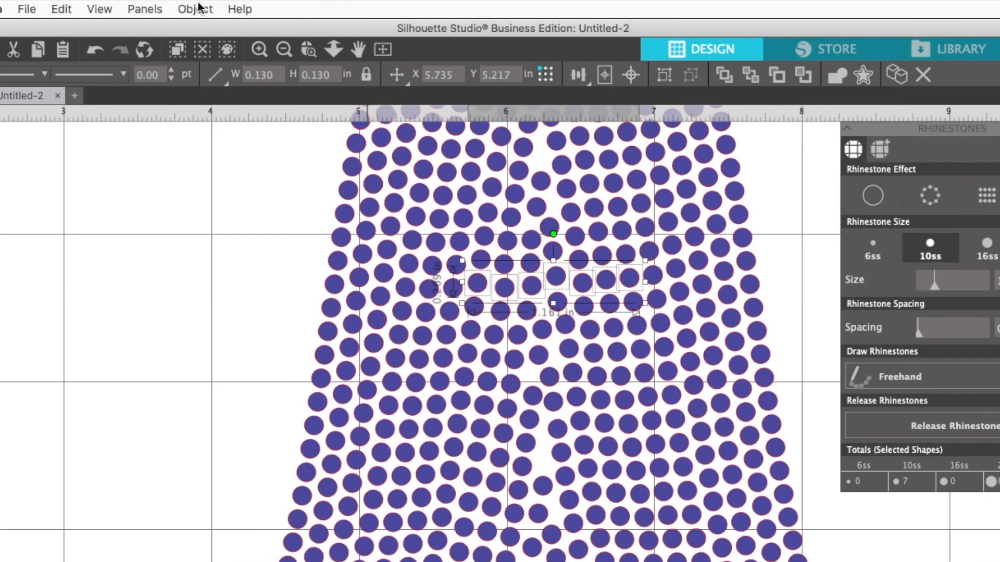
Step: Space the middle row horizontally, drag stray stones into line, and re-space them evenly
click(195, 8)
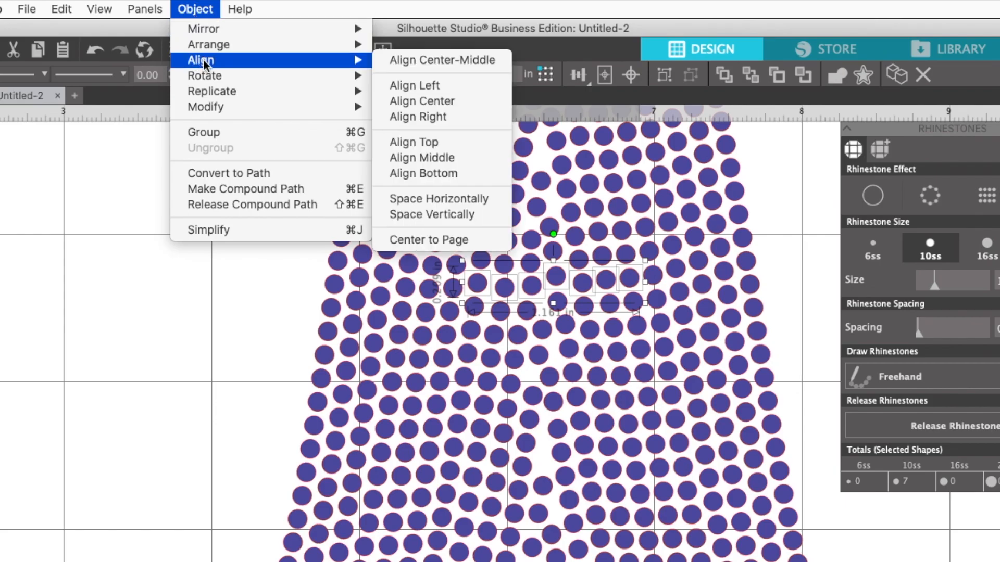
mouse_move(438, 199)
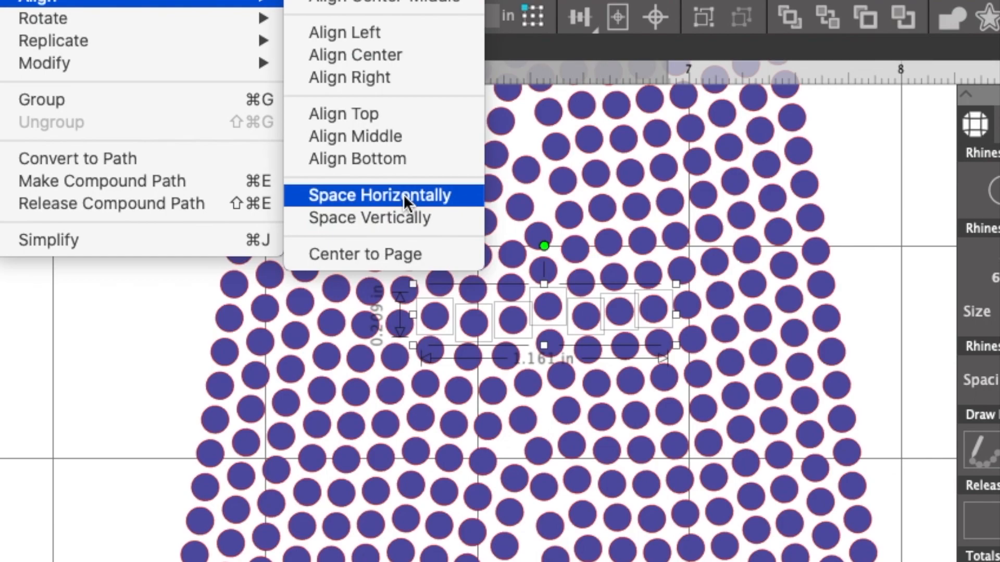
click(377, 195)
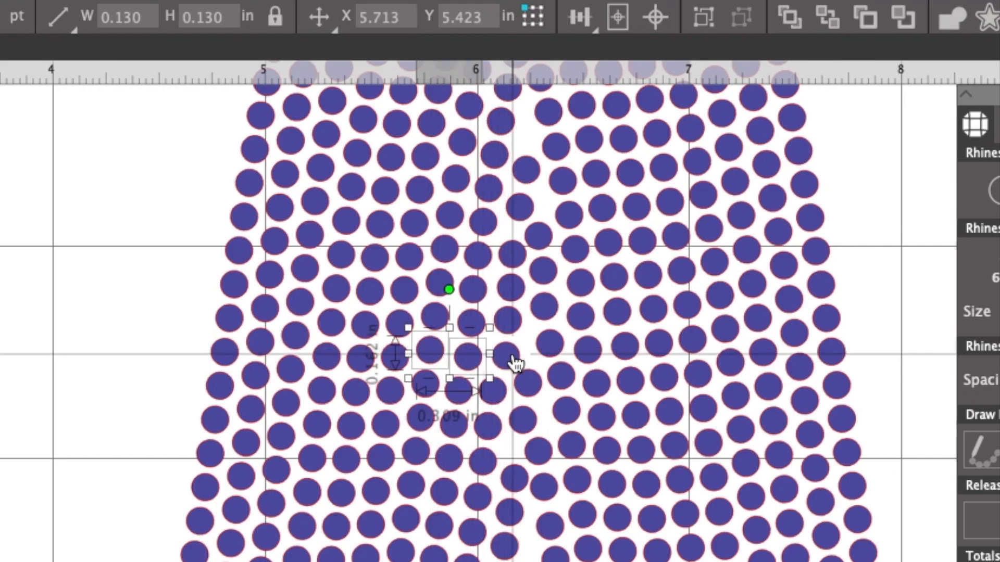
drag(512, 360, 528, 380)
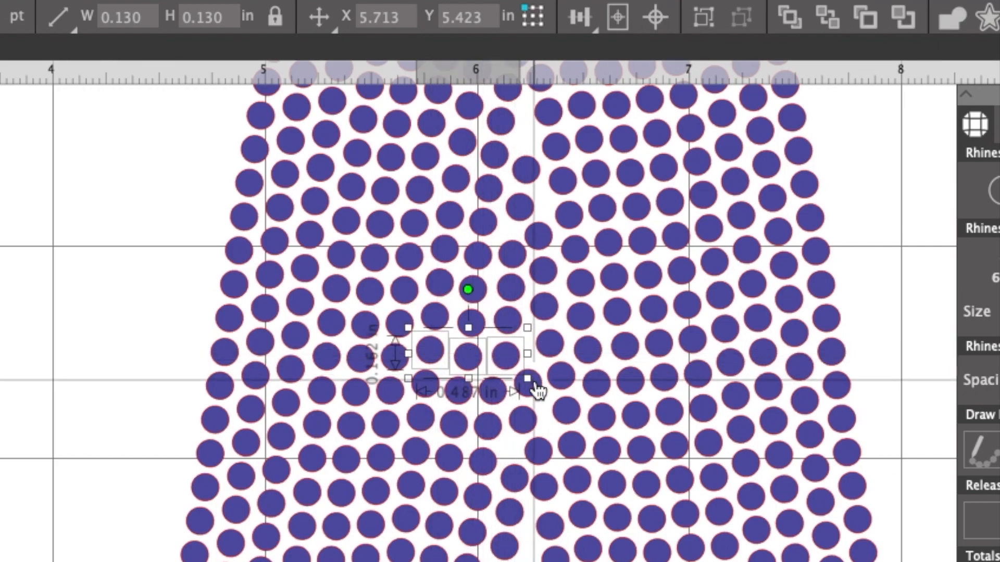
drag(529, 379, 593, 380)
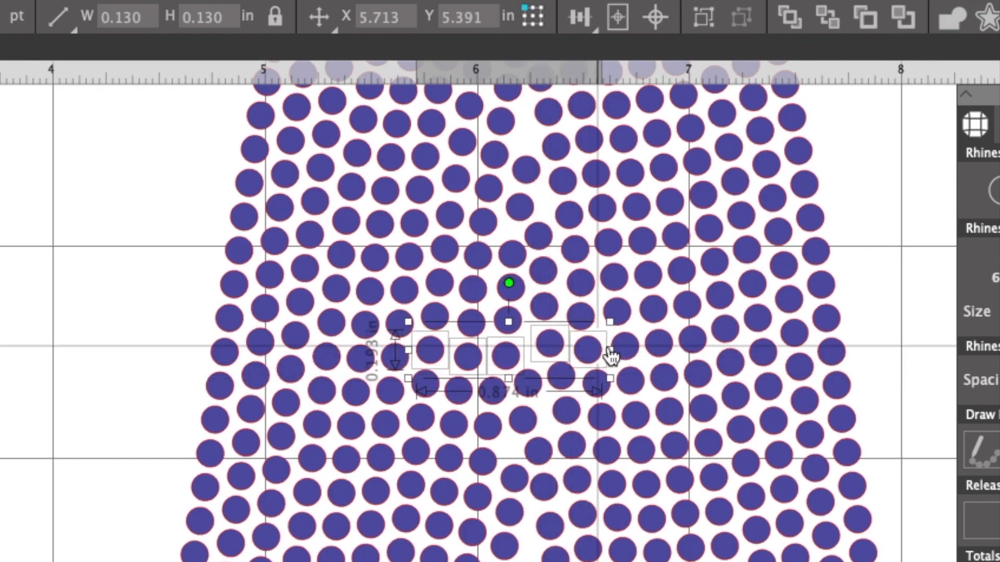
drag(611, 351, 667, 347)
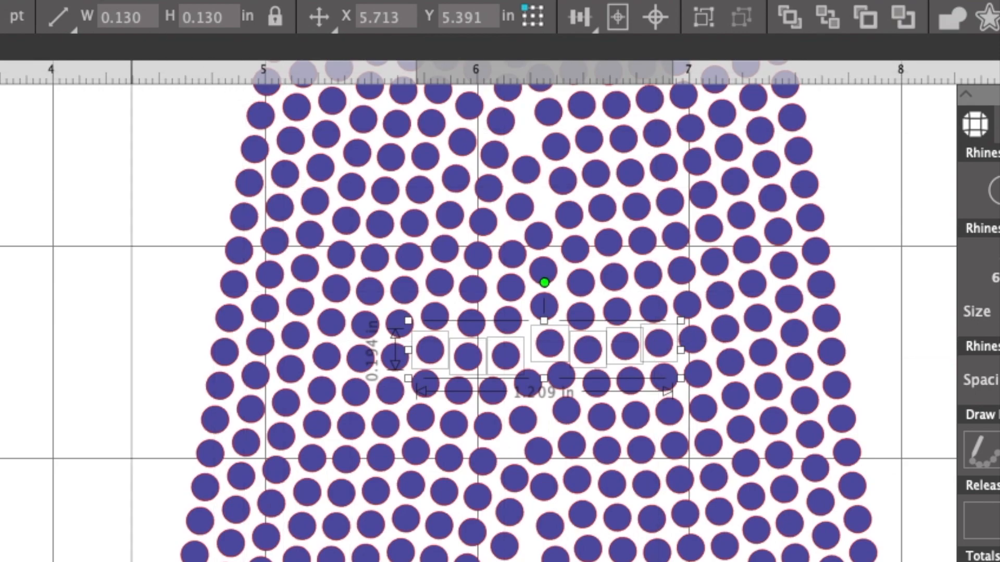
click(32, 6)
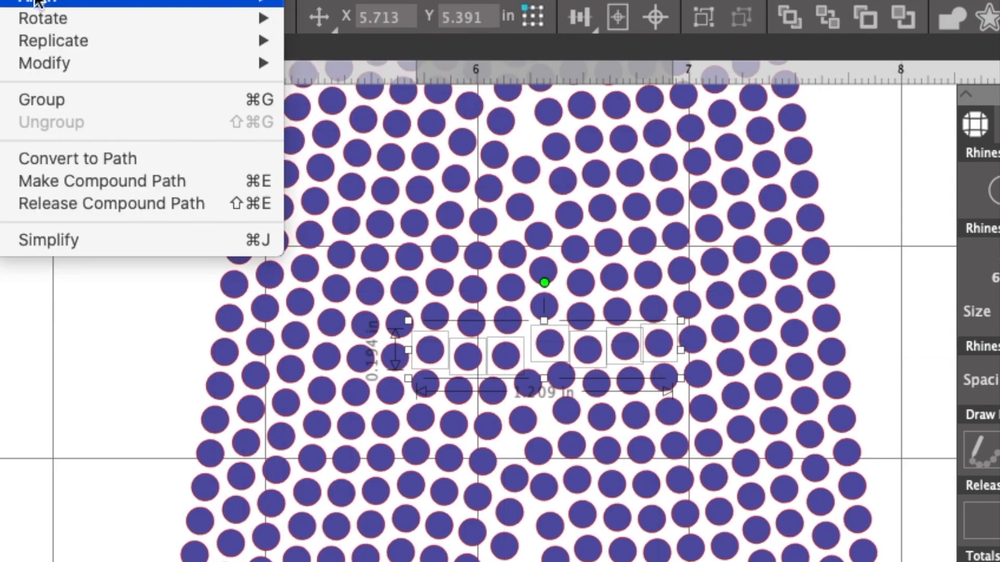
mouse_move(395, 195)
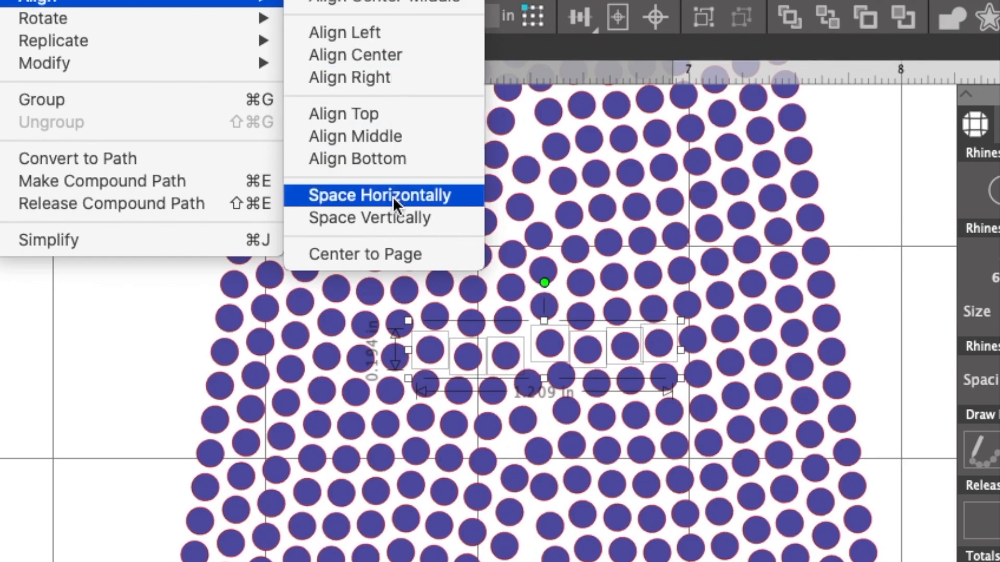
click(377, 196)
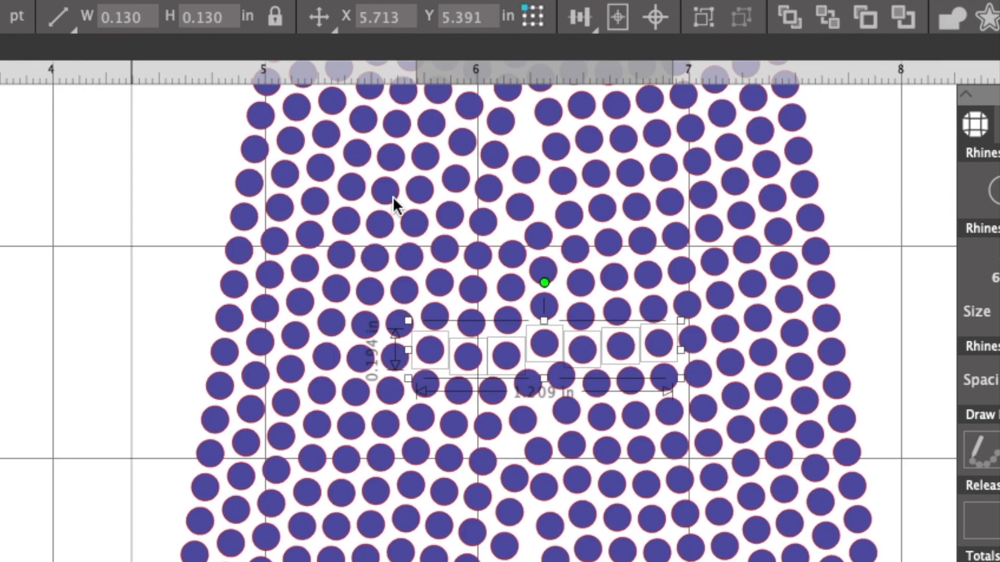
mouse_move(470, 461)
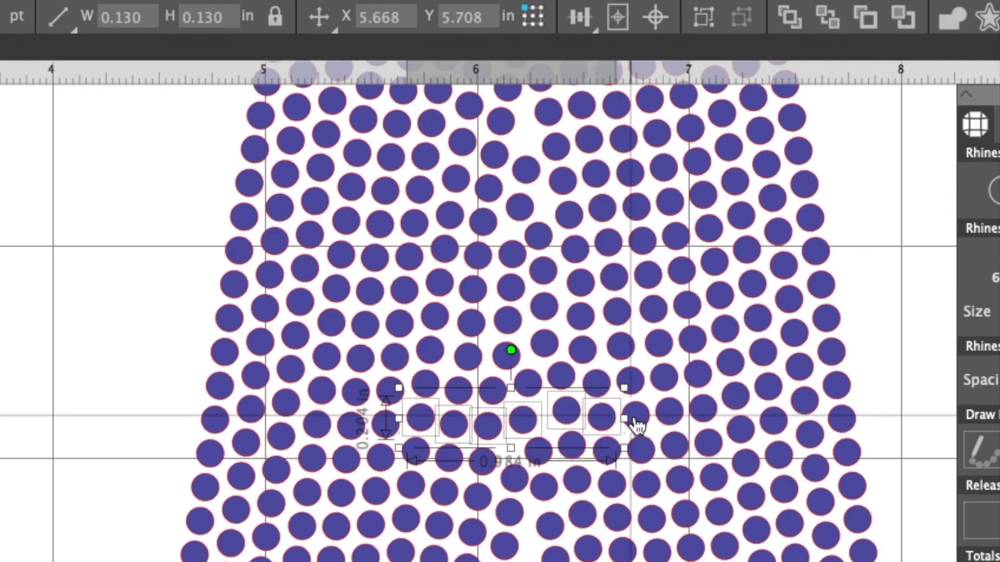
Step: Drag a misaligned rhinestone into line in the lower row
drag(624, 418, 672, 418)
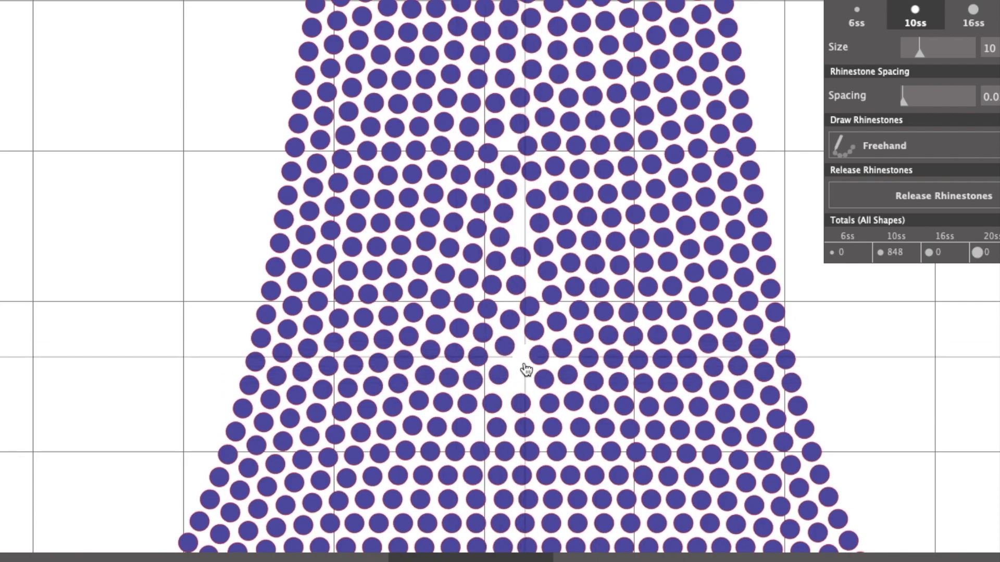
mouse_move(786, 344)
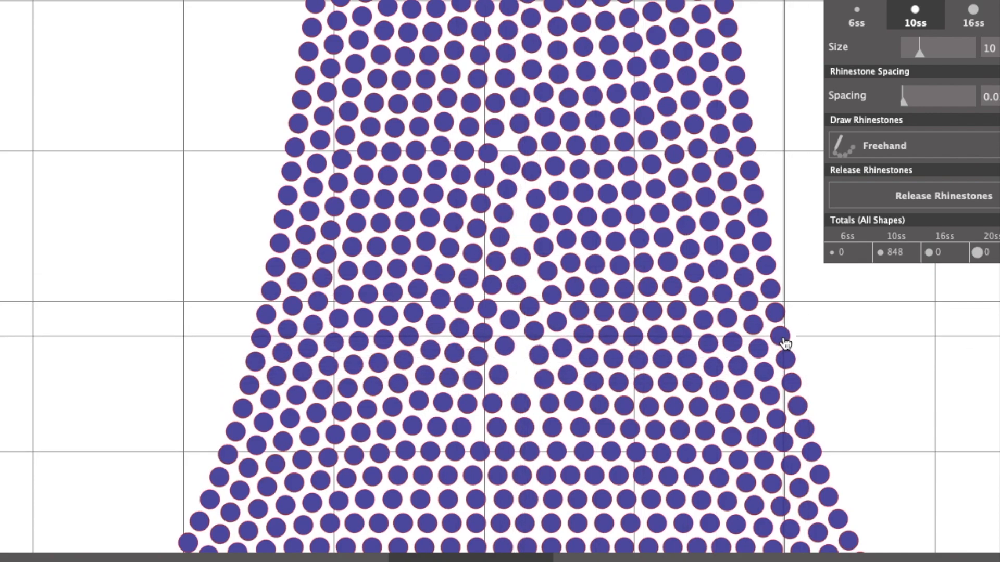
Step: Move three spare rhinestones off beside the design at lower right, totalling 853
click(783, 342)
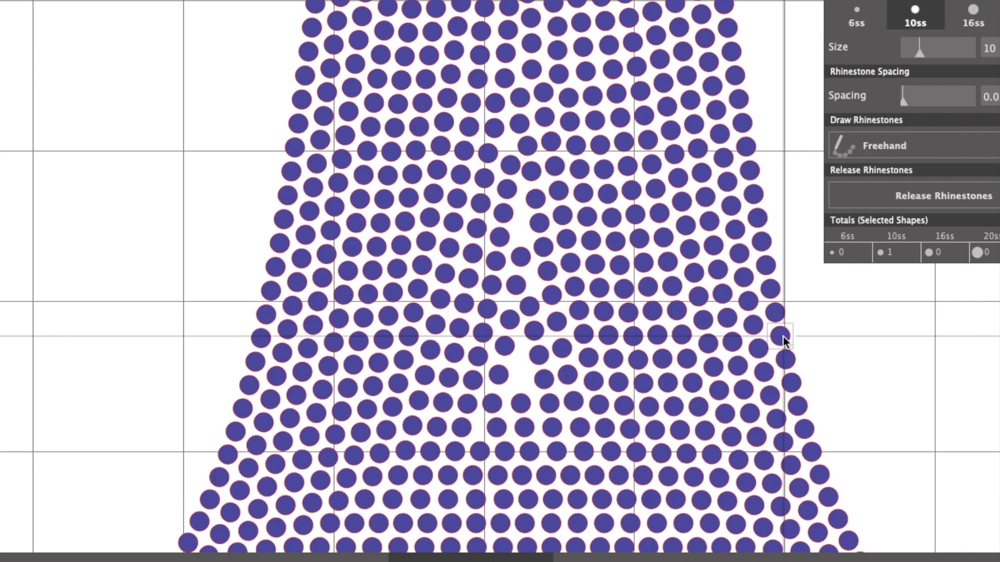
drag(781, 336, 880, 437)
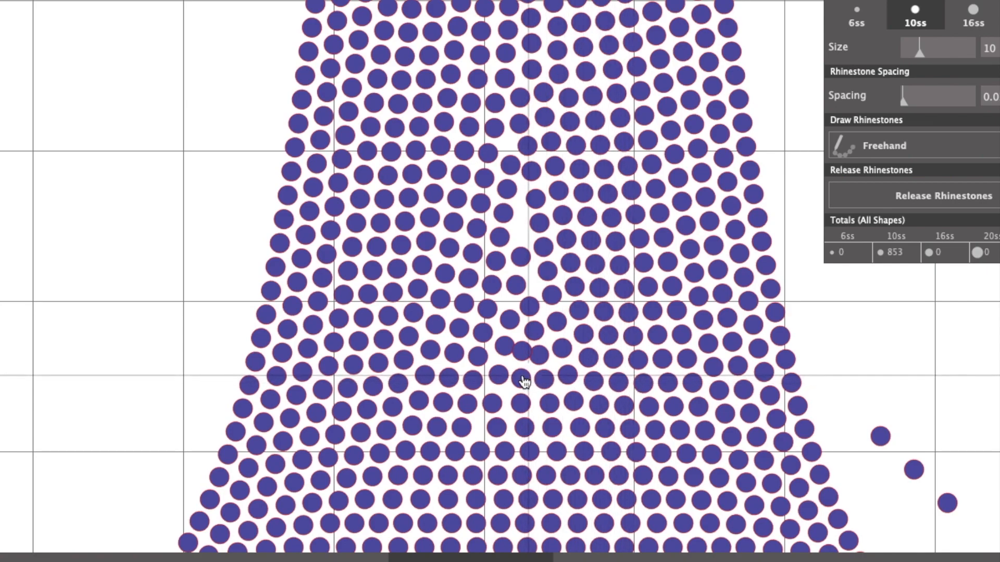
mouse_move(529, 378)
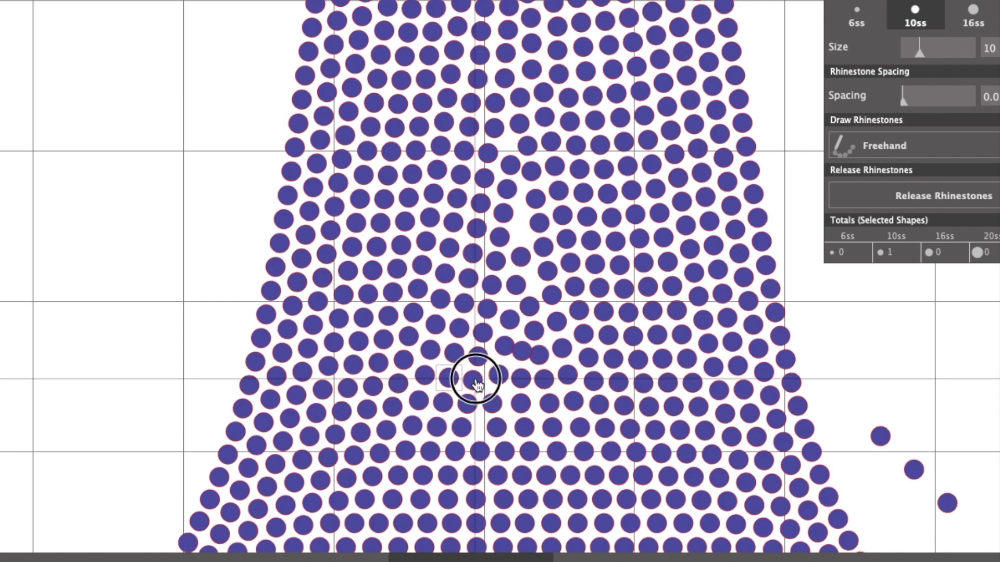
Step: Space the eight selected stones below the bell's centre evenly across about 1.26 in
click(475, 379)
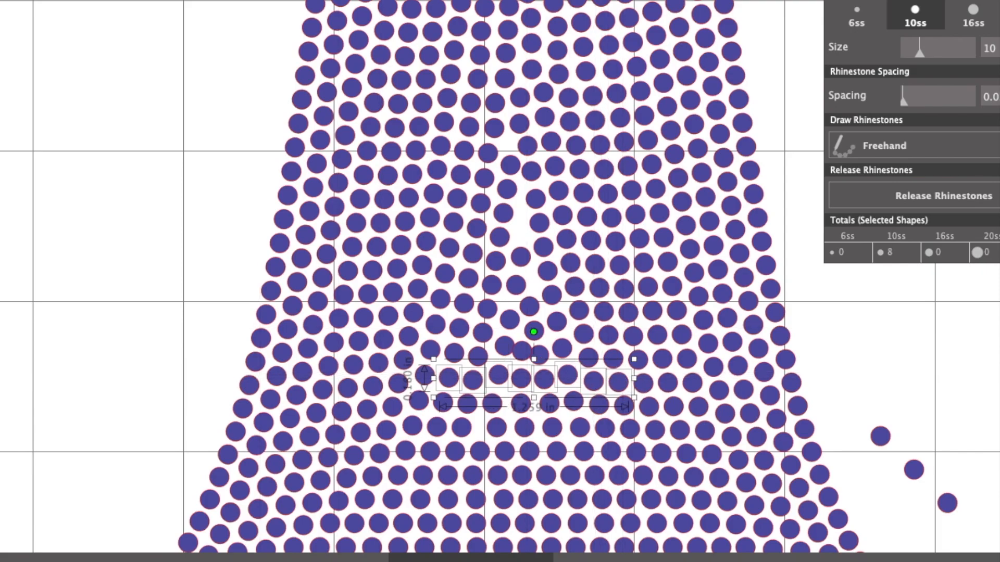
click(271, 7)
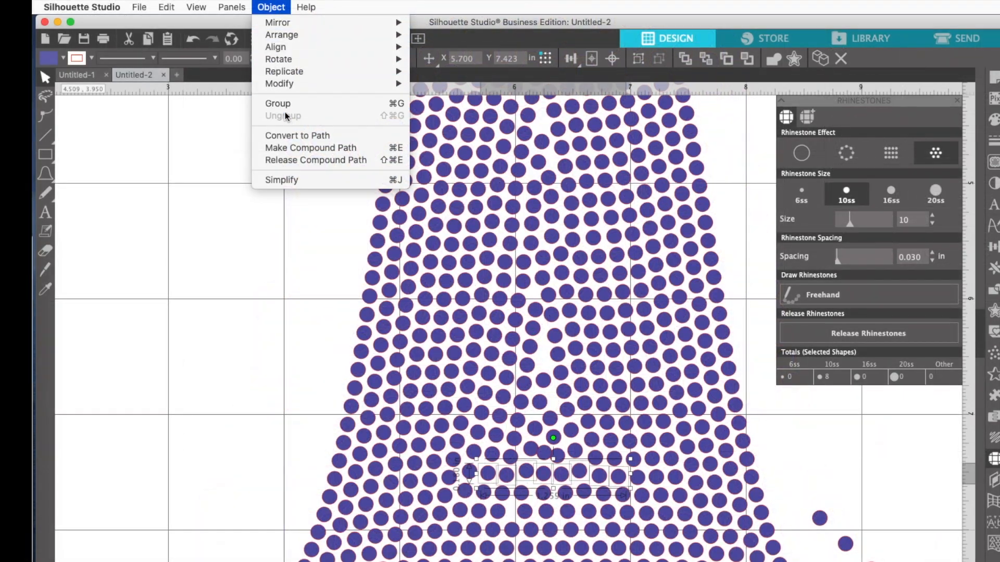
mouse_move(275, 46)
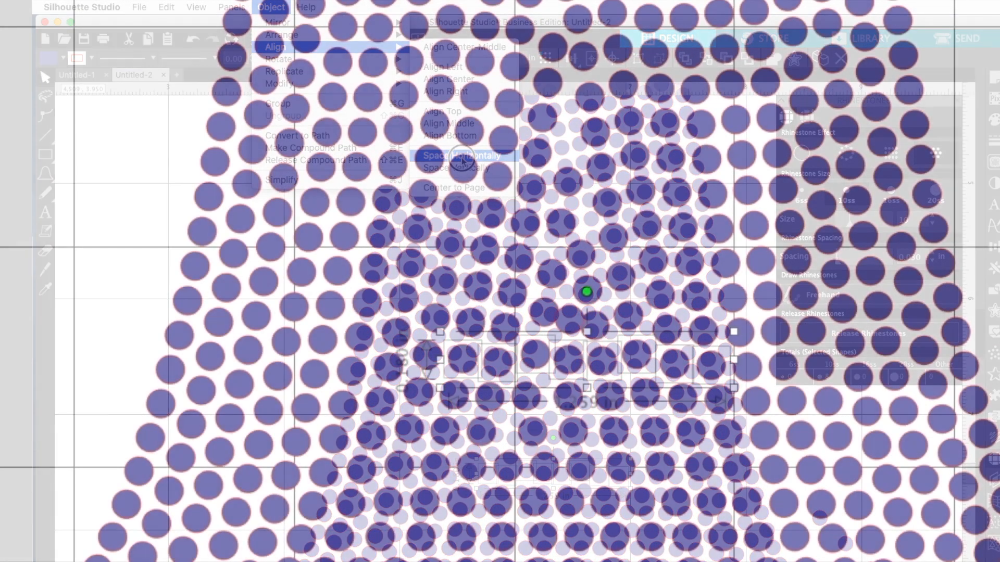
click(460, 155)
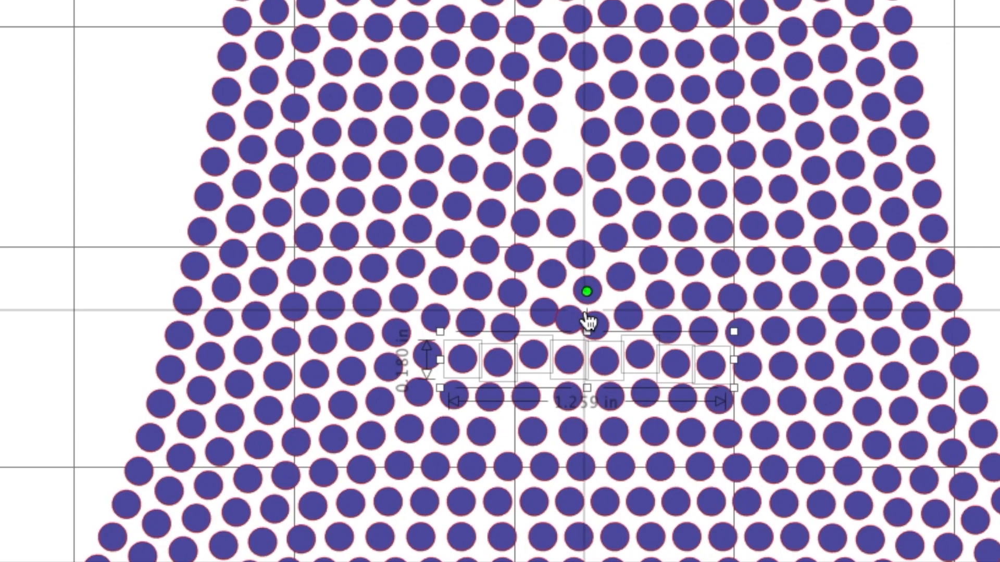
mouse_move(447, 313)
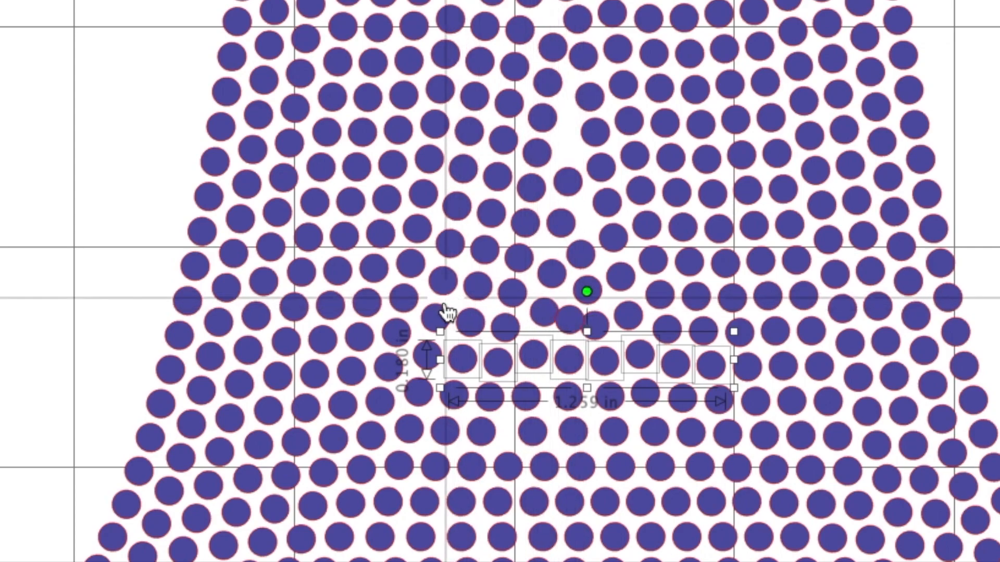
mouse_move(546, 319)
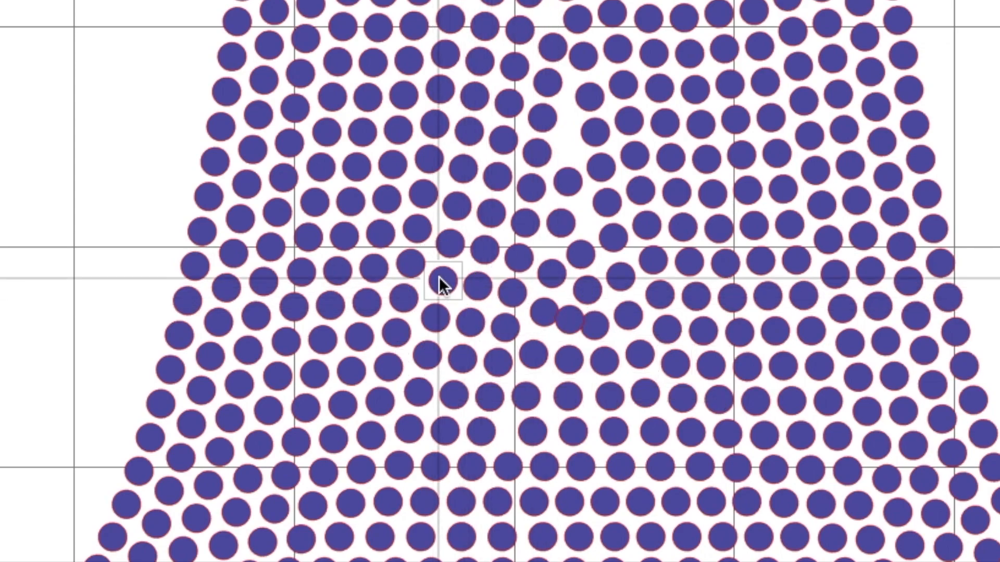
Step: Select and drag neighbouring rhinestones into a row in the bell's narrow upper gap
click(443, 284)
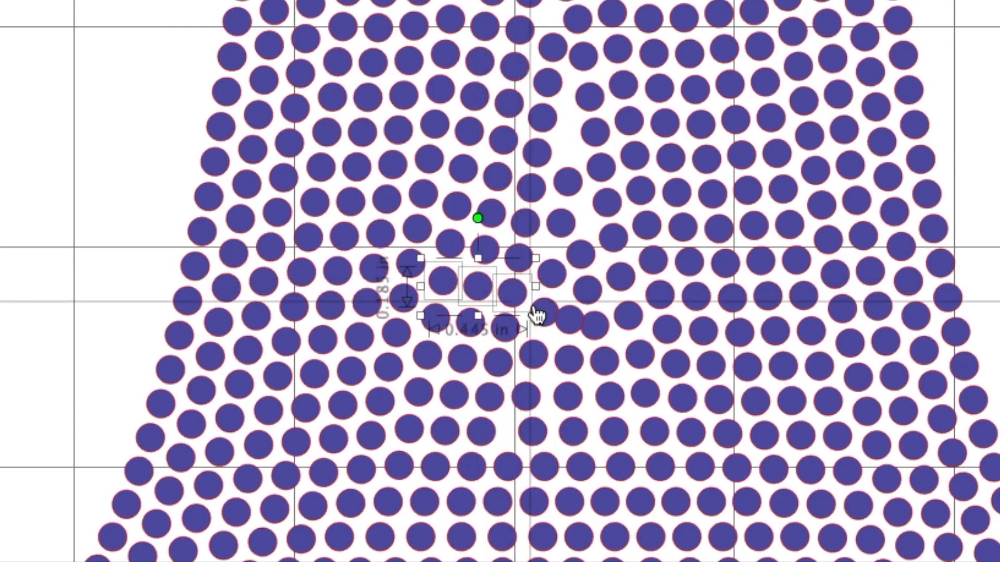
drag(534, 306, 590, 329)
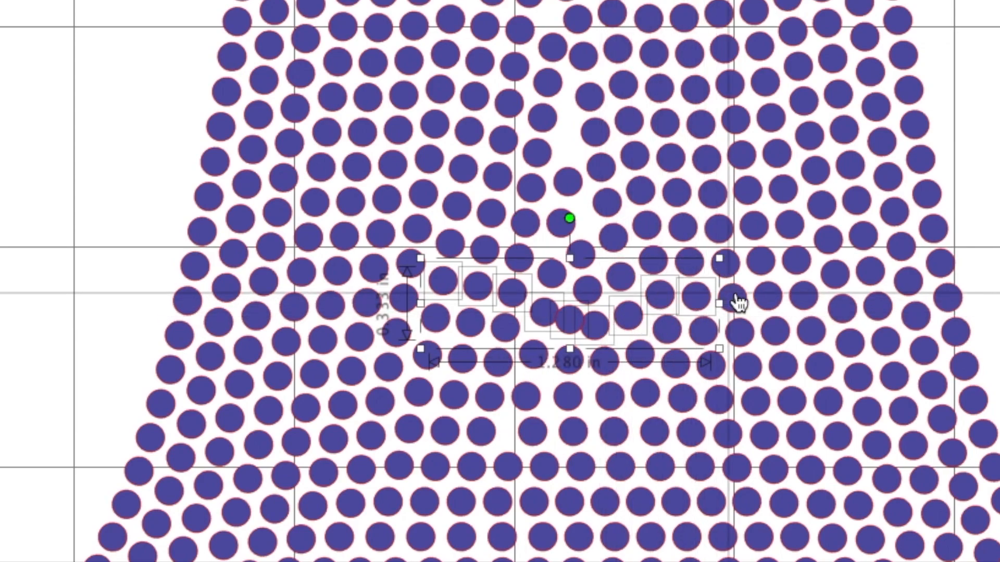
drag(719, 300, 743, 300)
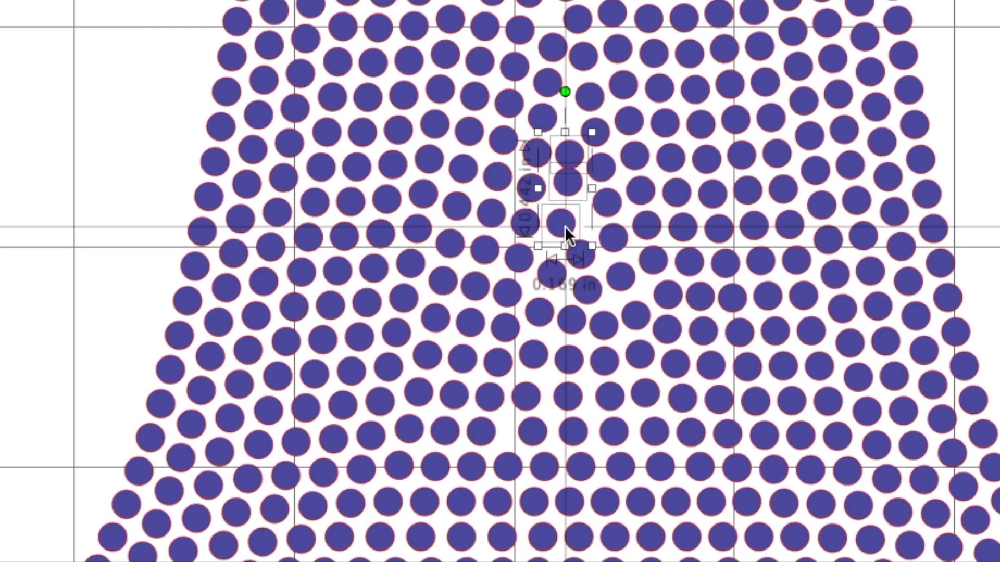
drag(567, 236, 586, 265)
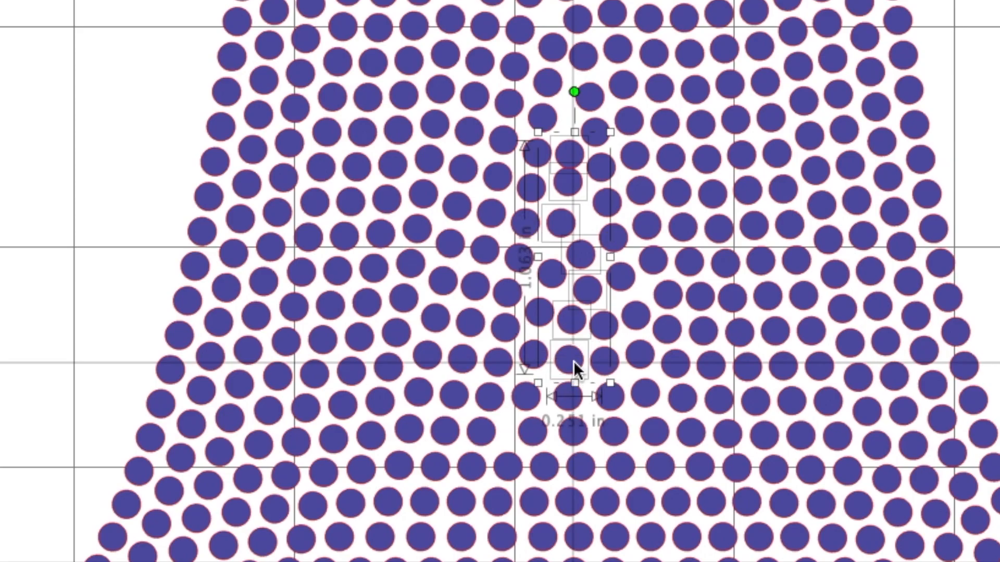
click(301, 7)
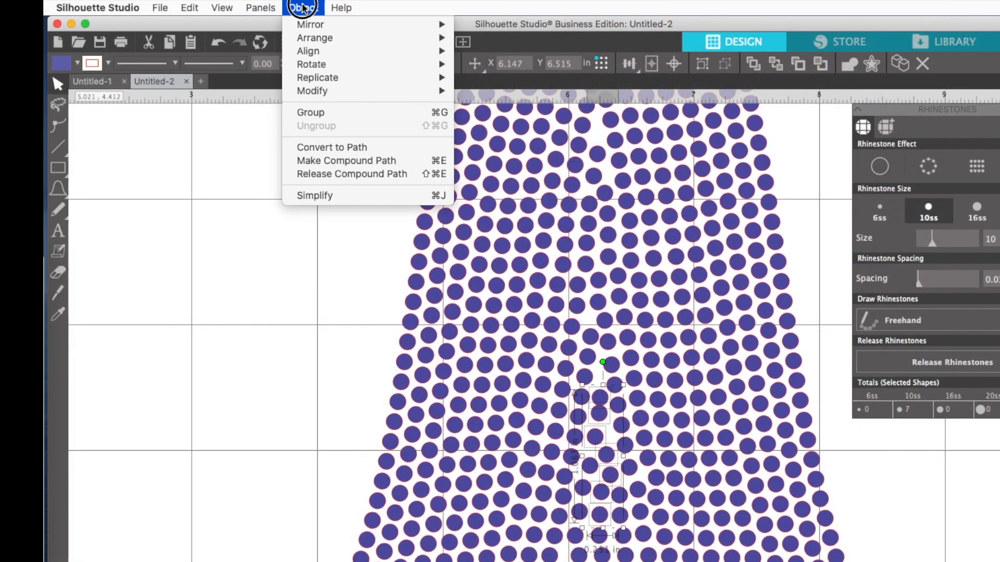
mouse_move(308, 51)
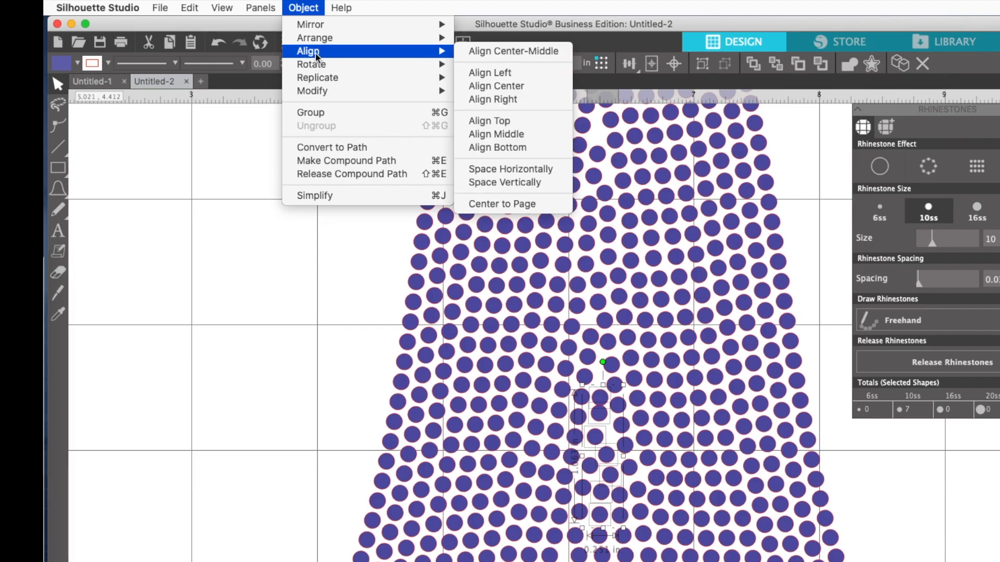
mouse_move(505, 182)
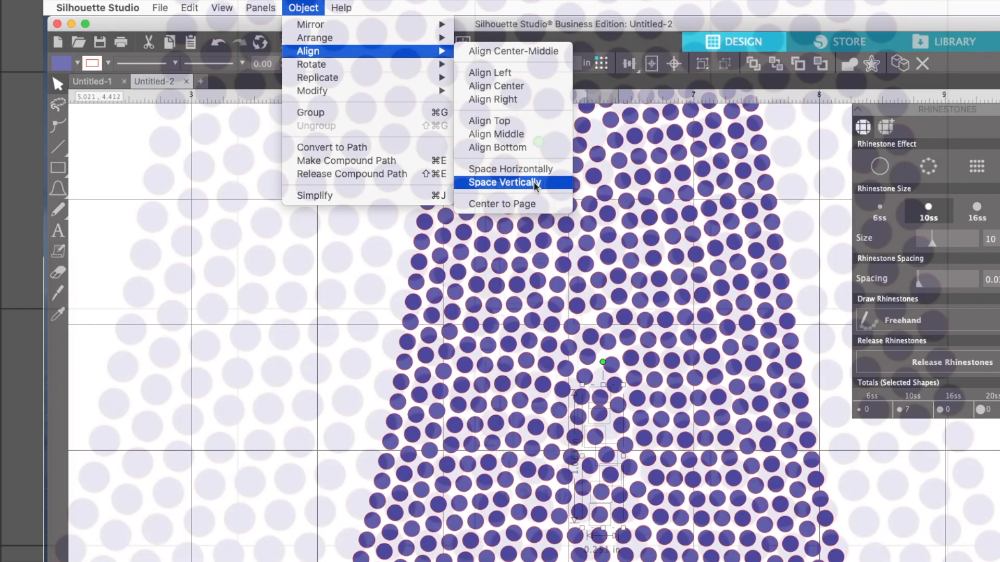
click(503, 183)
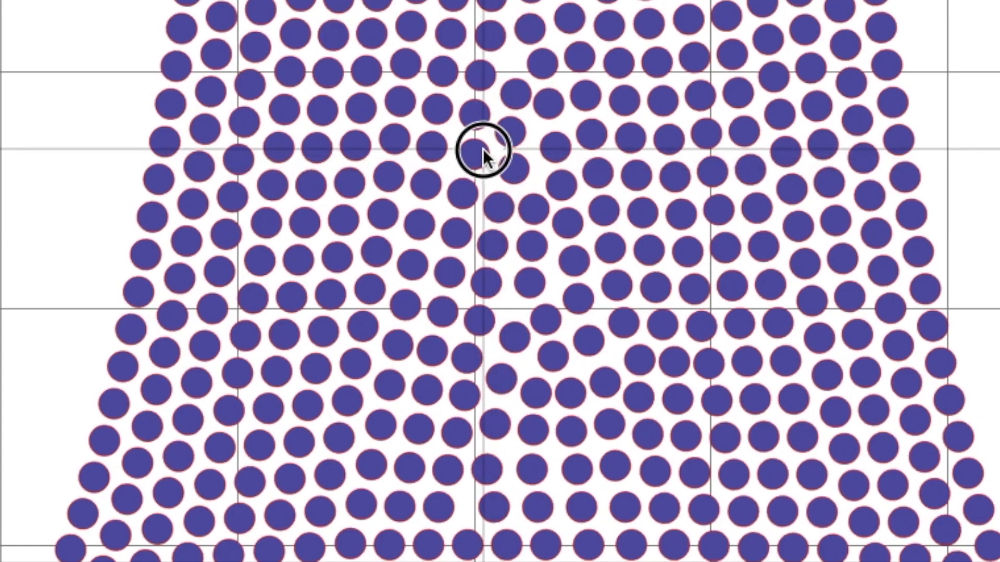
mouse_move(519, 134)
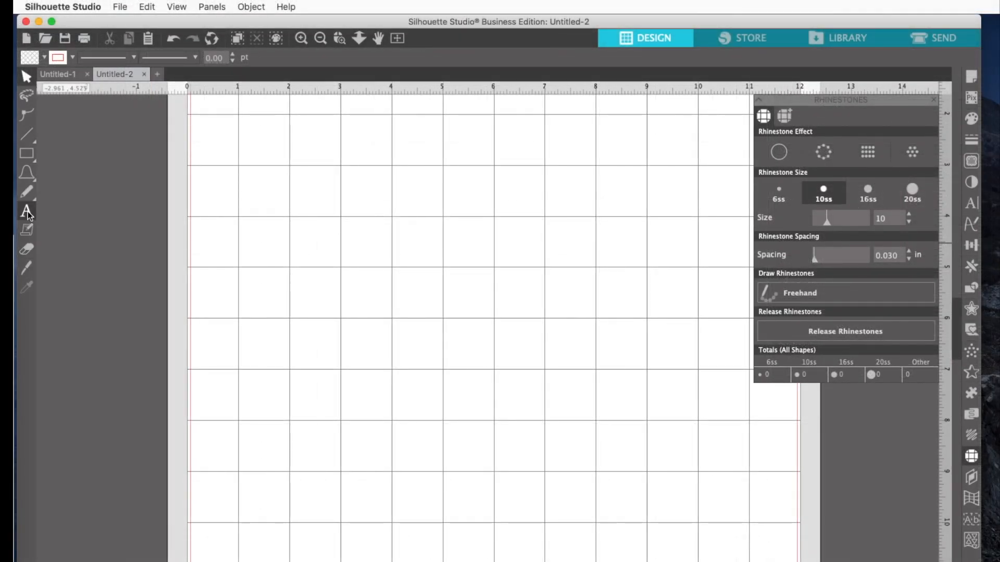
mouse_move(27, 212)
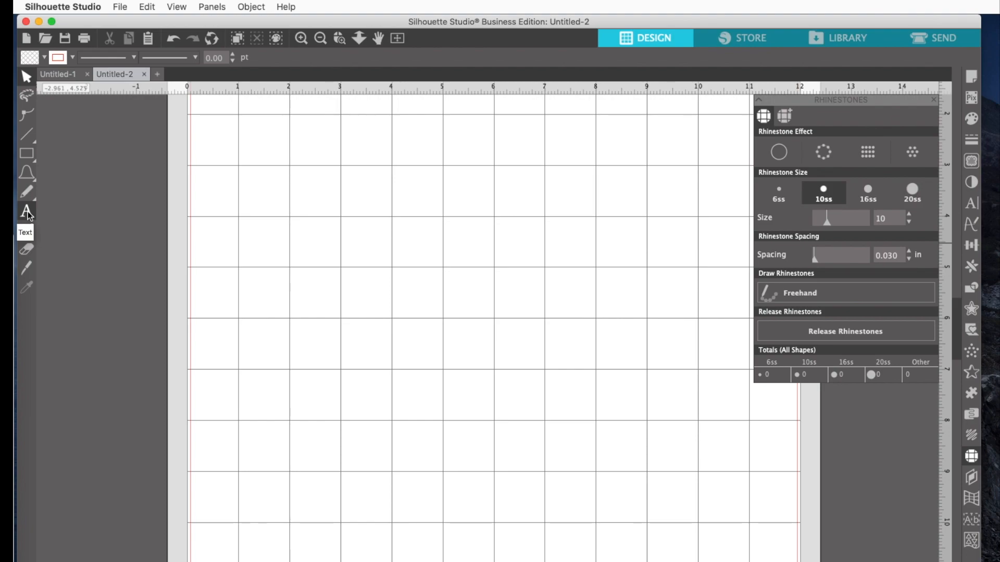
Step: Add the text JEEP to the blank page and scale it to about 8.186 in wide
click(27, 212)
text(JEE)
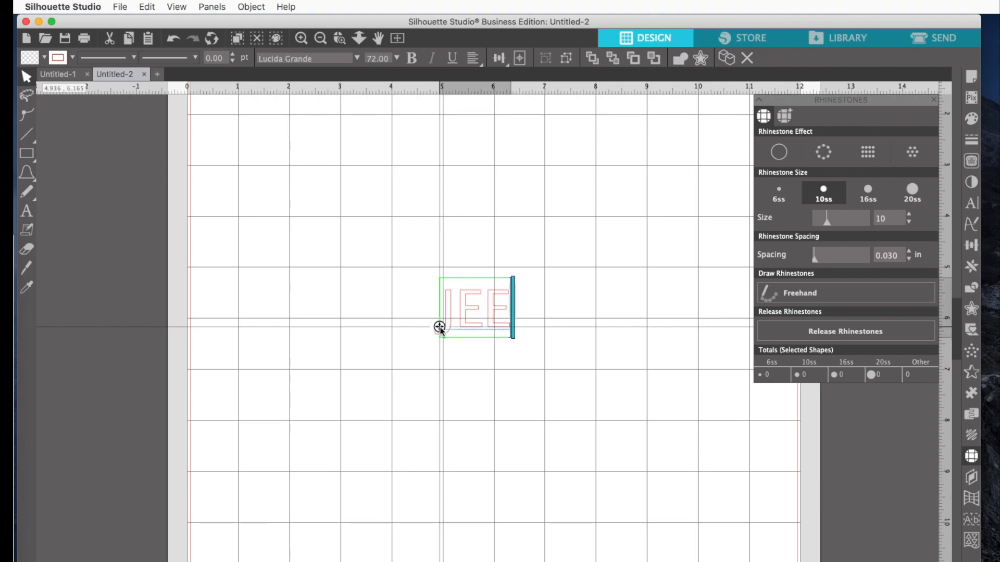
text(P)
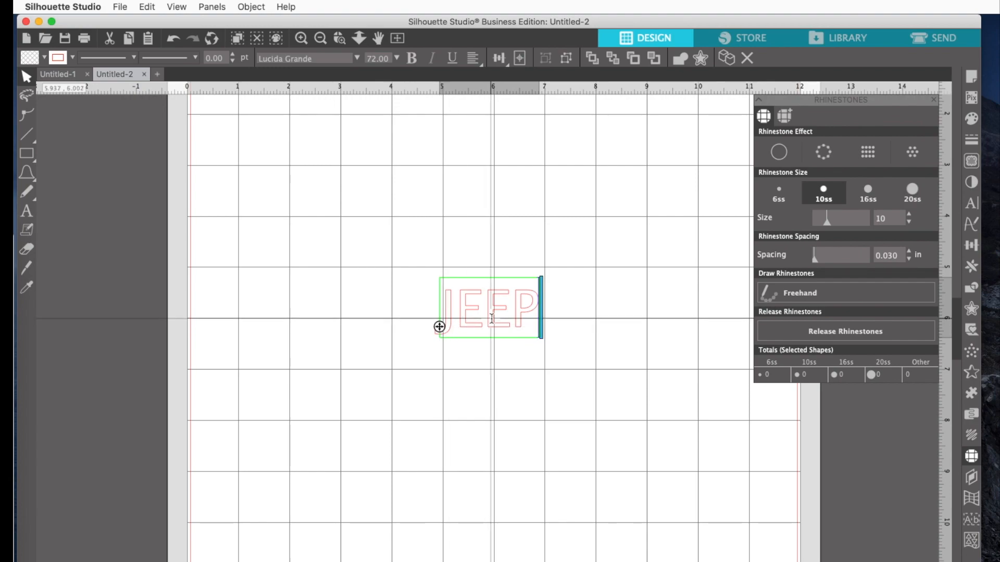
mouse_move(403, 243)
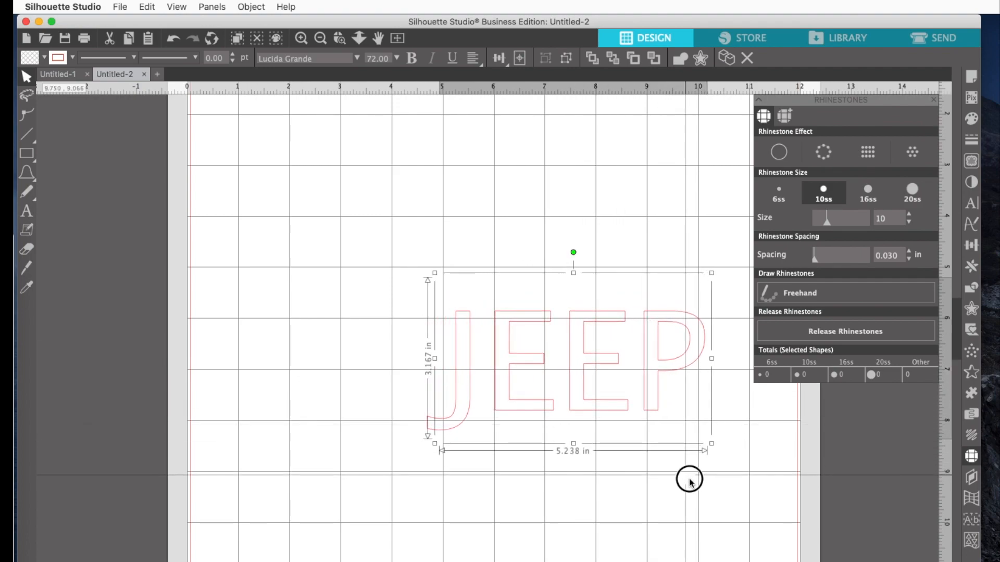
drag(688, 480, 434, 273)
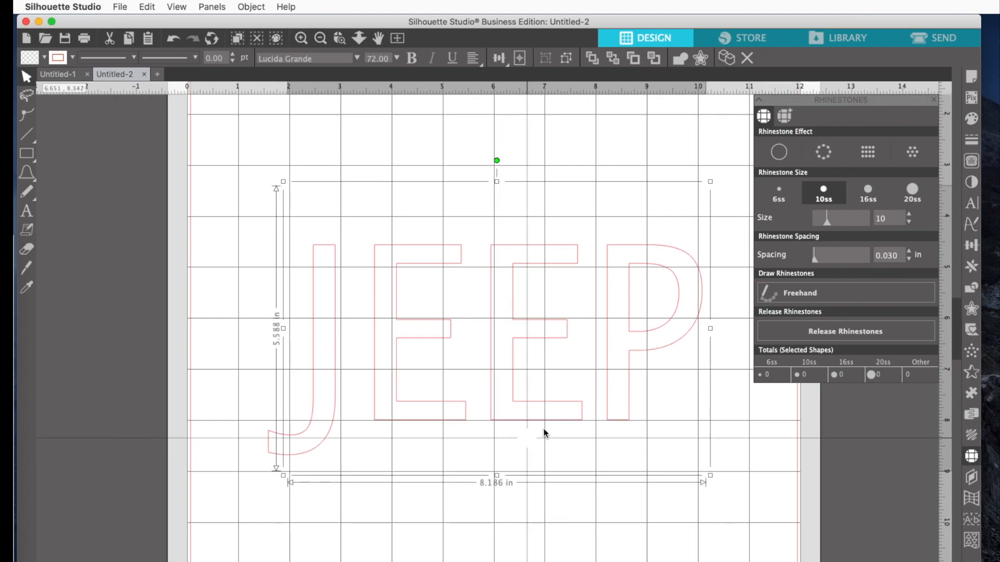
mouse_move(691, 189)
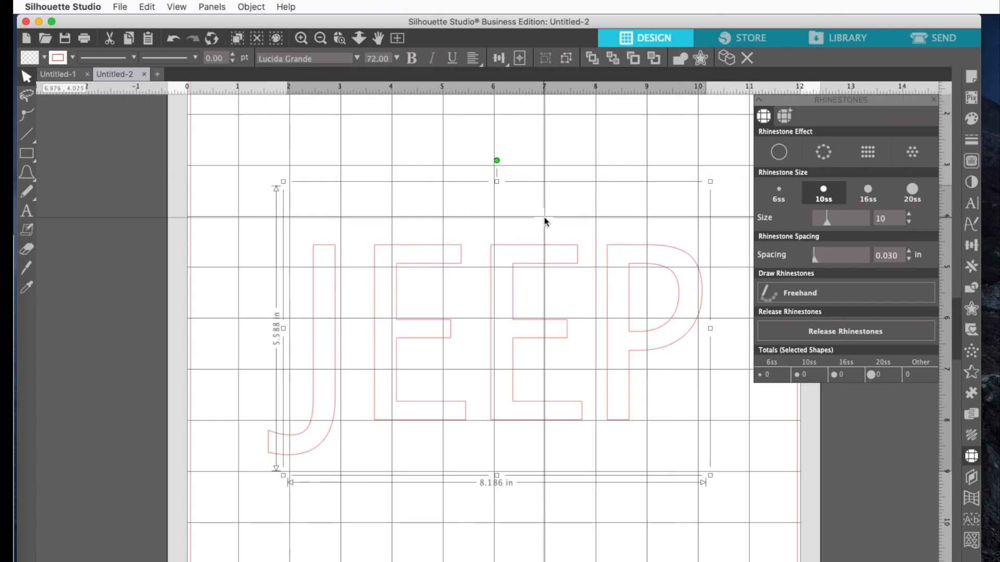
mouse_move(542, 228)
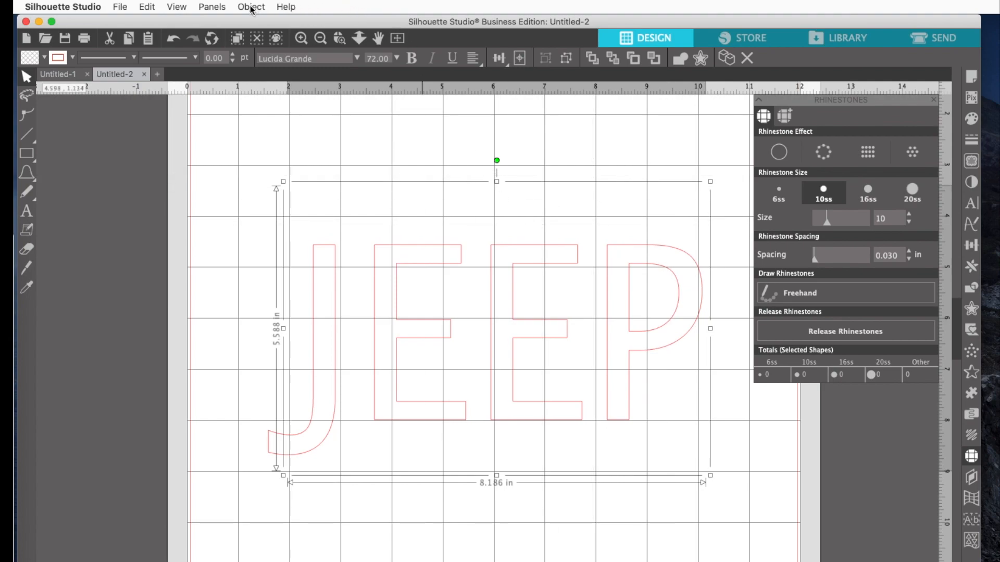
Step: Set JEEP in Arial Black with a rhinestone outline coloured orange
click(250, 7)
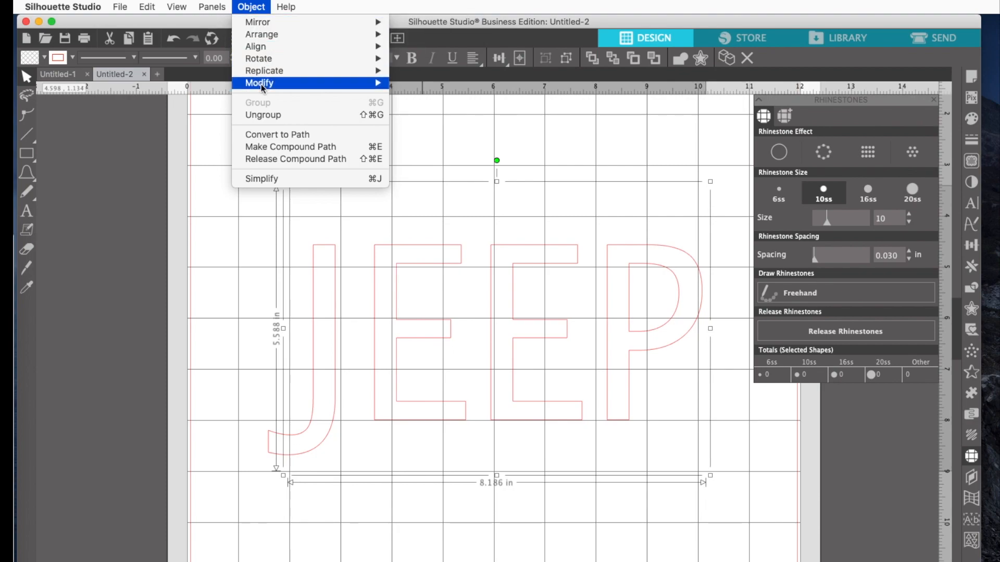
mouse_move(268, 135)
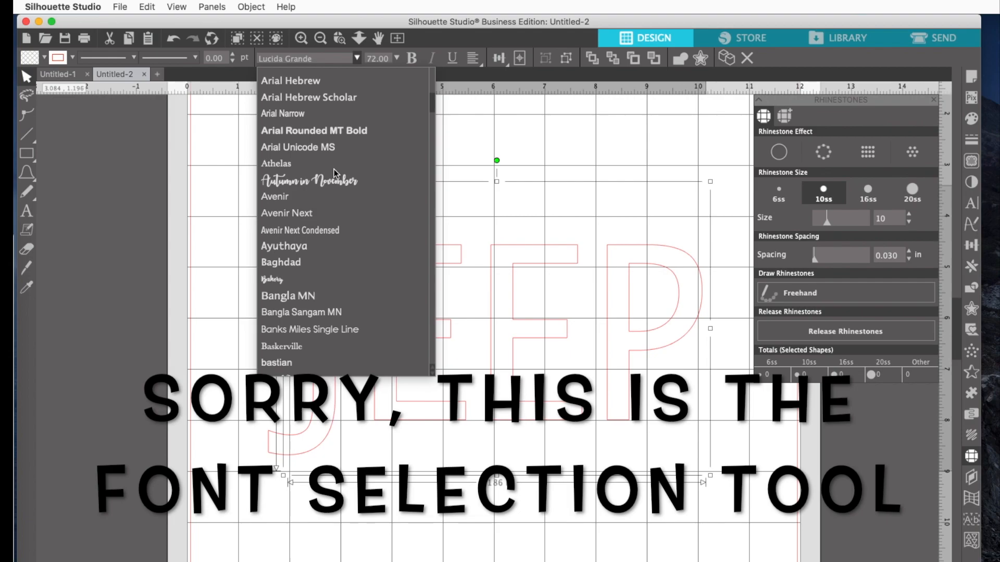
mouse_move(313, 130)
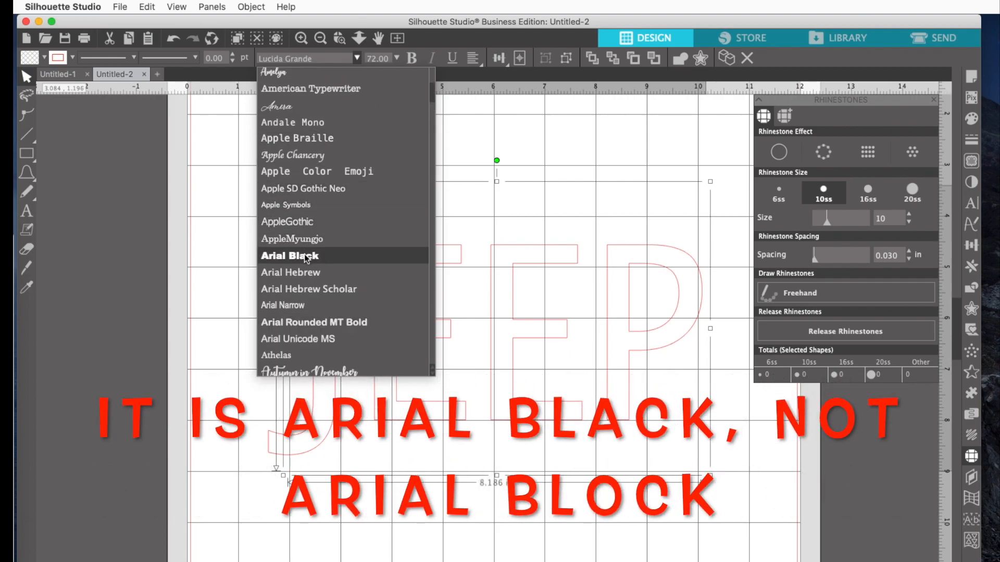
click(290, 255)
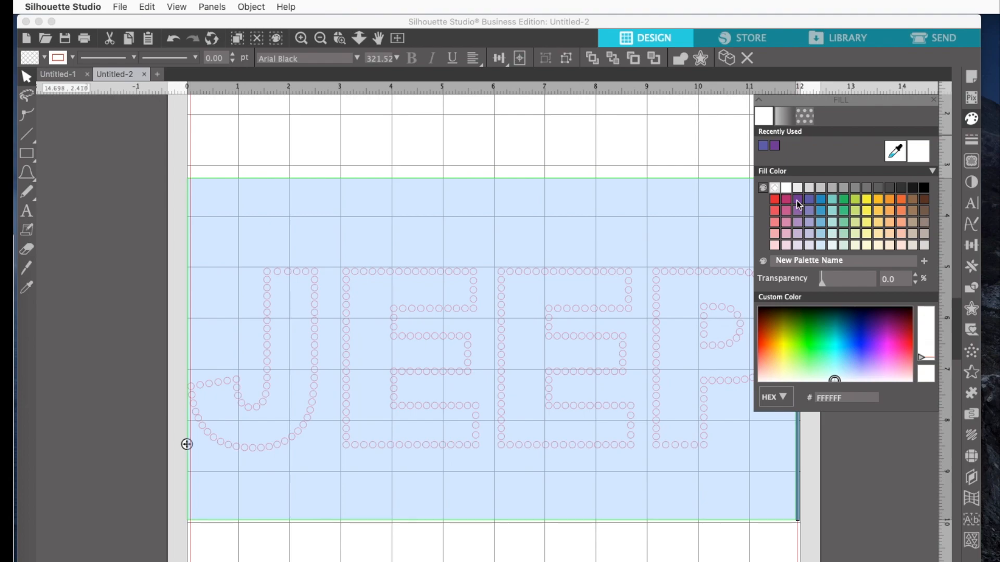
click(900, 199)
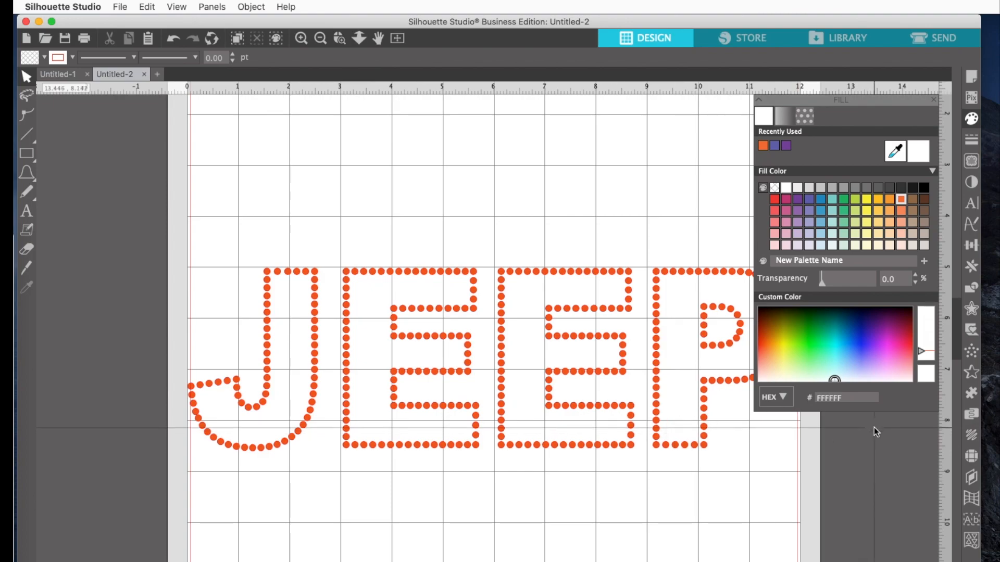
Step: Linear-fill the JEEP letters with 1319 rhinestones and enlarge them to about 9.82 in tall
click(972, 456)
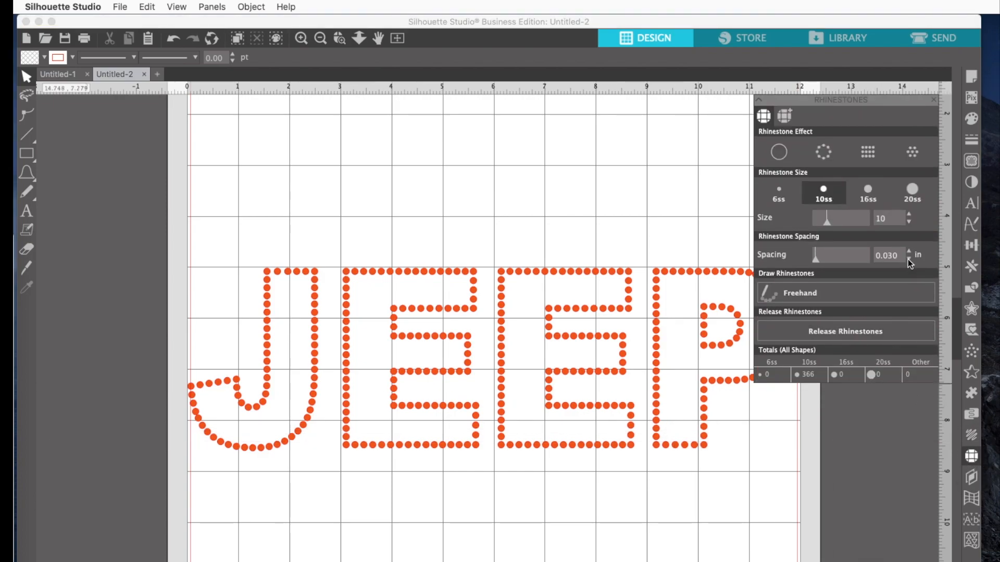
click(866, 153)
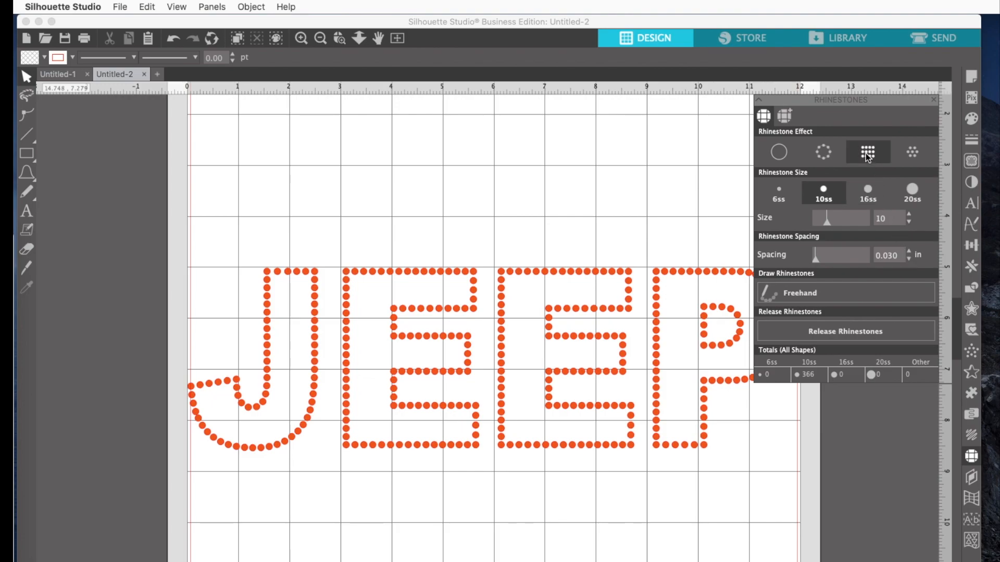
mouse_move(867, 152)
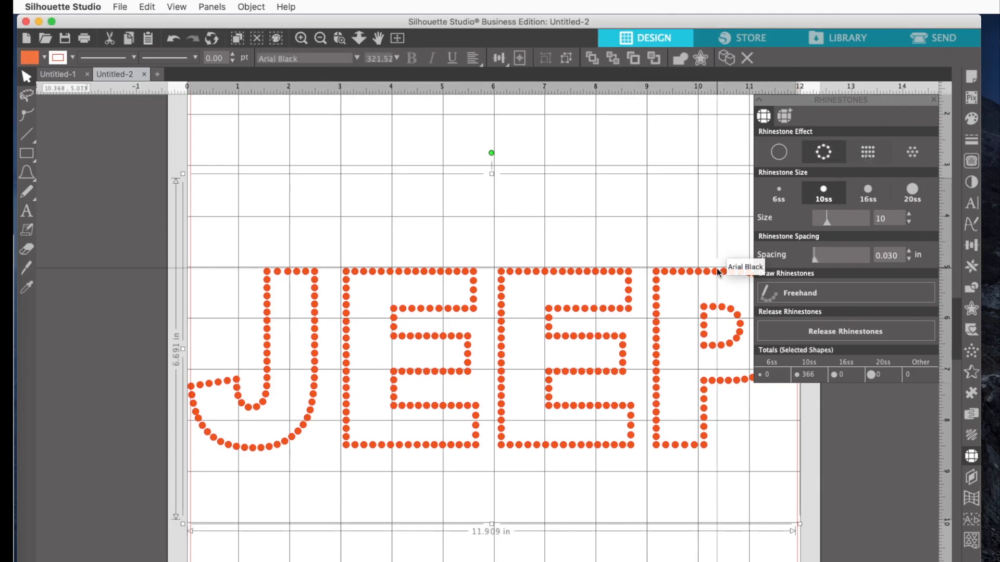
click(867, 152)
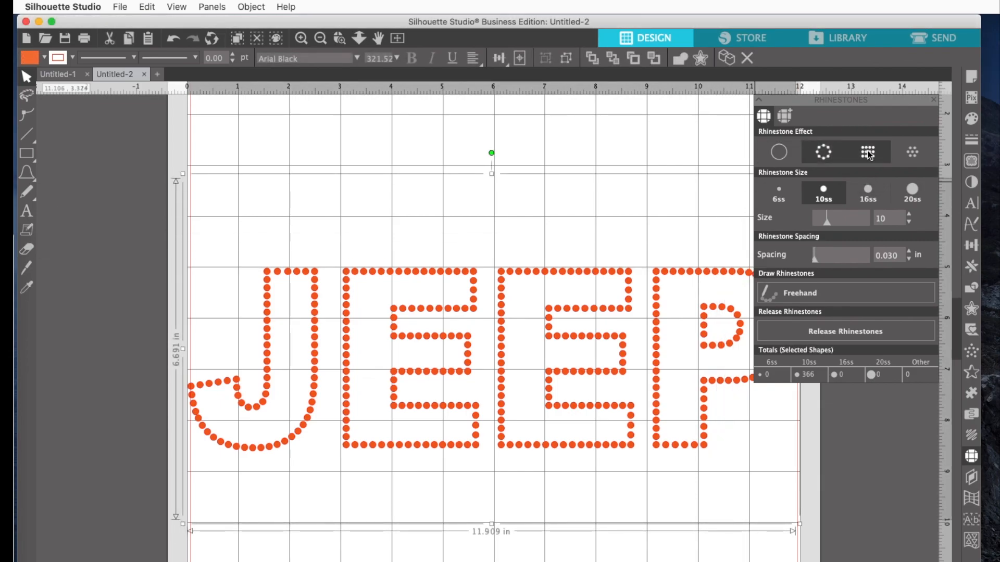
mouse_move(867, 152)
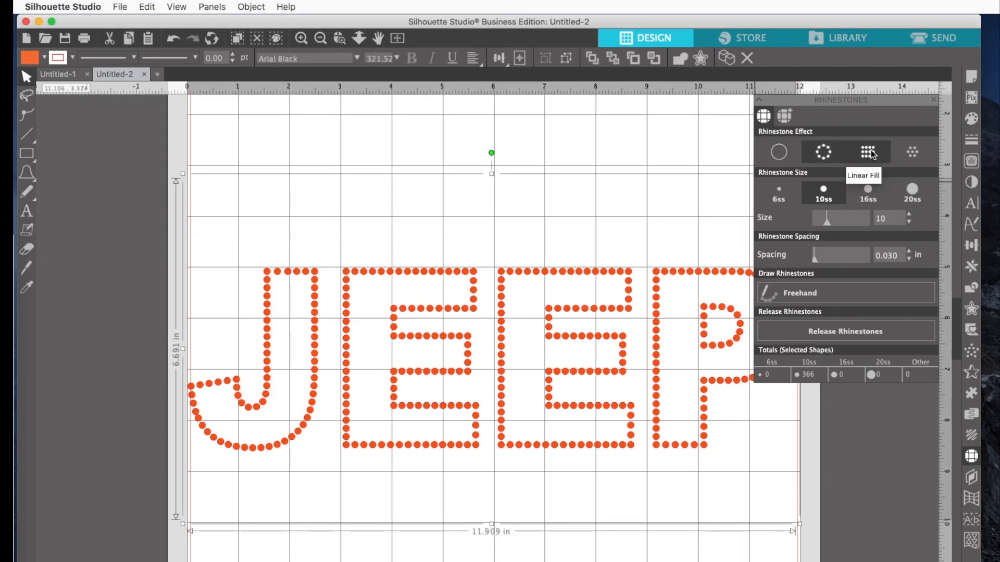
click(867, 152)
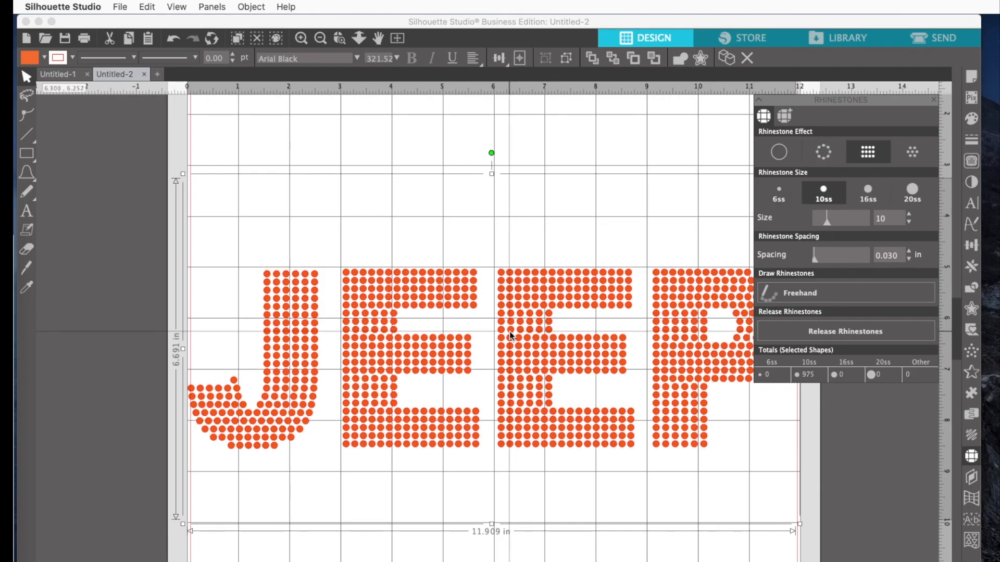
mouse_move(219, 356)
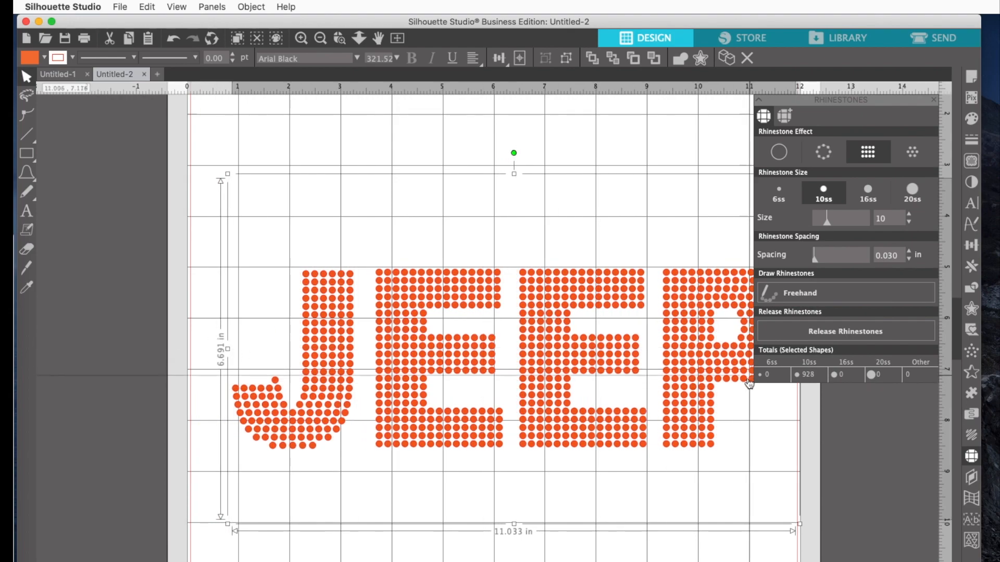
mouse_move(573, 460)
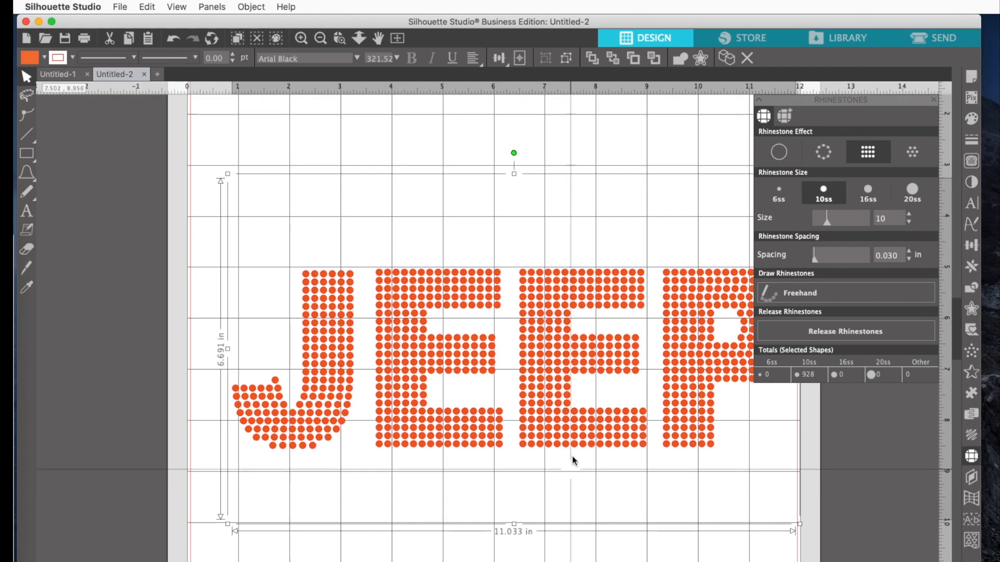
mouse_move(580, 368)
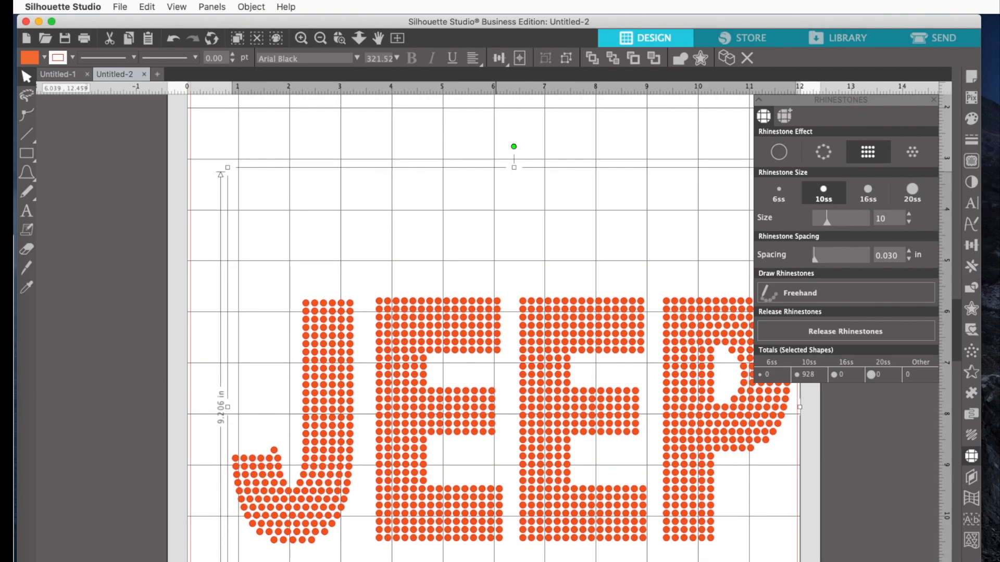
scroll(down, 3)
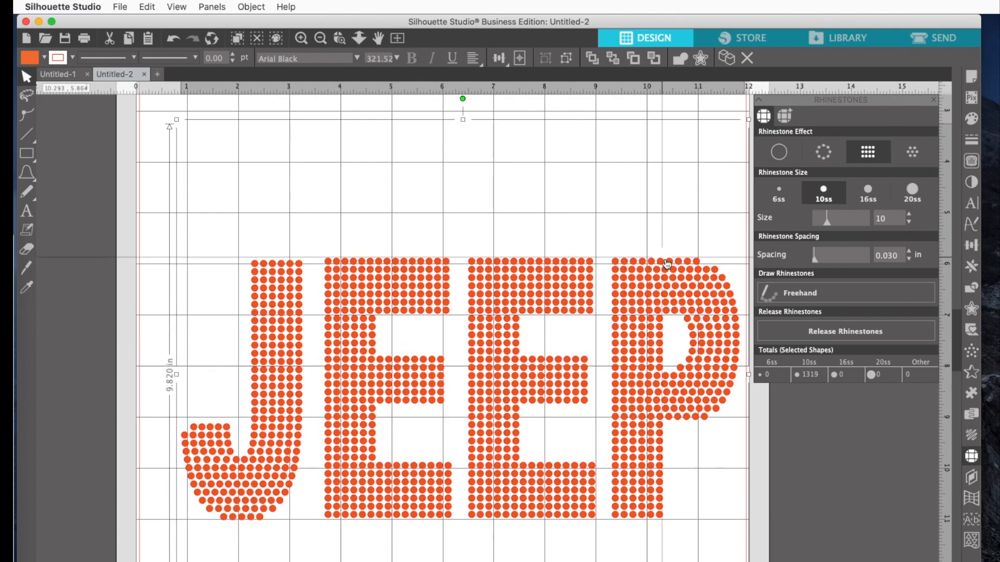
mouse_move(632, 423)
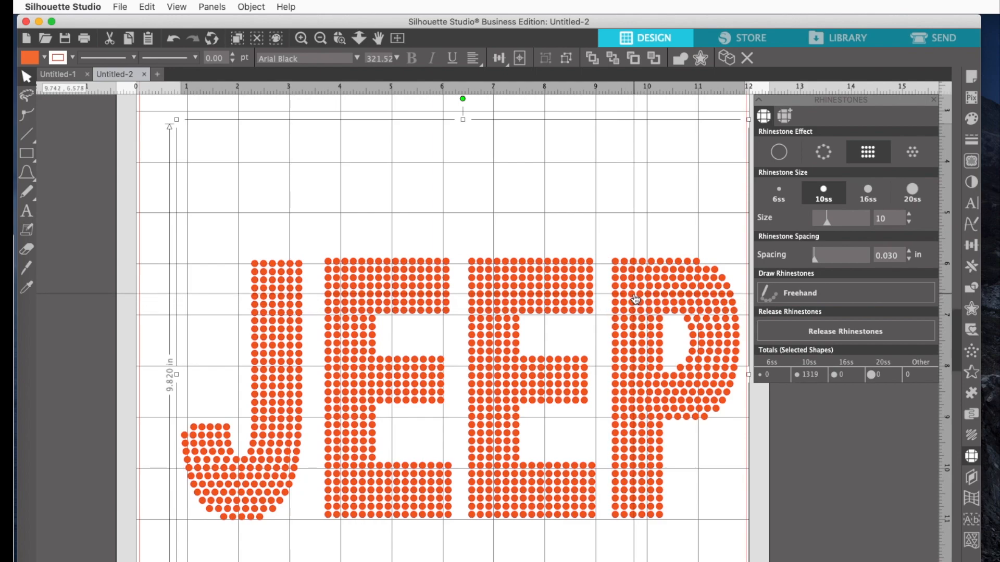
mouse_move(300, 224)
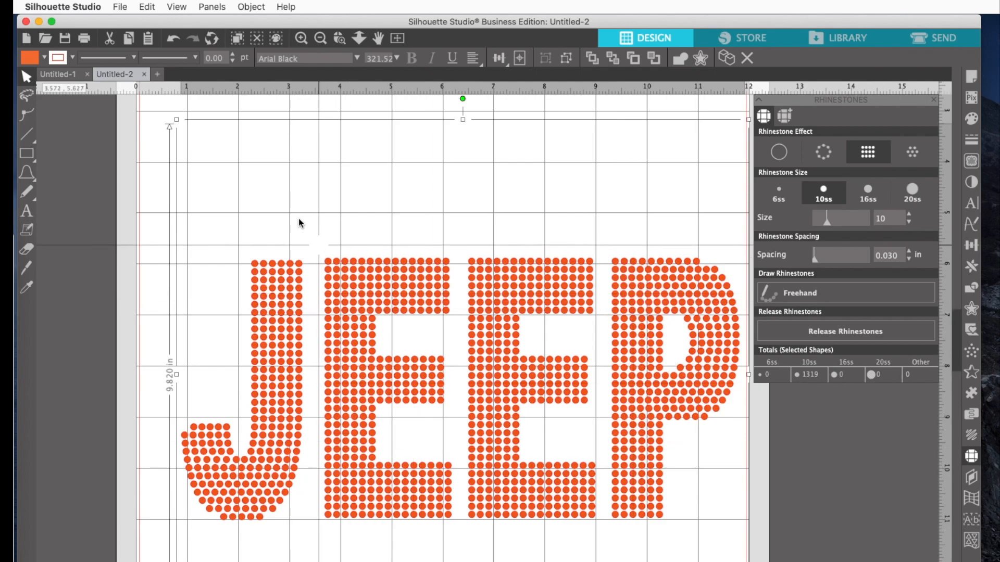
click(250, 6)
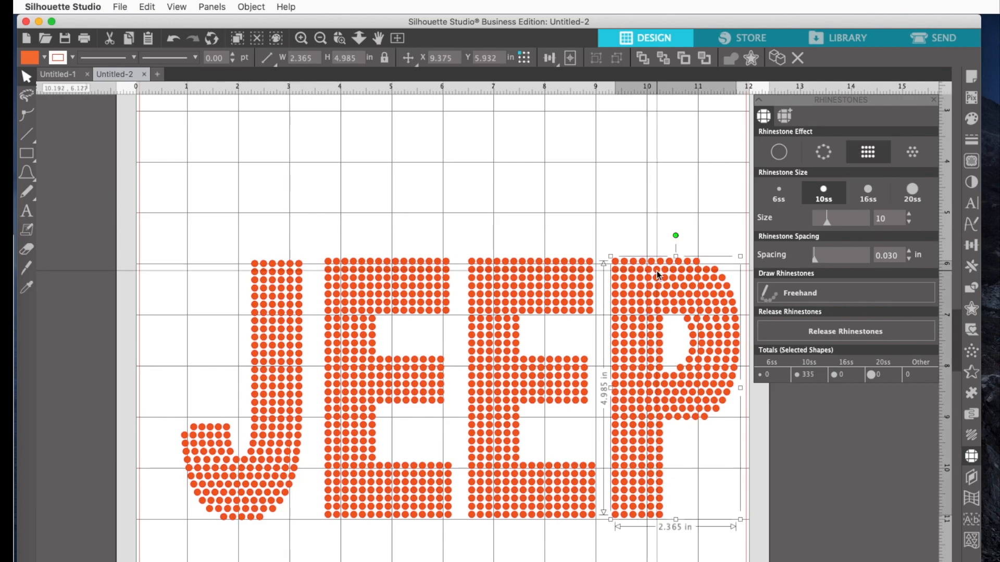
mouse_move(912, 151)
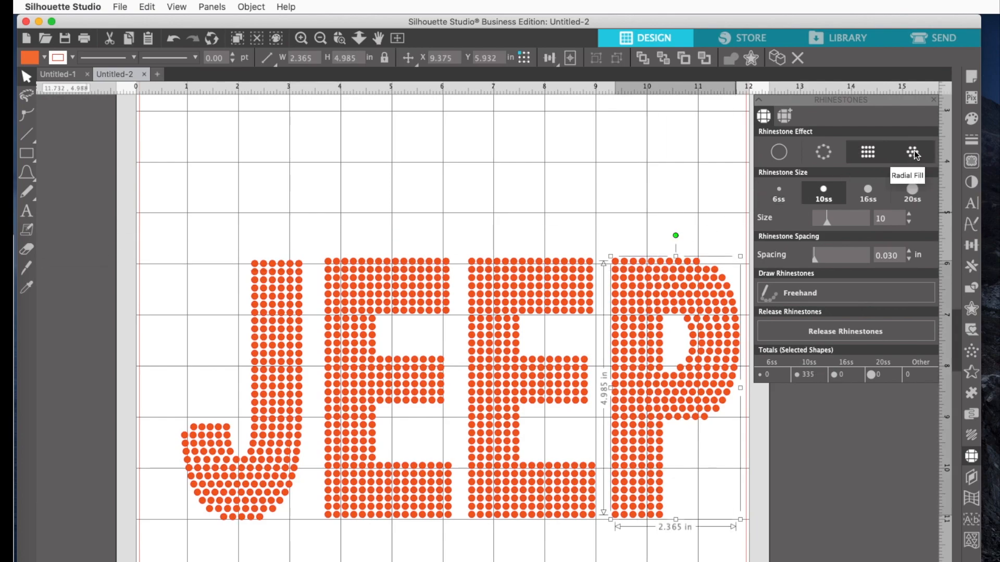
click(912, 151)
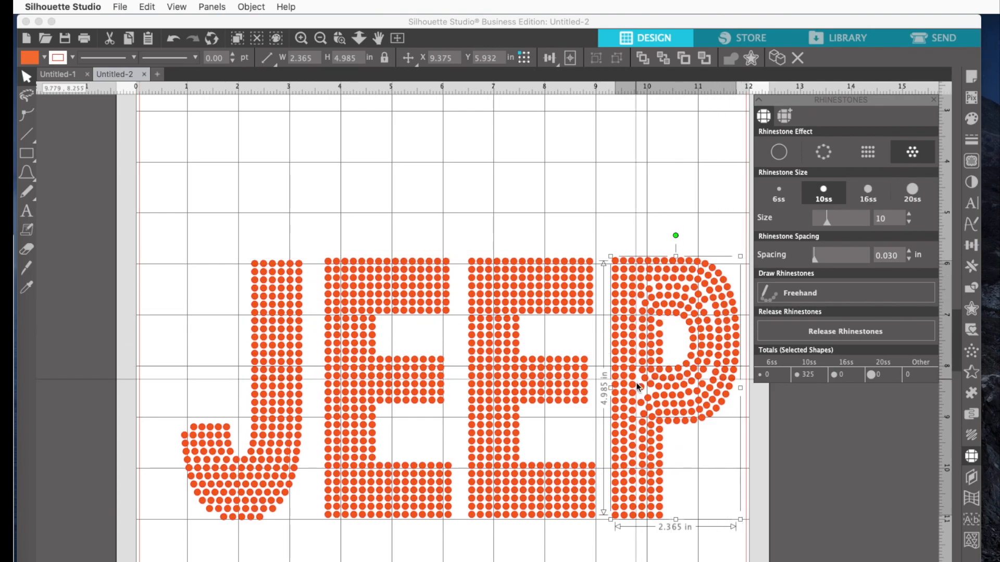
mouse_move(628, 501)
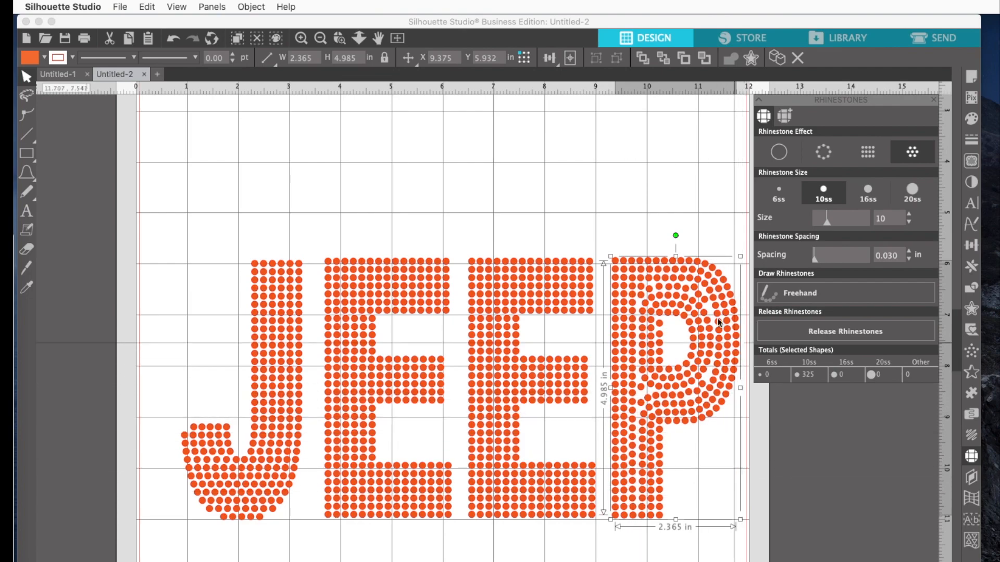
mouse_move(626, 350)
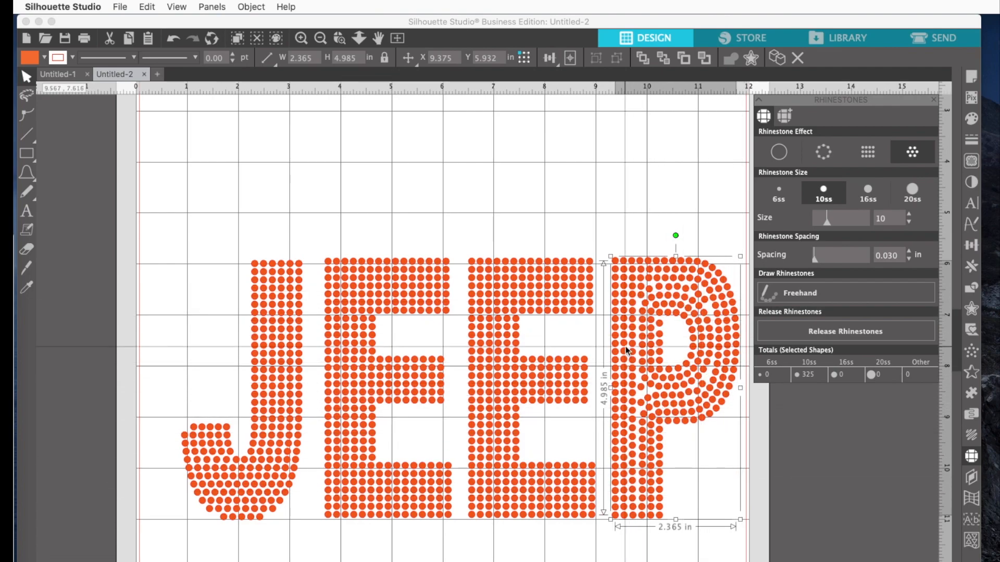
click(867, 153)
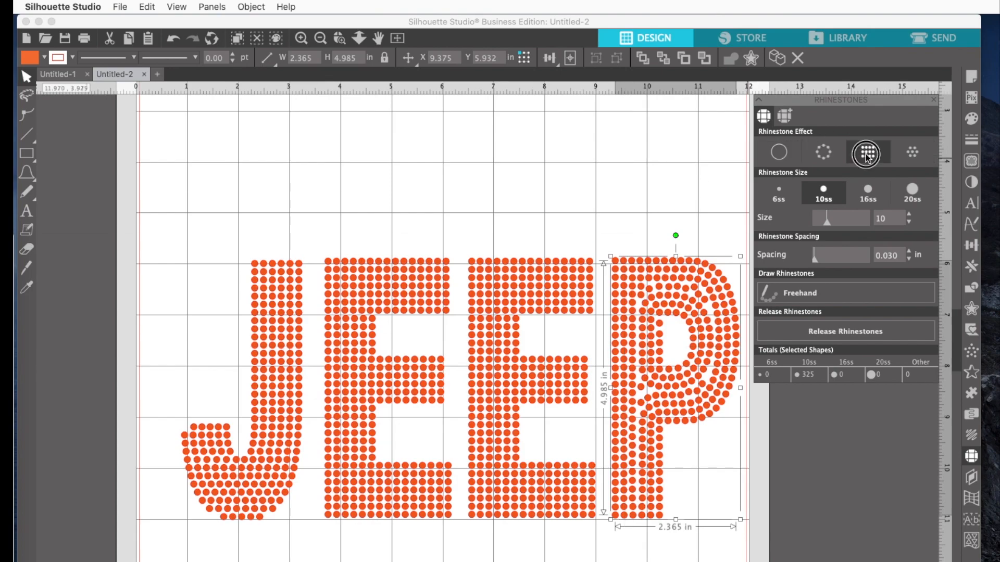
click(866, 153)
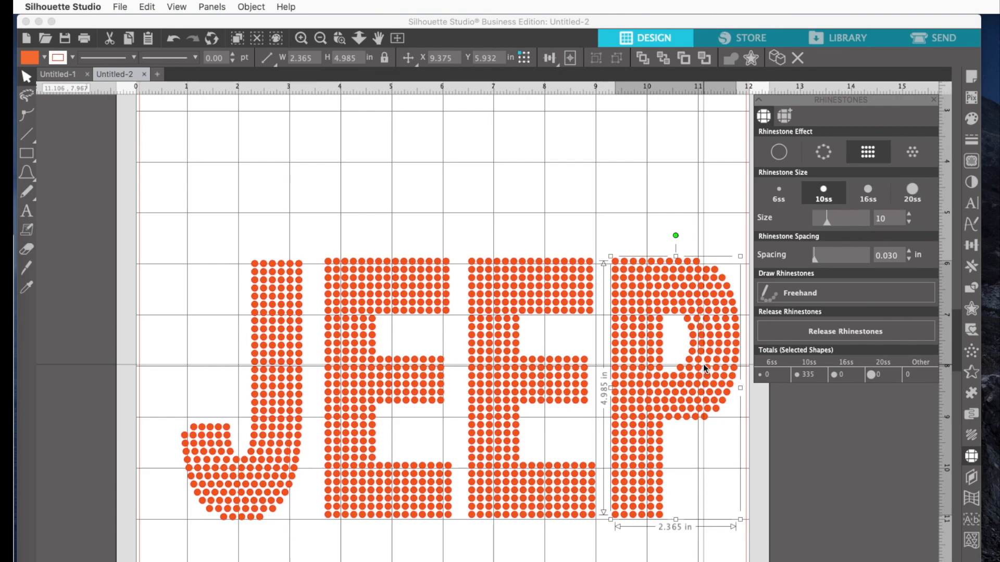
mouse_move(229, 429)
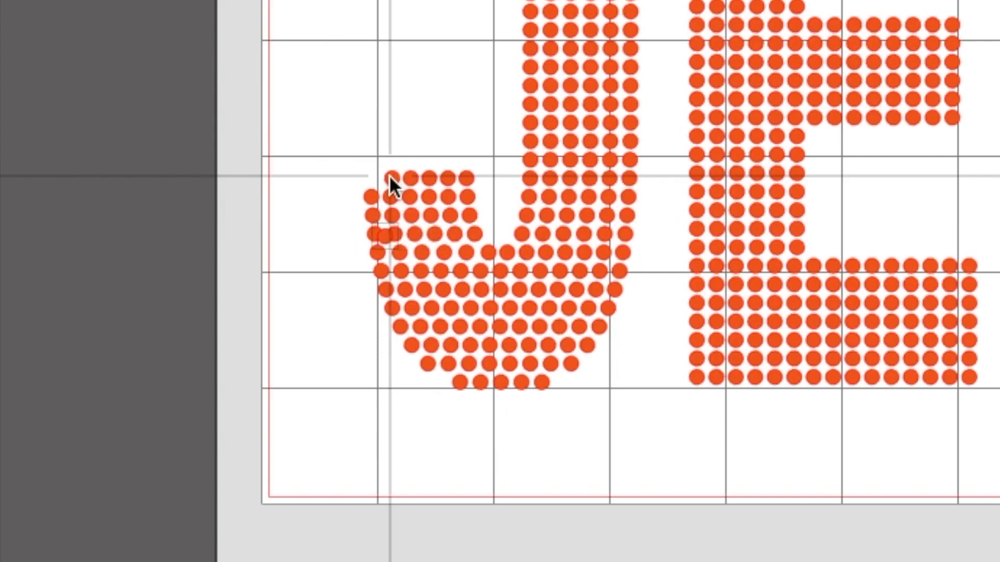
Step: Select the five rhinestones at the tip of the J's hook
click(383, 230)
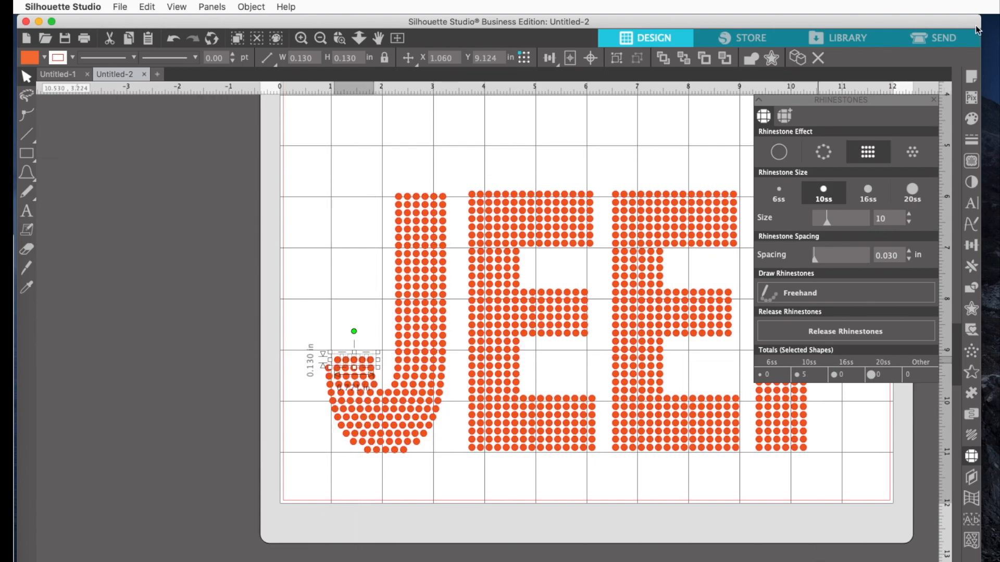
mouse_move(969, 120)
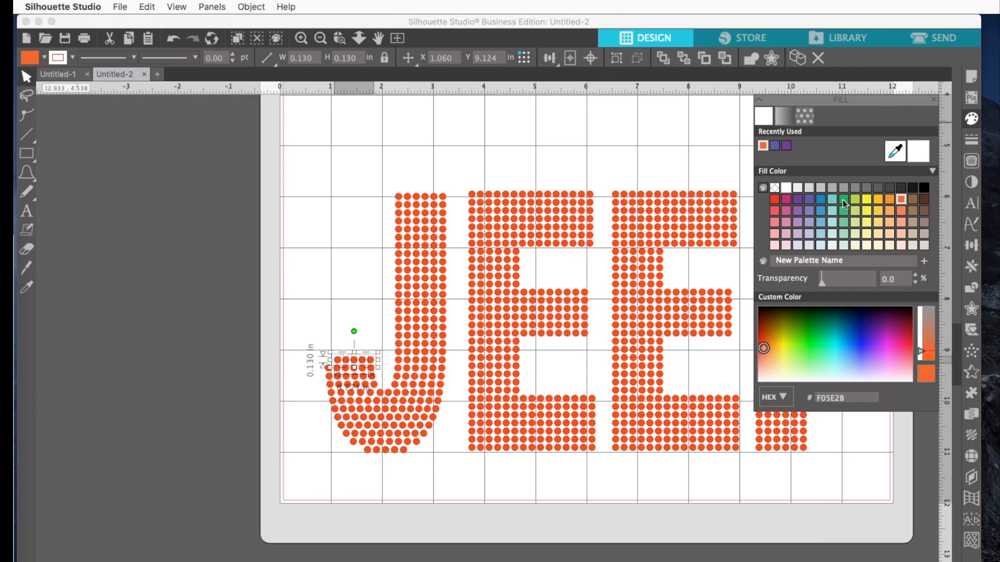
click(843, 199)
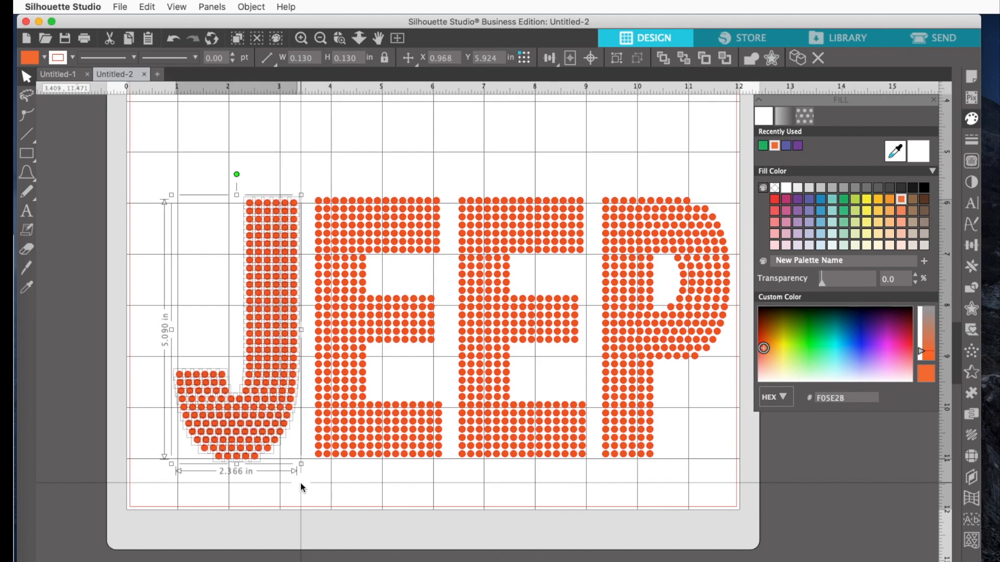
mouse_move(405, 250)
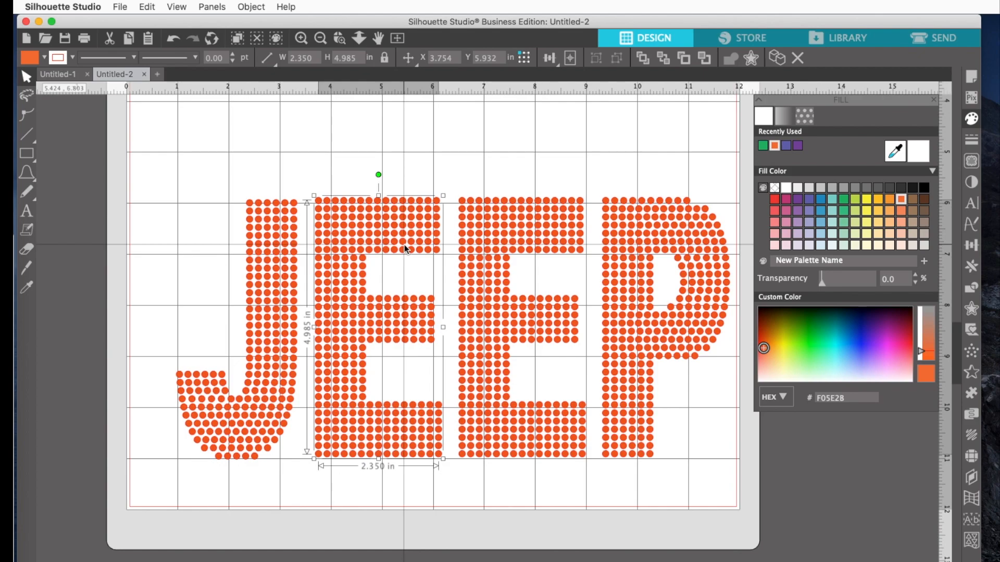
drag(378, 249, 665, 249)
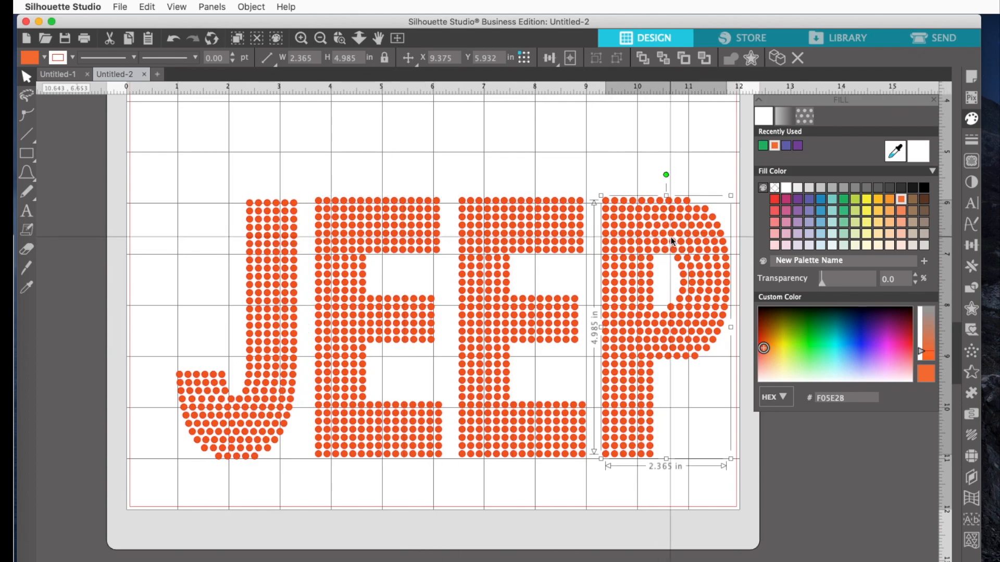
mouse_move(154, 162)
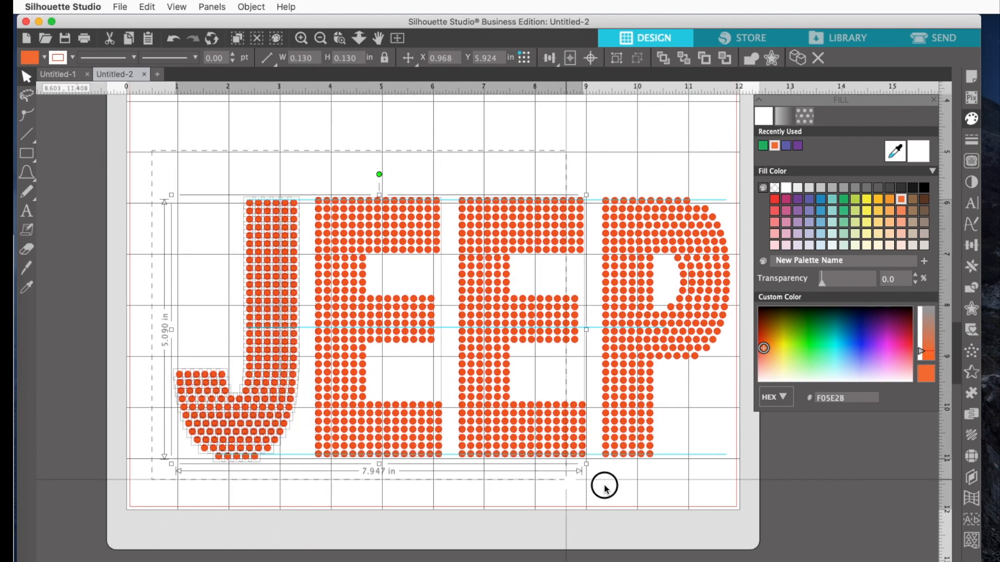
Step: Release all four JEEP letters' rhinestones into circles and group them, 10.837 in wide
drag(604, 486, 737, 487)
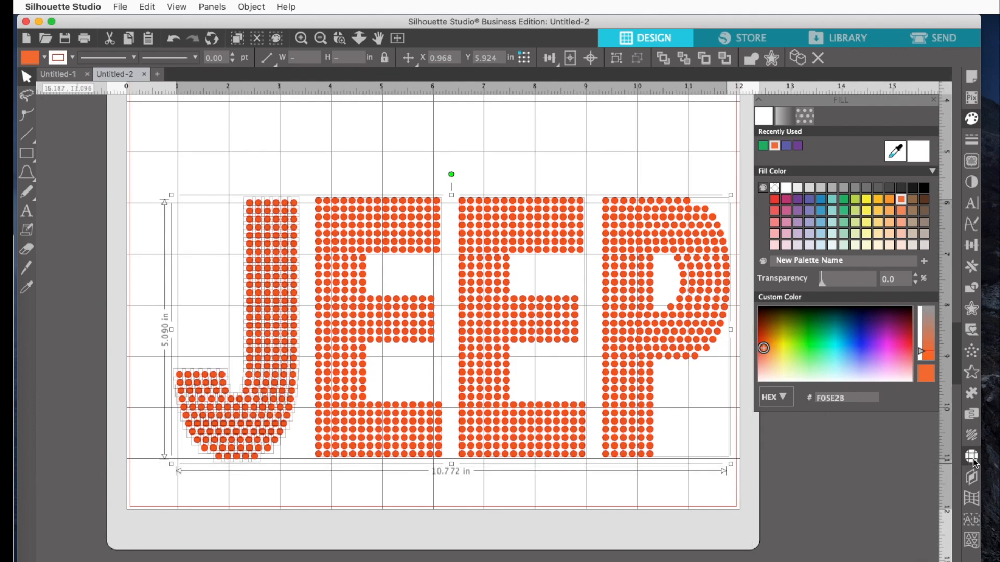
click(971, 456)
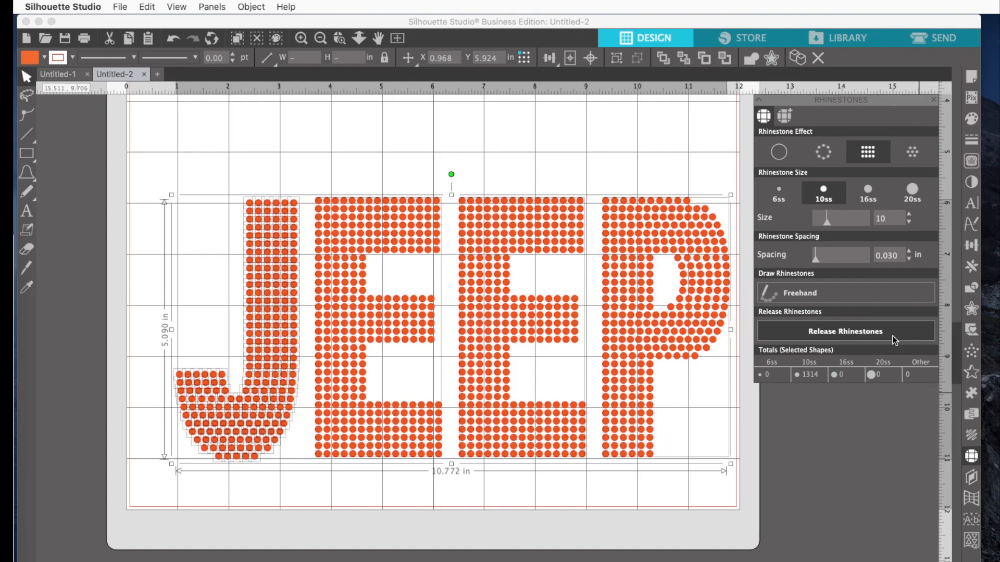
mouse_move(890, 336)
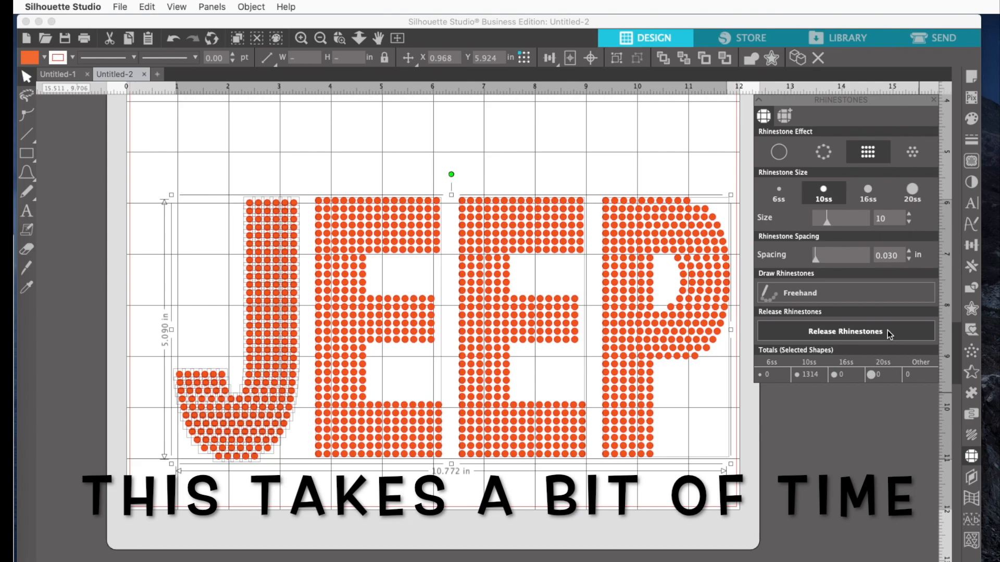
click(844, 331)
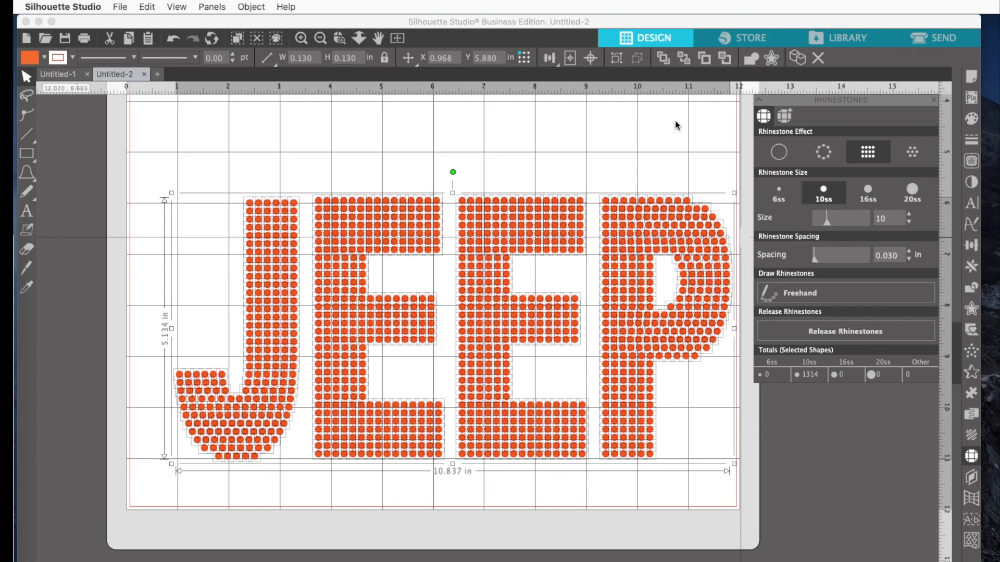
click(252, 7)
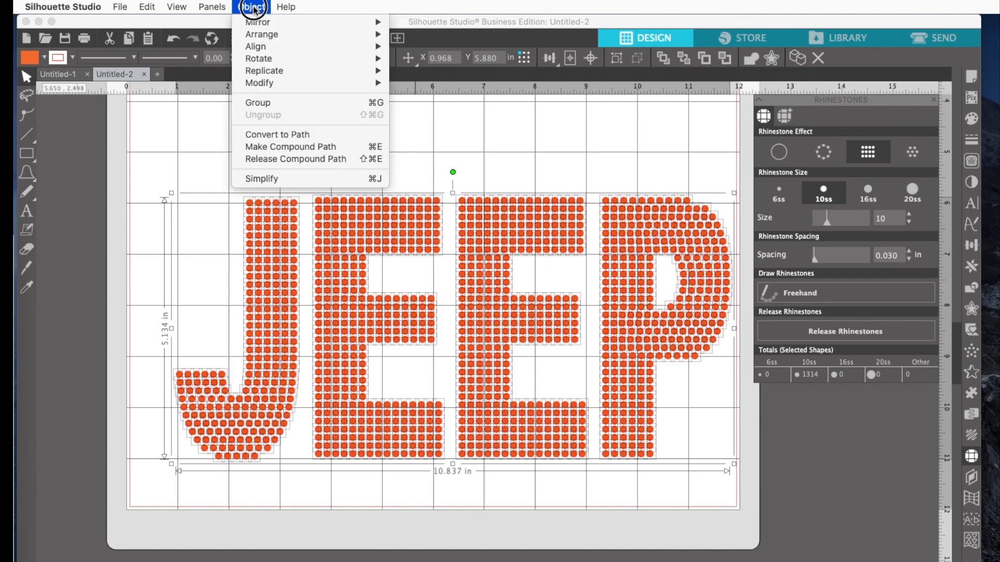
mouse_move(257, 102)
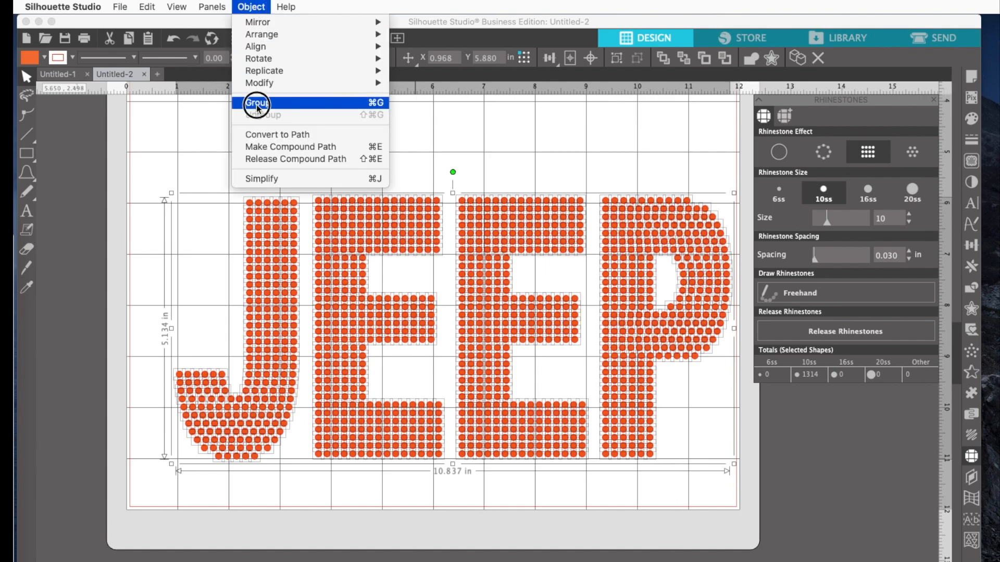
click(259, 102)
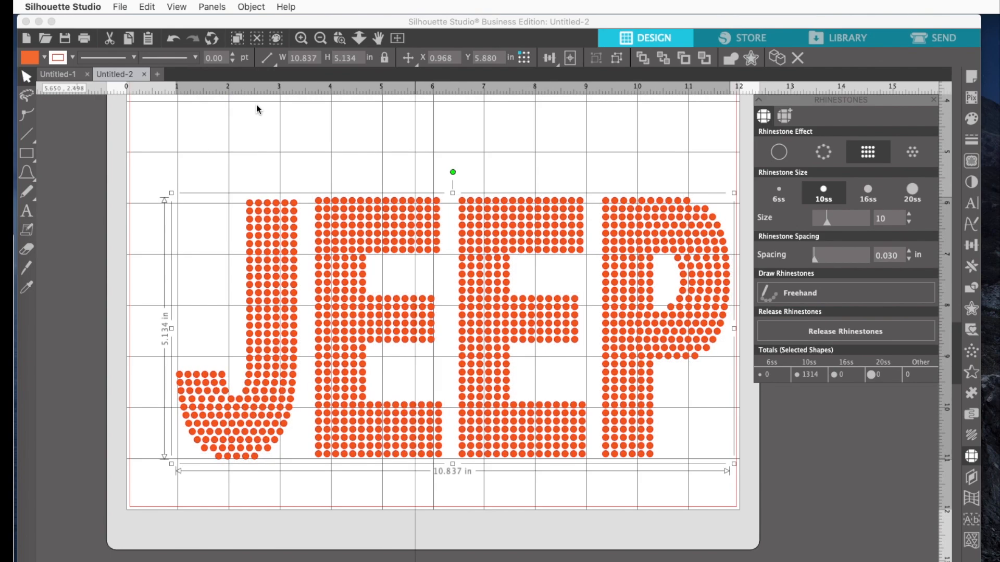
Step: Combine the grouped JEEP circles into a single compound path
click(251, 7)
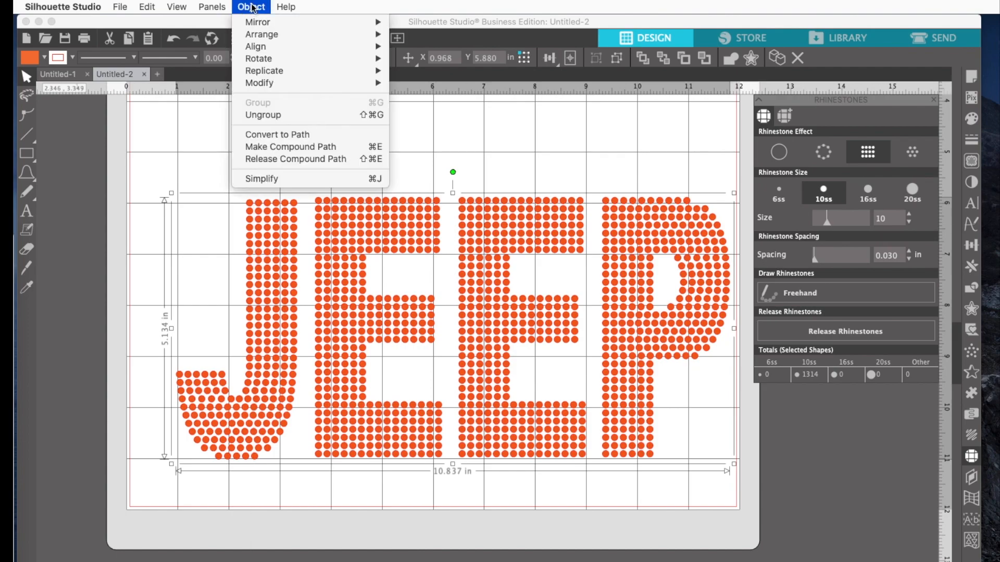
mouse_move(290, 147)
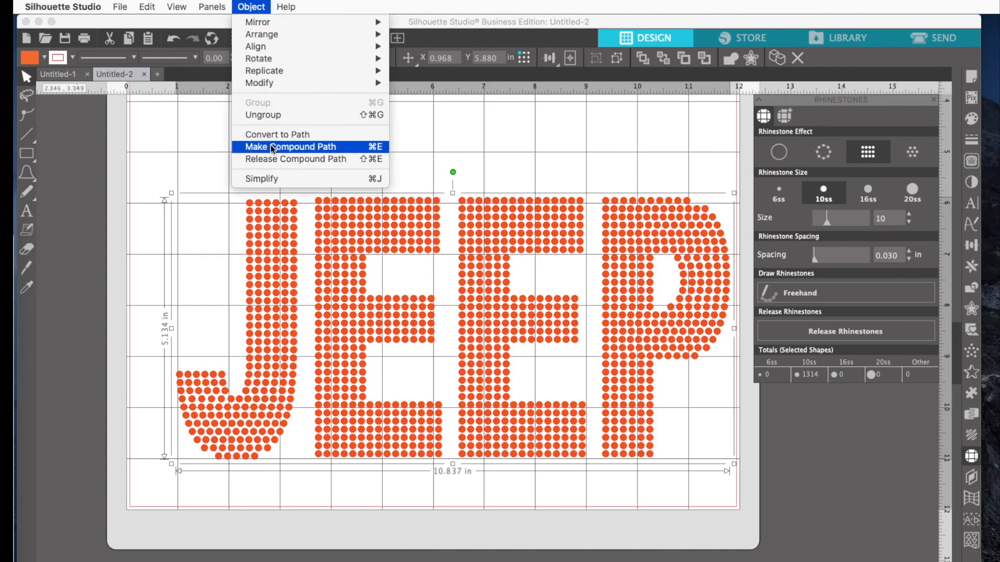
click(290, 146)
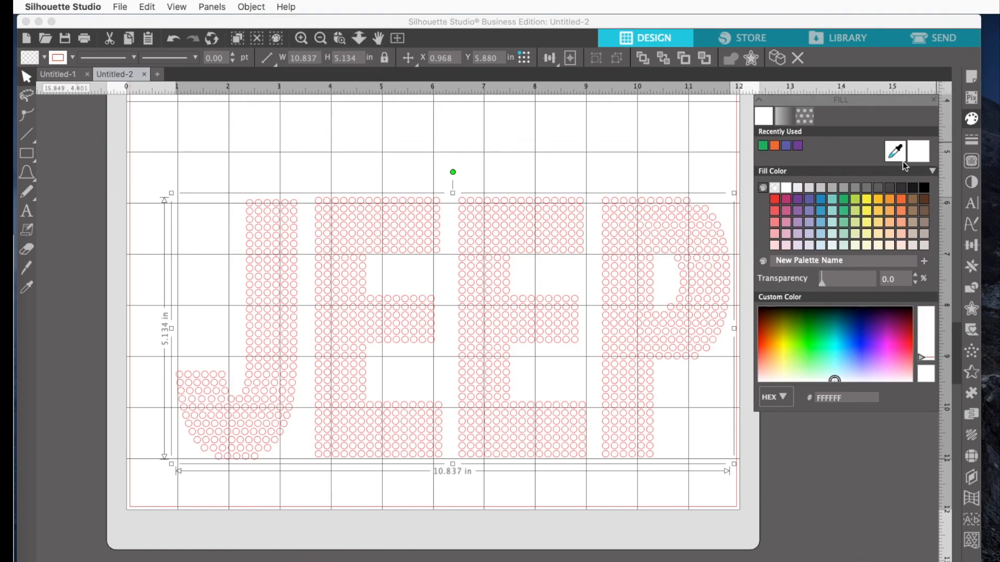
Step: Apply a purple Fill Color swatch to the JEEP compound path
click(810, 200)
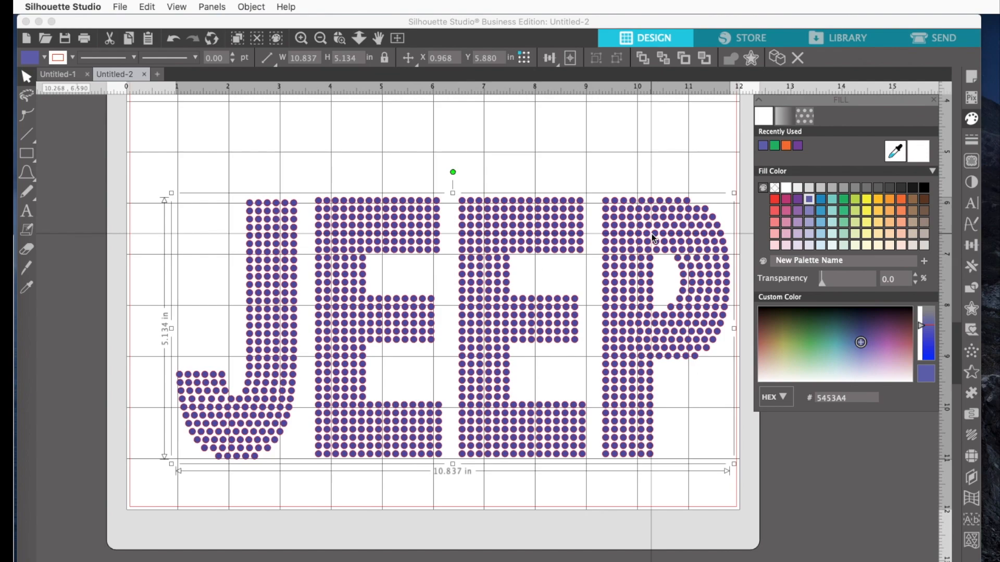
mouse_move(631, 236)
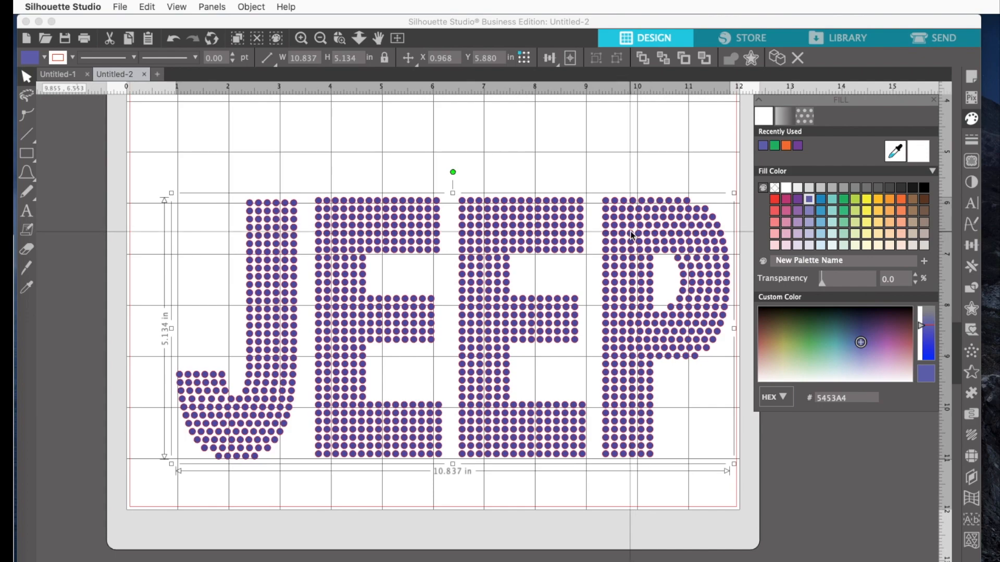
mouse_move(607, 265)
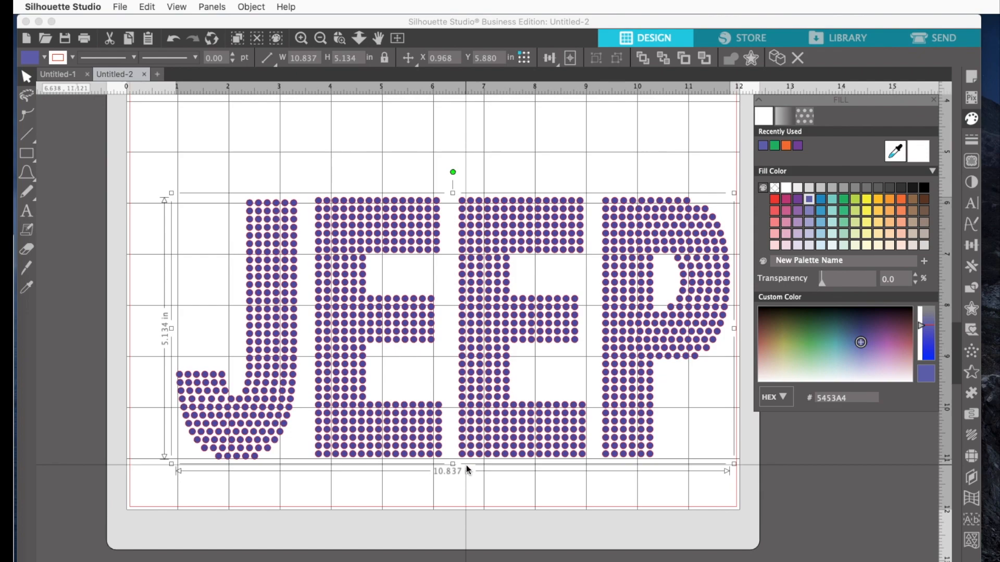
mouse_move(440, 446)
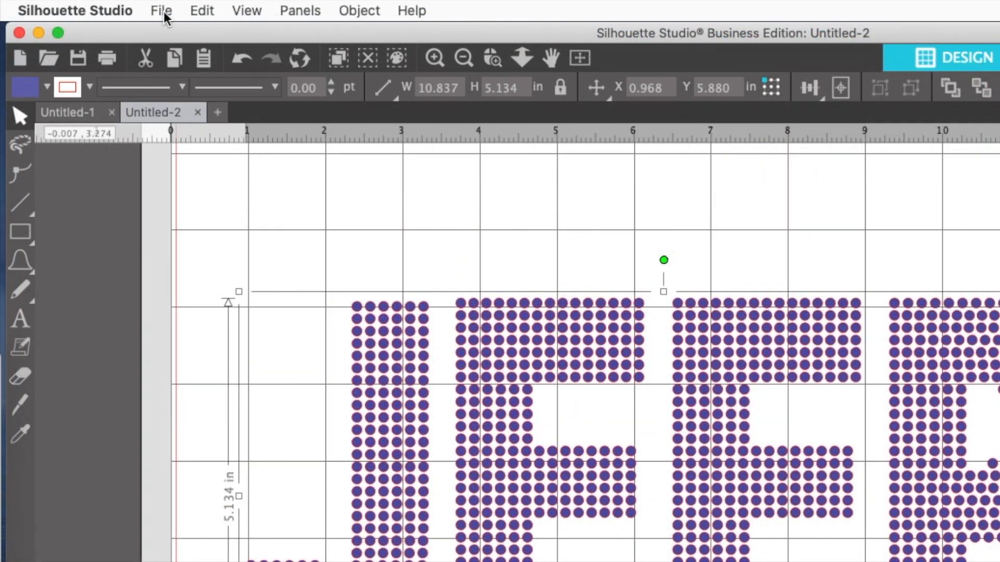
Step: Start saving the design to the hard drive with SVG as the format
click(161, 11)
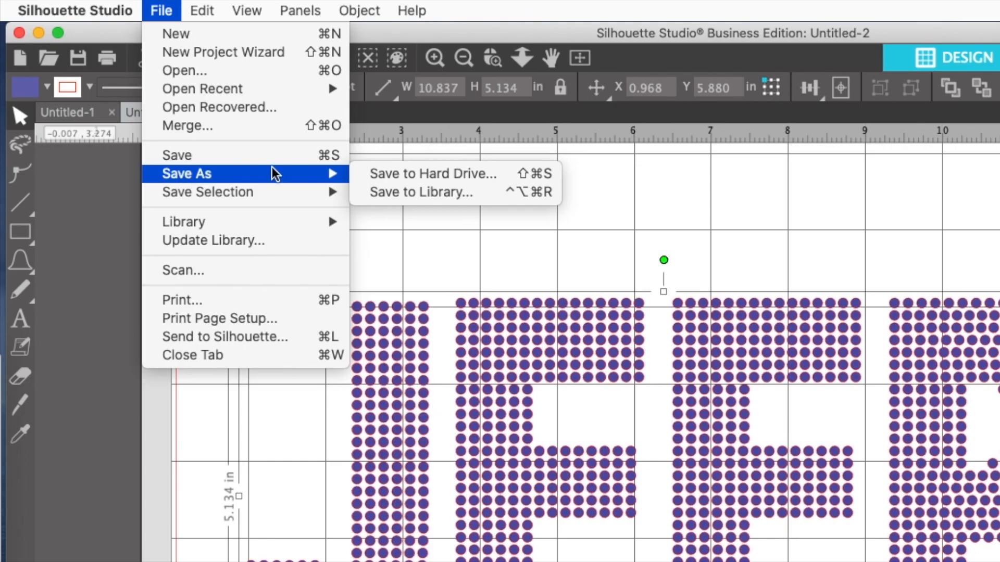
mouse_move(426, 173)
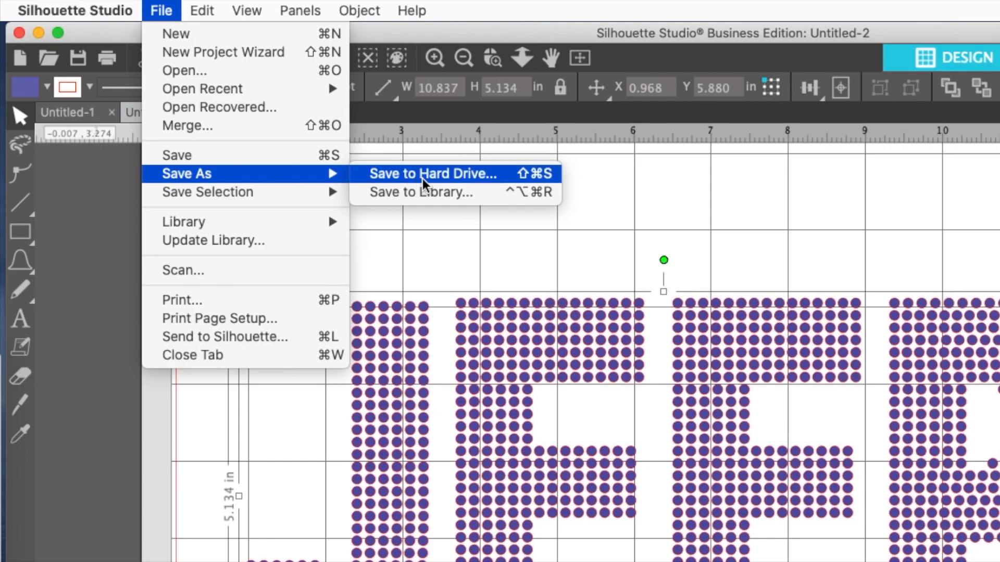
click(432, 173)
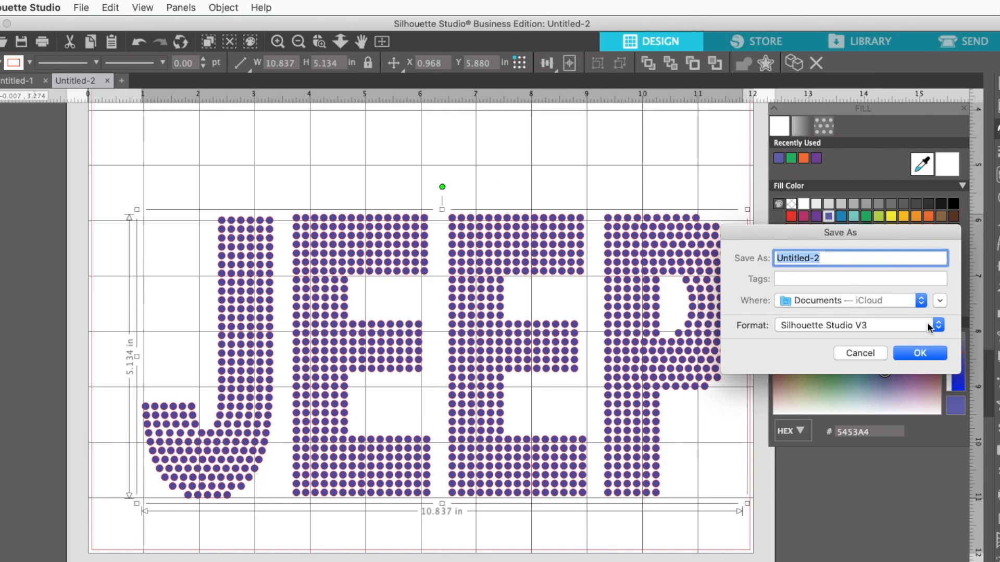
click(937, 325)
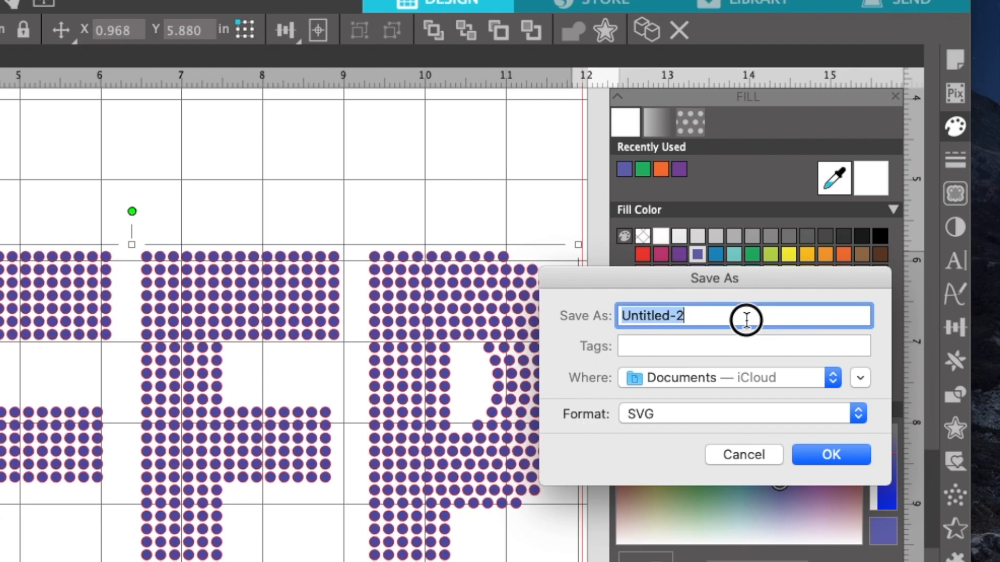
Step: Name the file jeep10.837x5.134 and save it to the Desktop
click(745, 316)
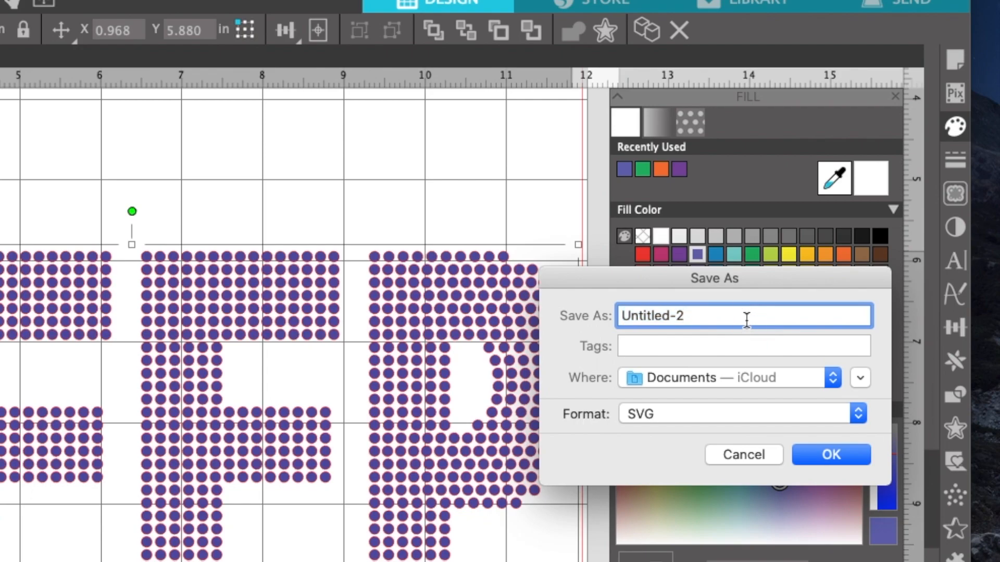
key(Backspace)
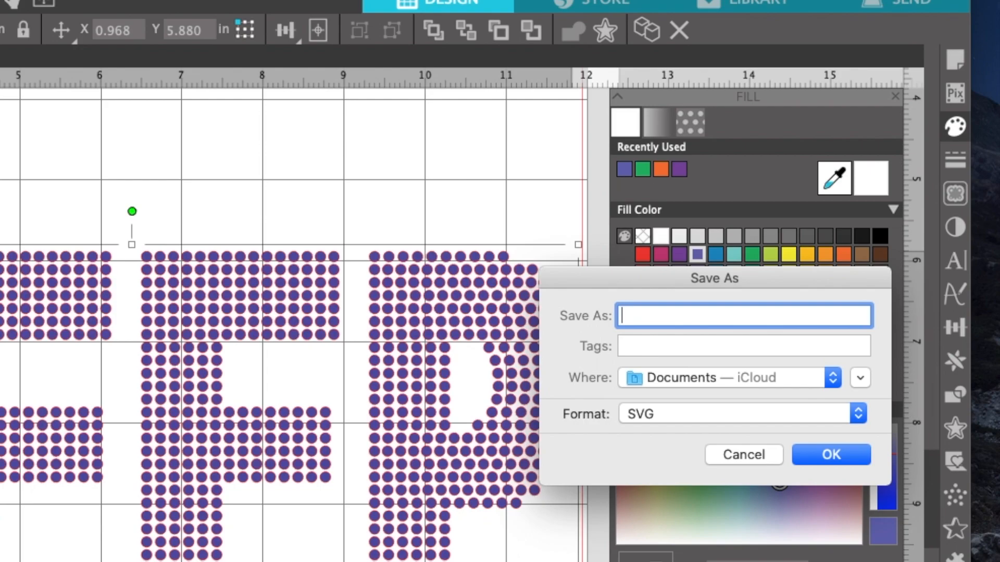
text(jeep)
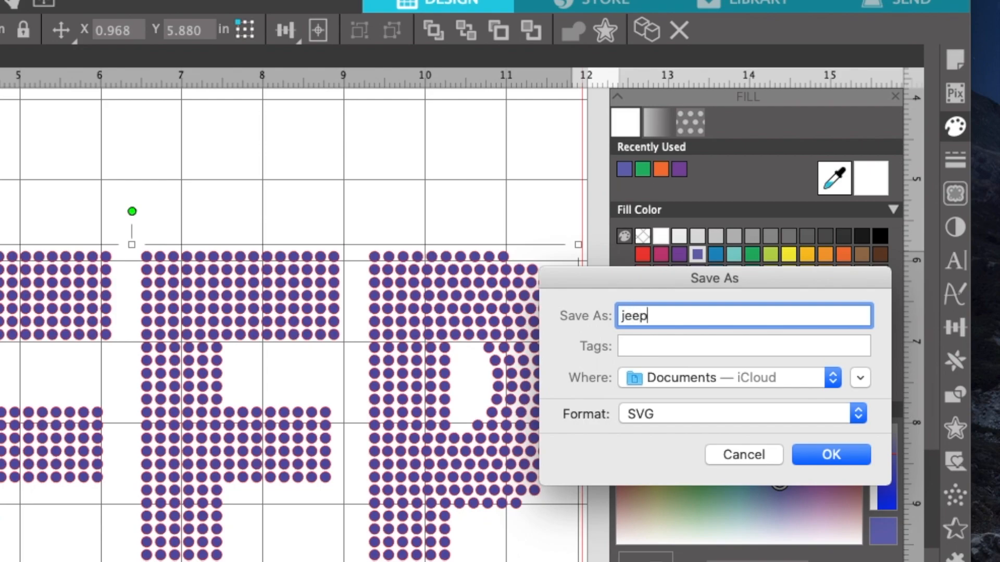
text(10)
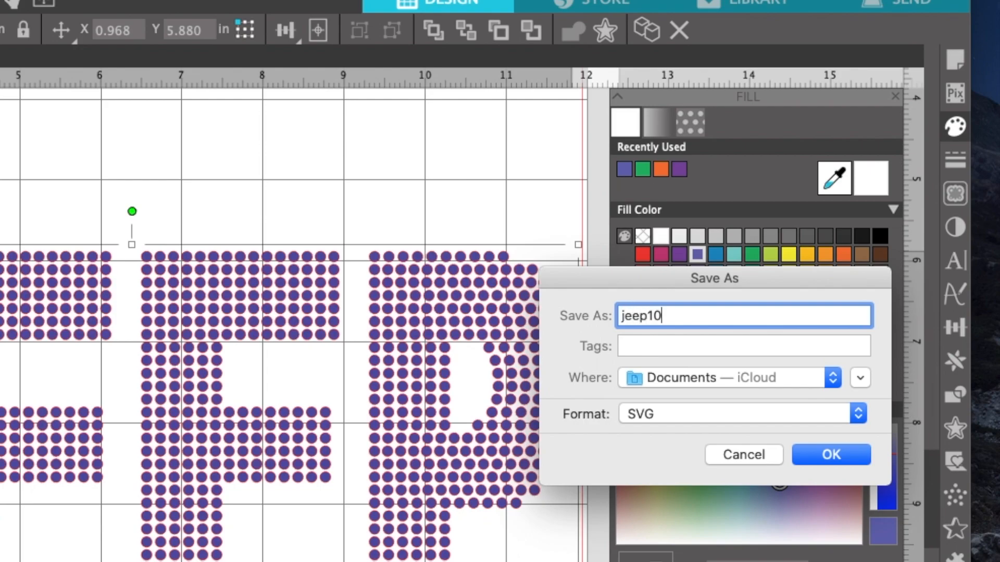
text(.8)
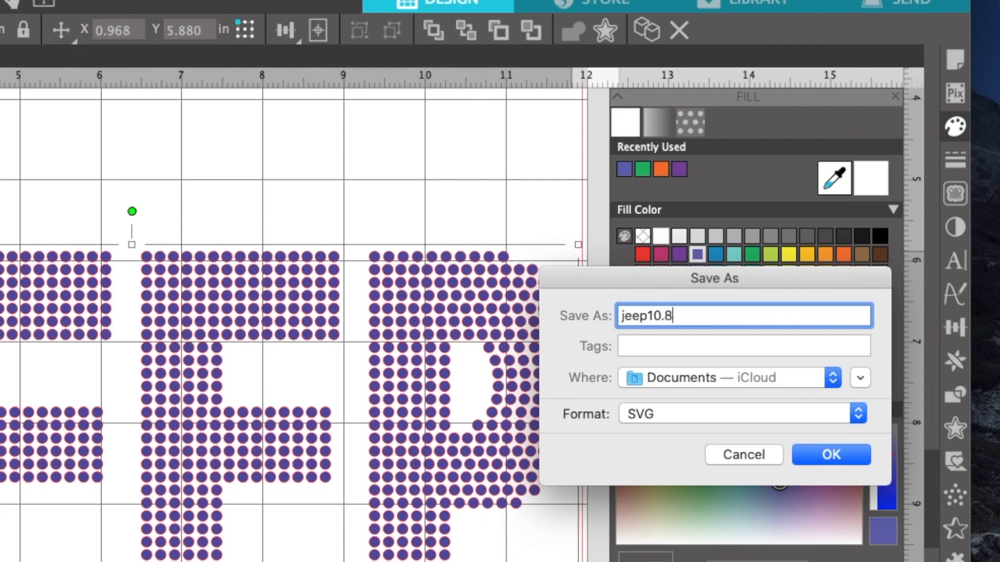
text(37x)
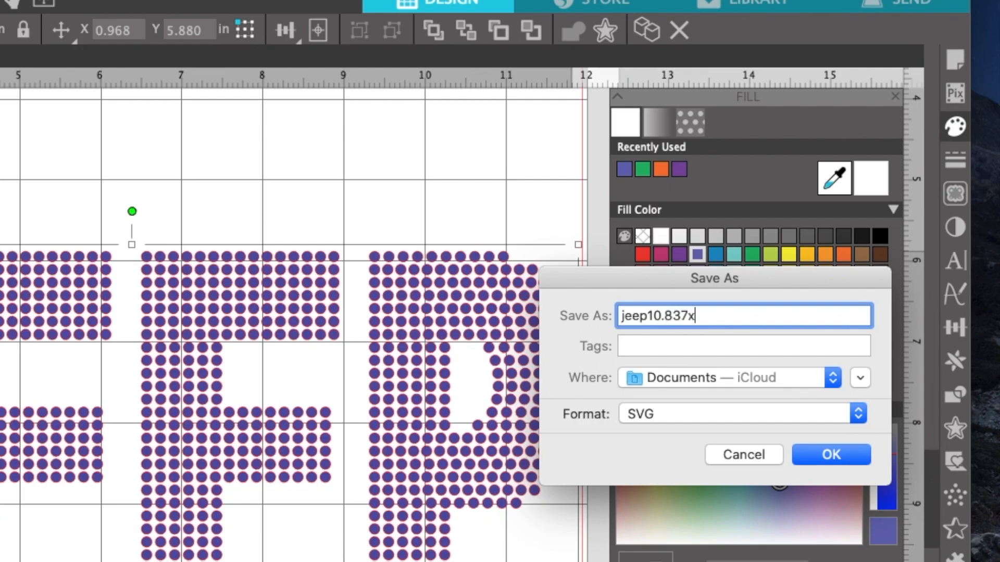
text(5.)
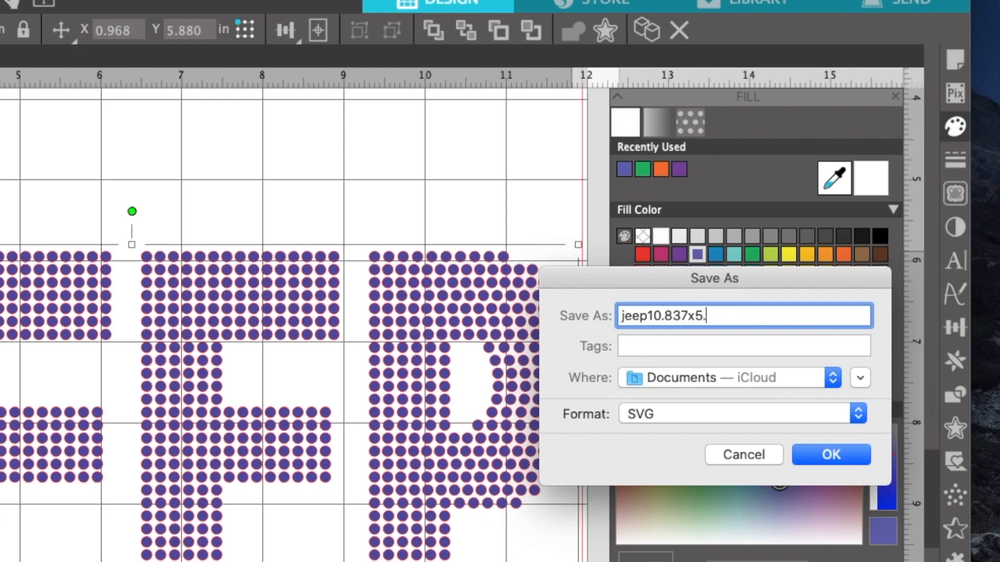
text(134)
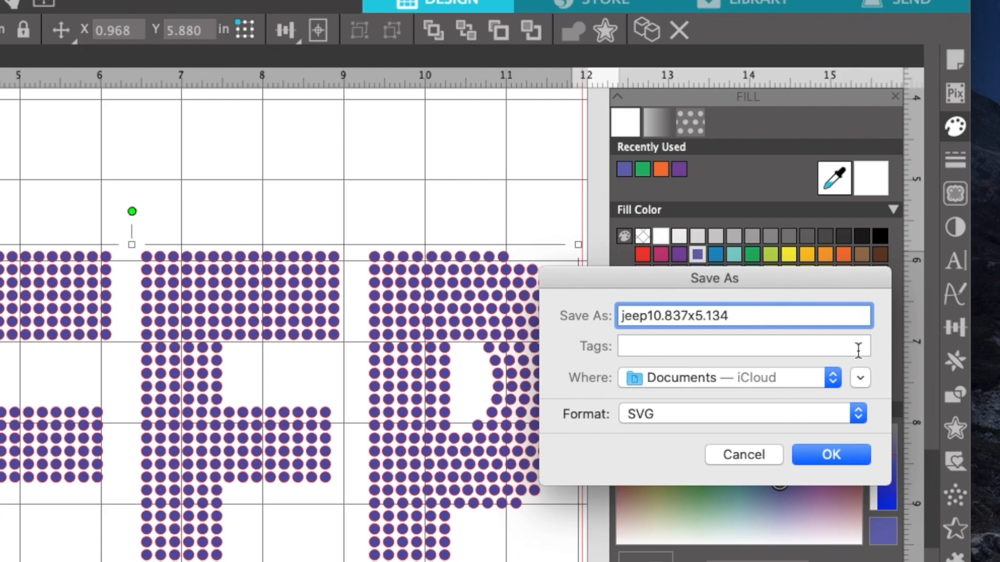
click(859, 378)
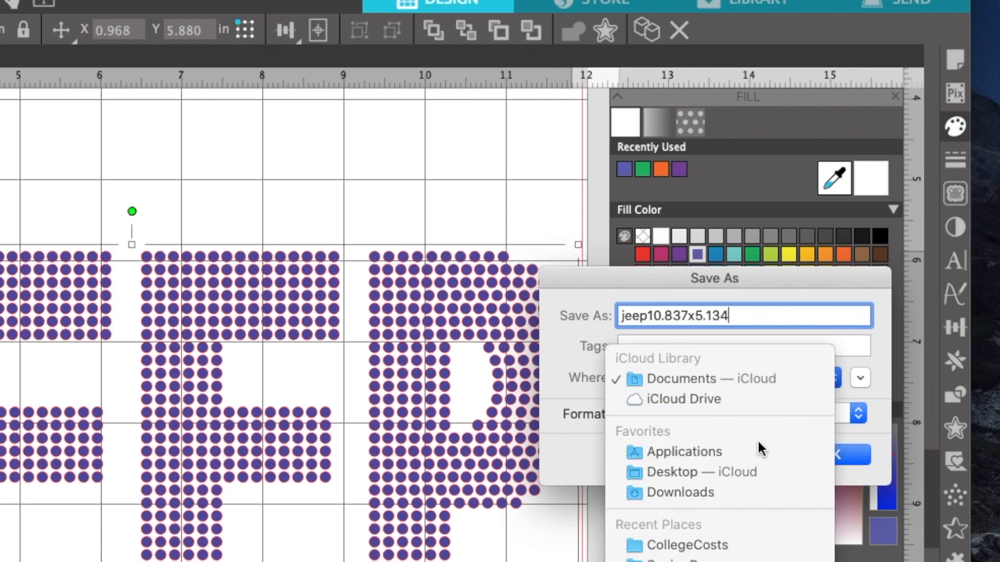
click(700, 472)
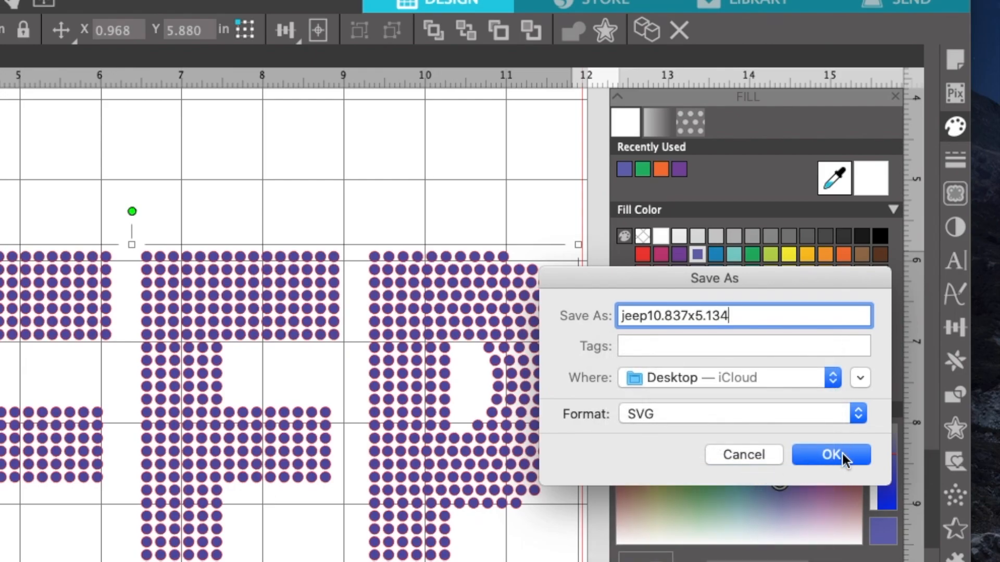
click(830, 455)
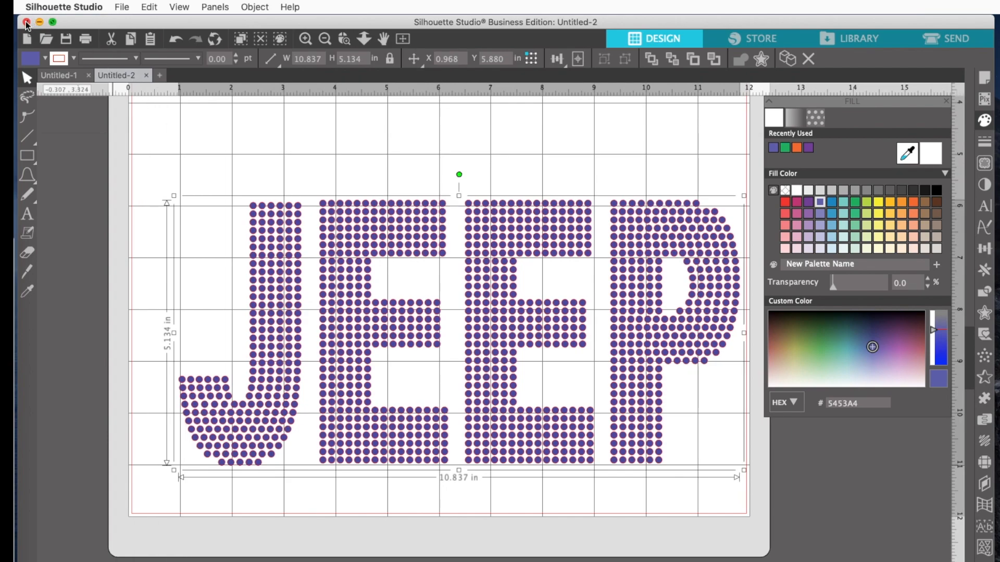
Step: Quit Silhouette Studio, discarding all unsaved changes
click(25, 24)
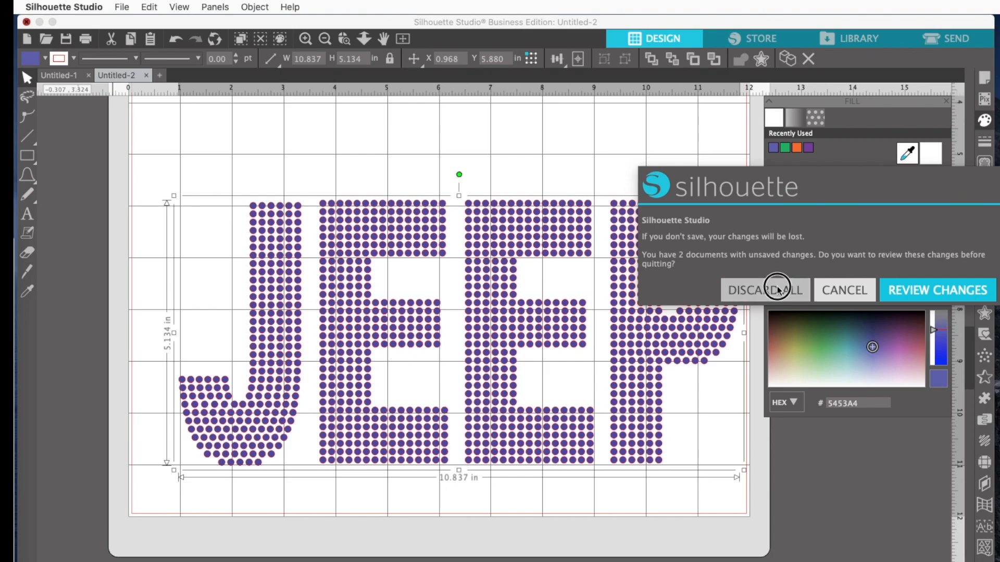
click(764, 290)
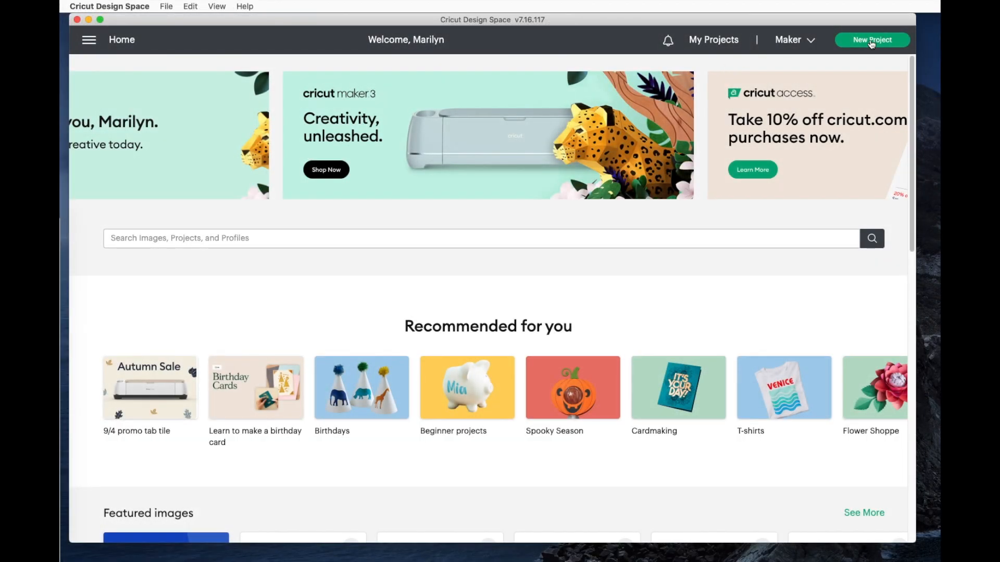
Step: Start a new project and upload the image jeep10.837x5.134.svg
click(872, 39)
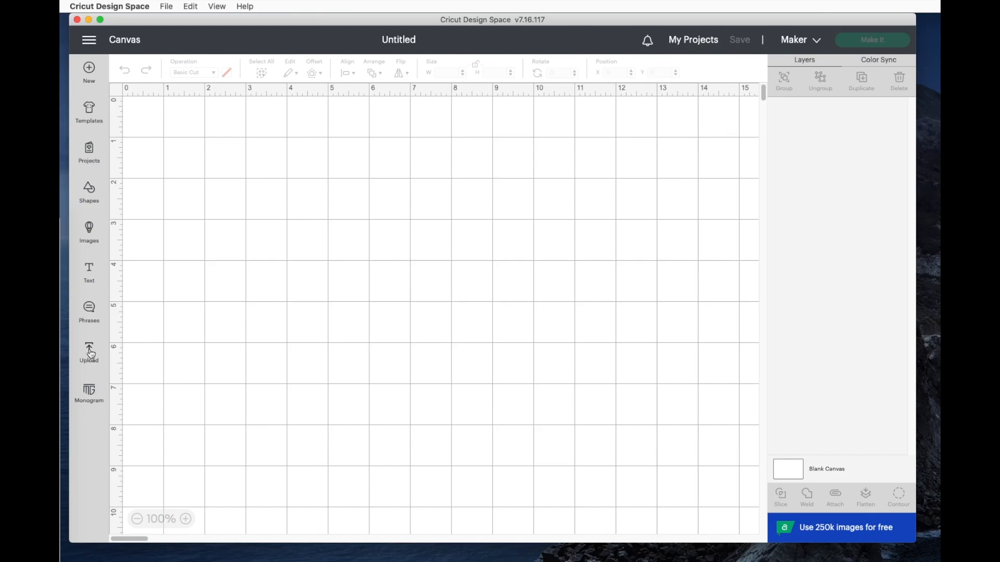
click(88, 350)
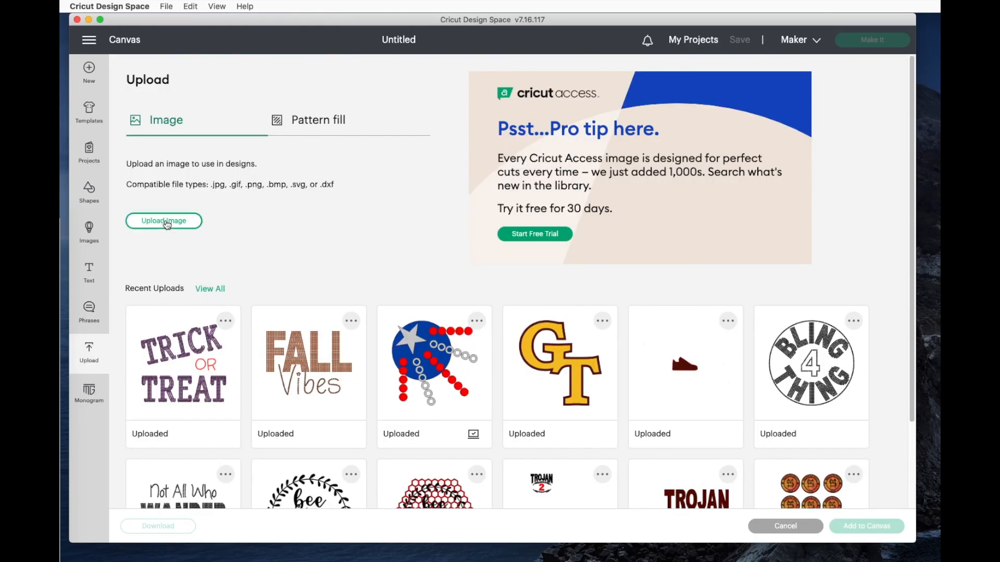
click(164, 221)
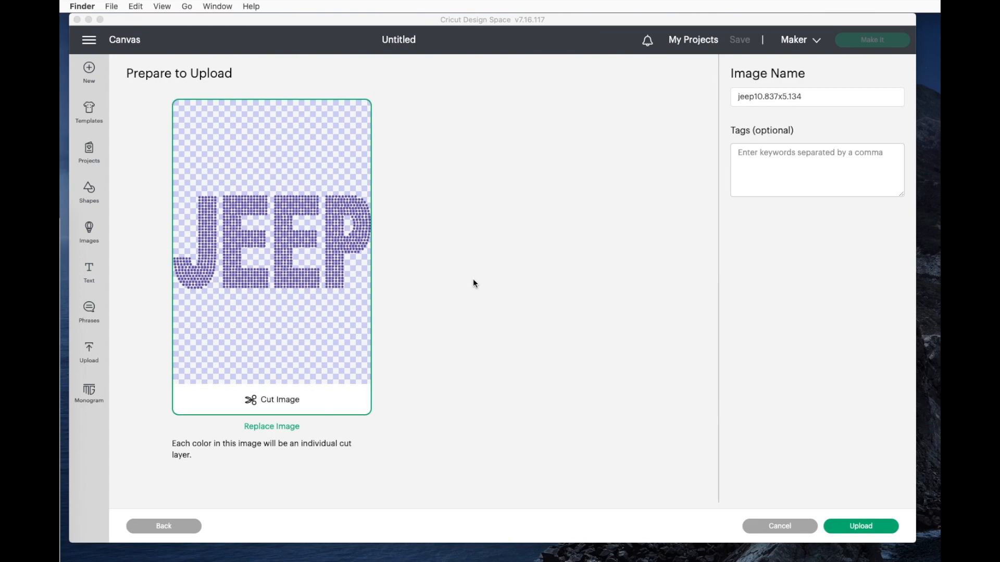
mouse_move(622, 443)
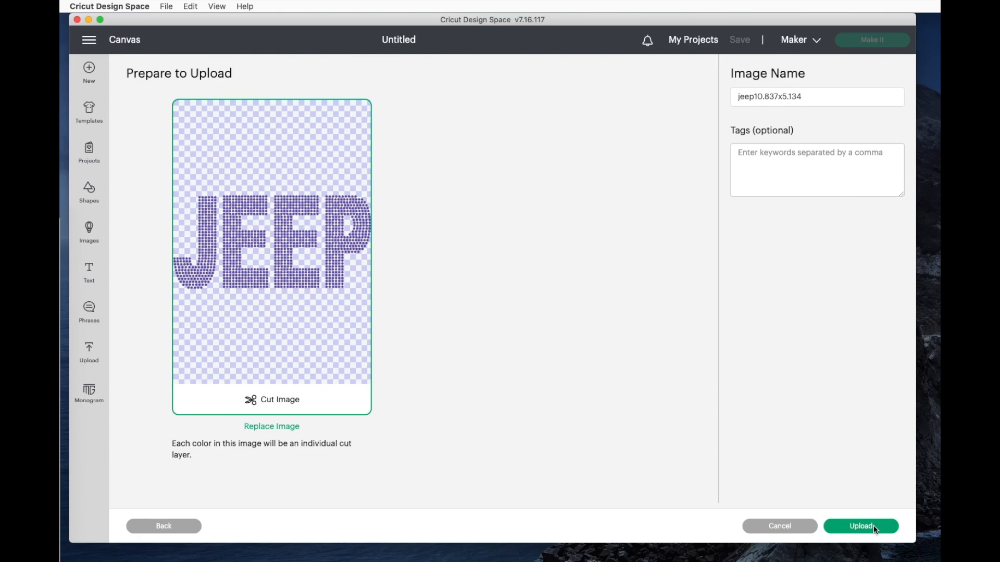
click(860, 526)
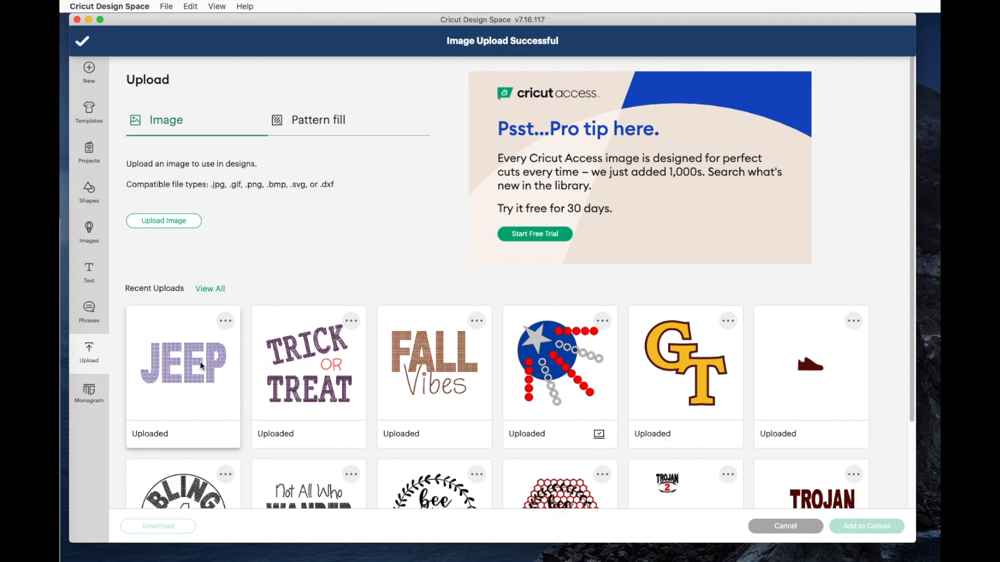
Step: Select the uploaded JEEP image and add it to the canvas
click(183, 363)
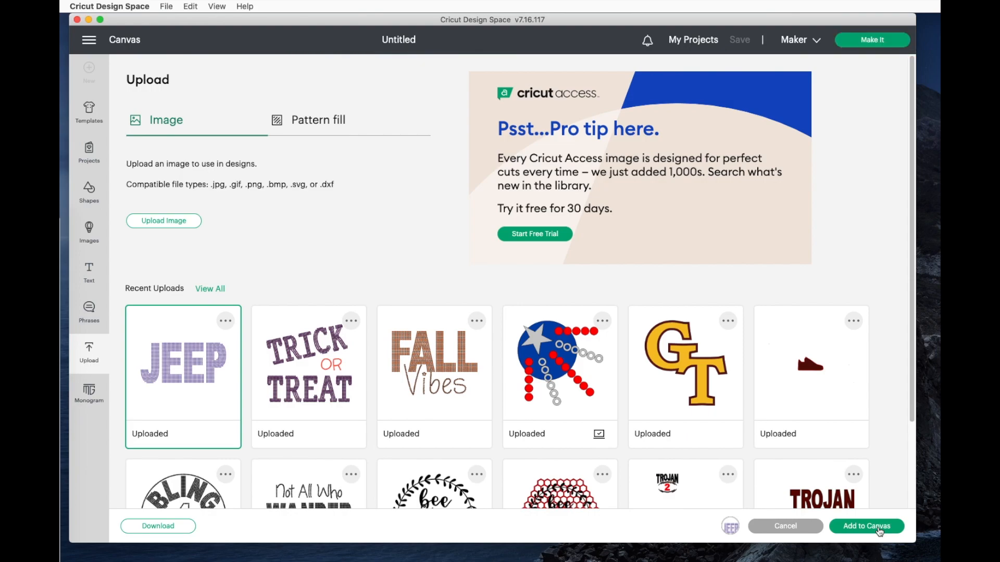
click(865, 526)
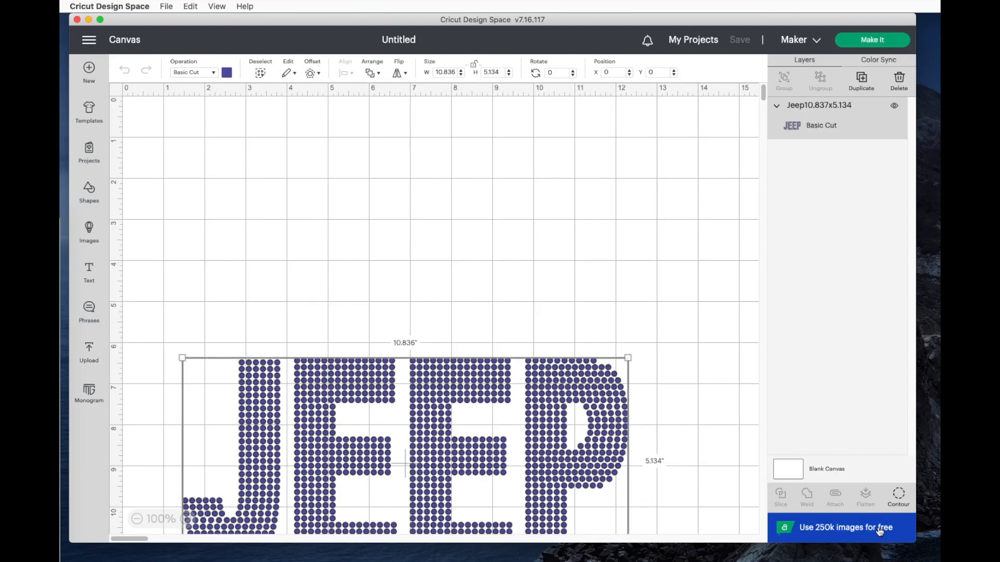
mouse_move(682, 408)
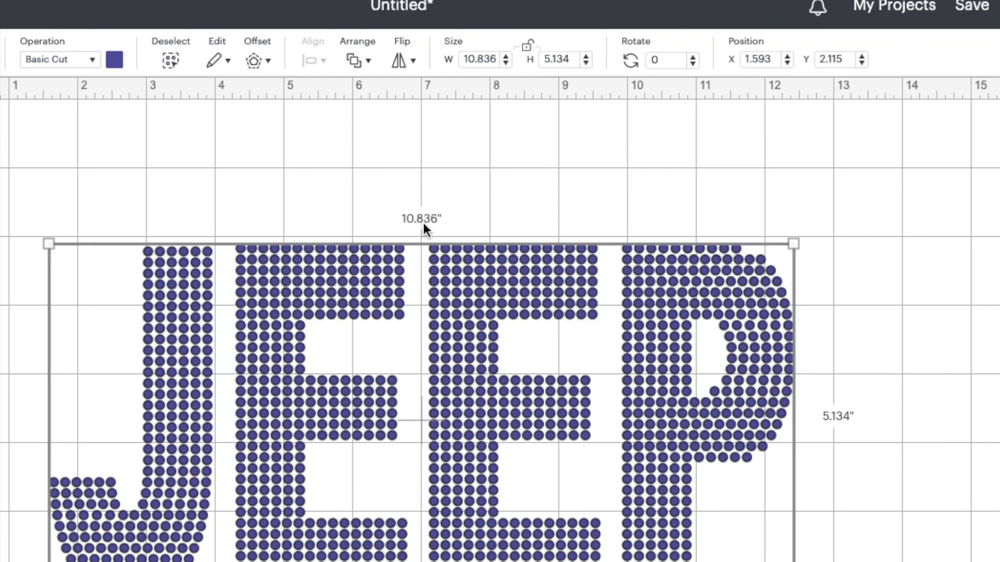
mouse_move(438, 225)
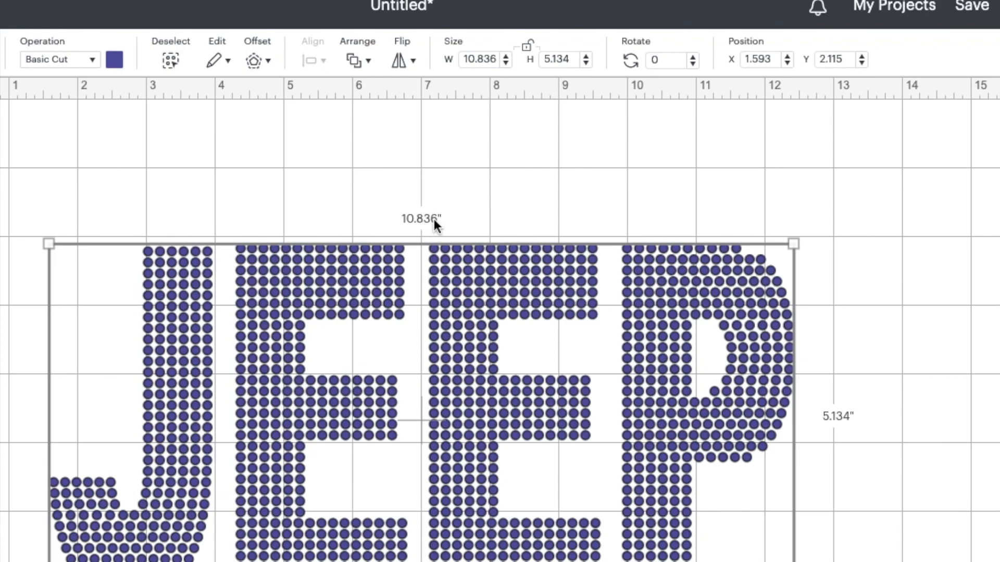
mouse_move(455, 139)
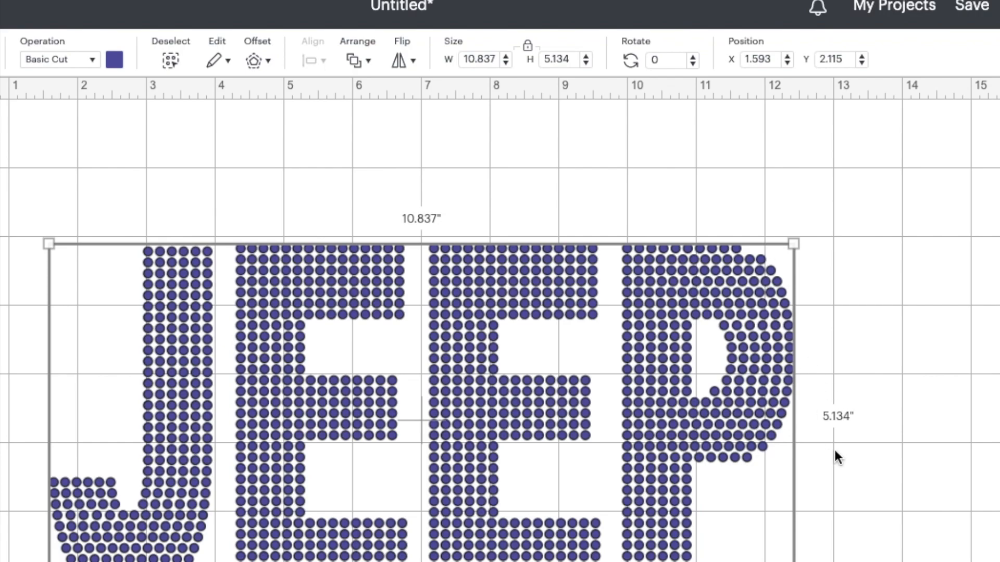
mouse_move(852, 401)
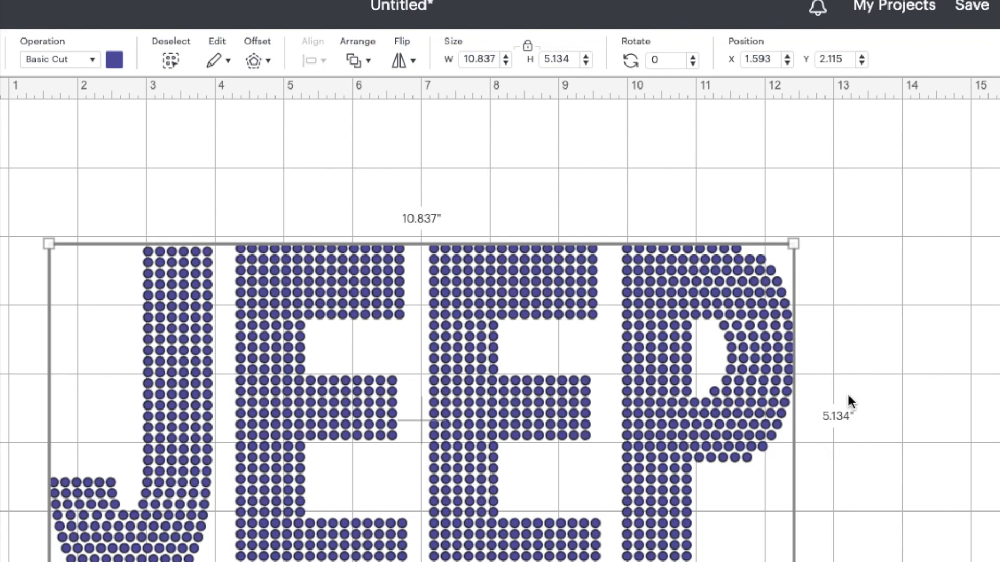